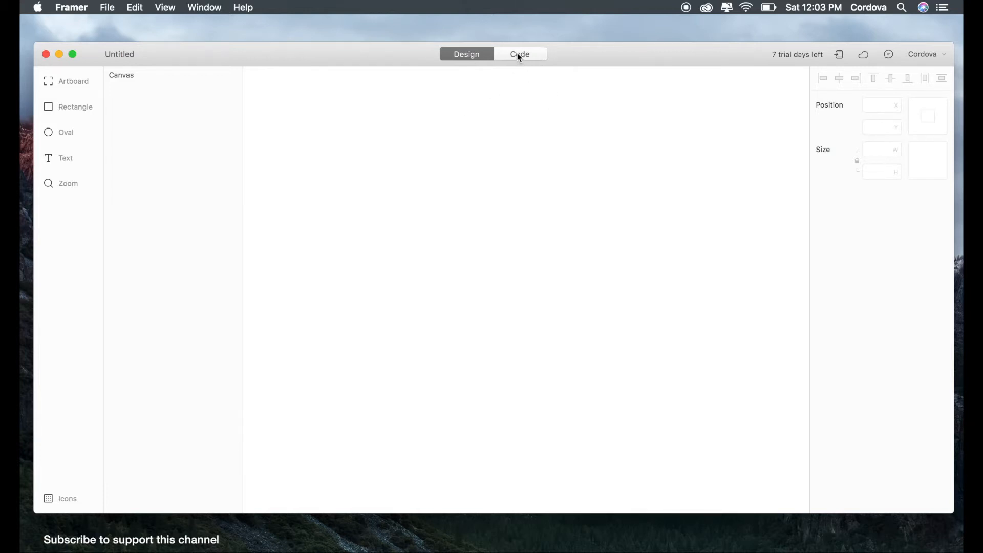
# Add an Apple iPhone SE artboard to the design canvas
pyautogui.click(520, 54)
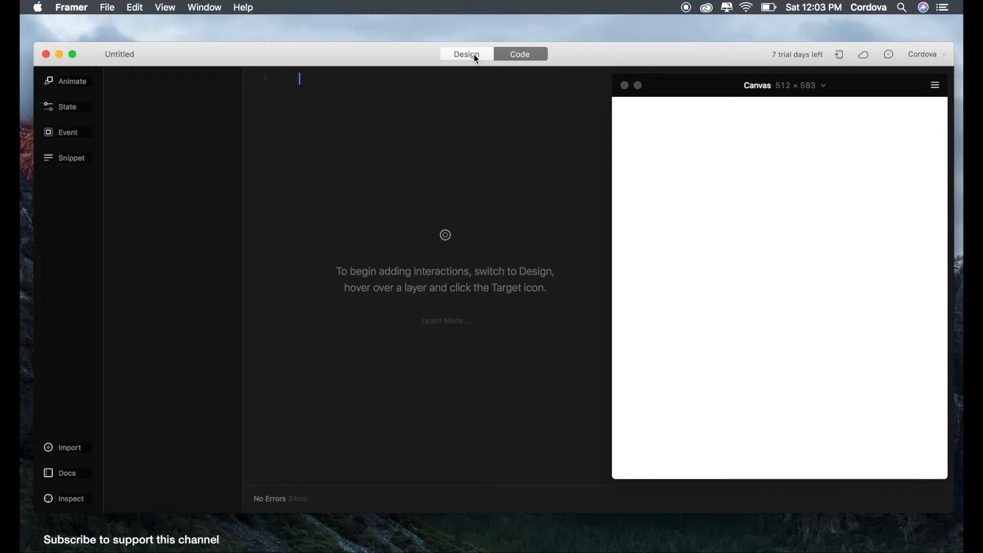
pyautogui.moveTo(232, 98)
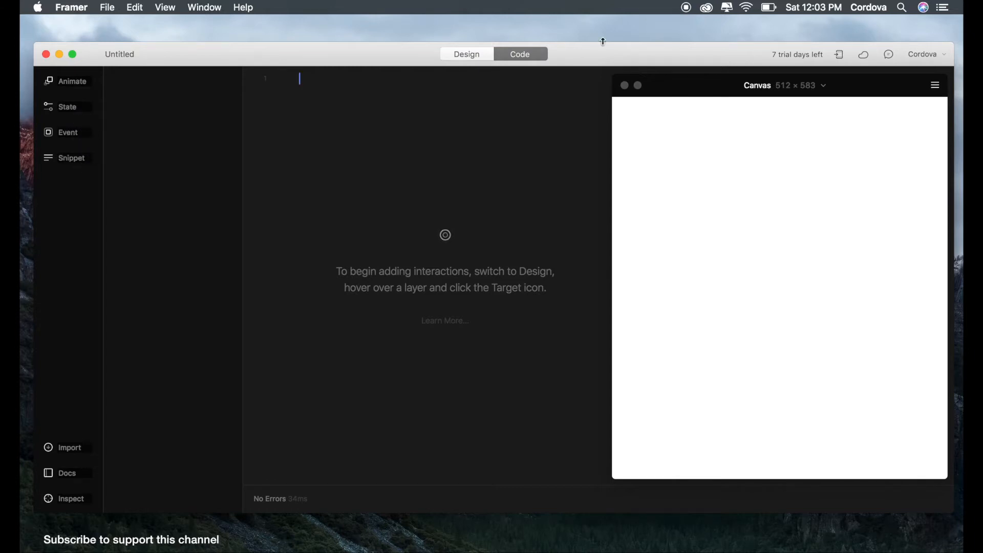
pyautogui.click(466, 54)
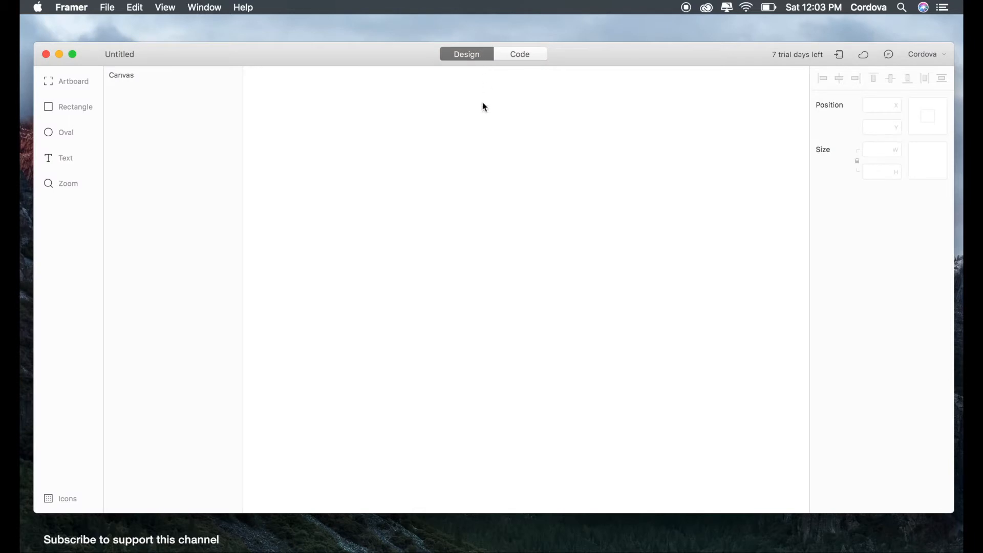
pyautogui.click(73, 81)
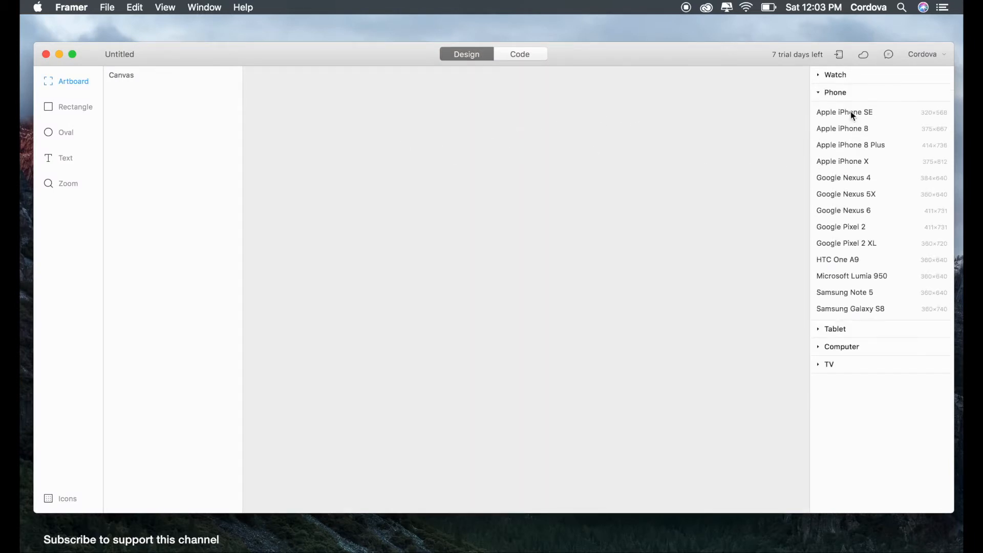
pyautogui.click(844, 112)
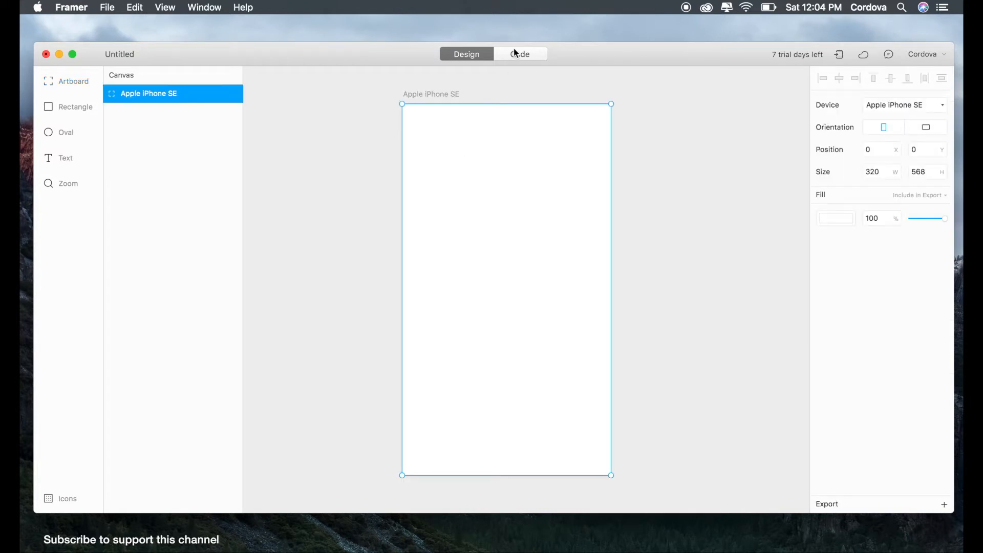
# Draw a small blue square near the centre of the artboard
pyautogui.click(519, 54)
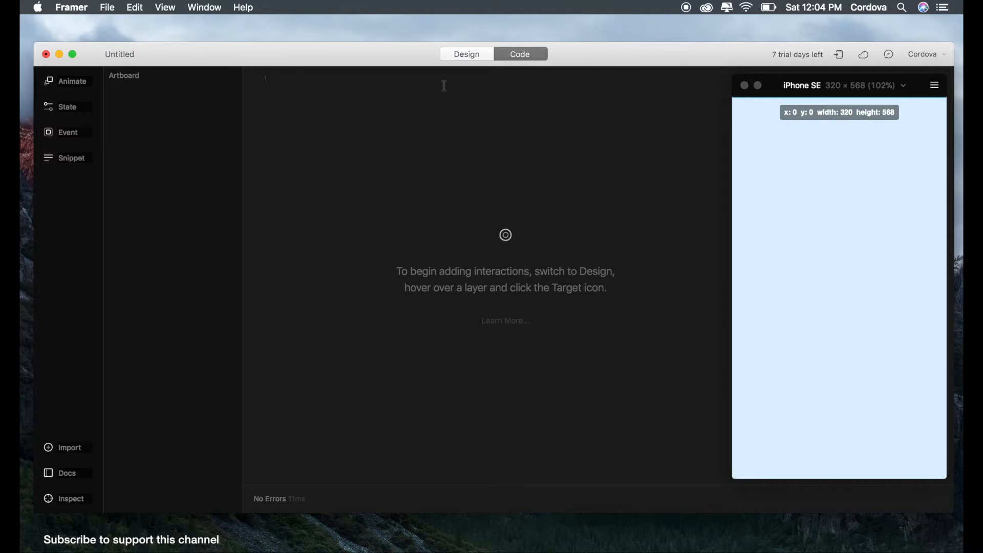
pyautogui.click(466, 54)
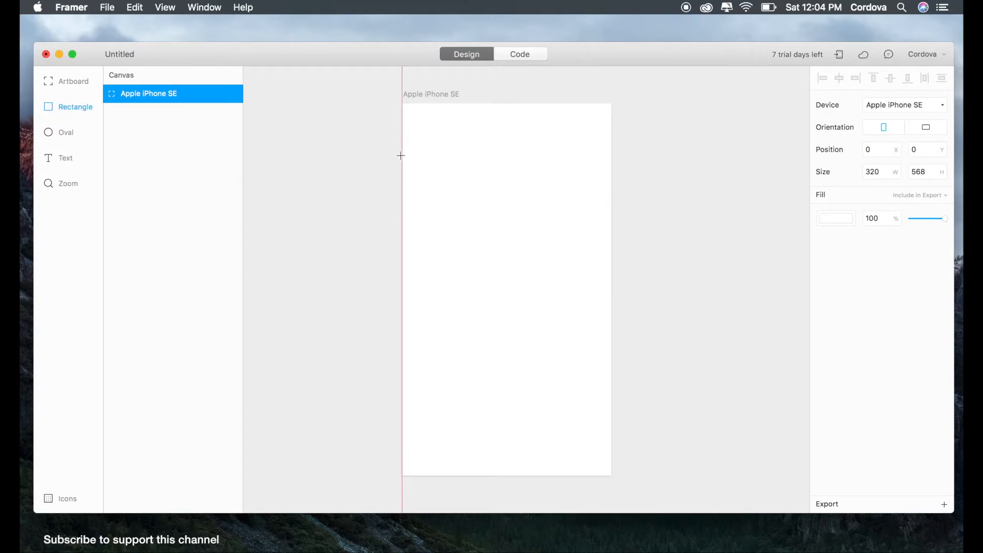
pyautogui.moveTo(472, 196); pyautogui.dragTo(503, 226)
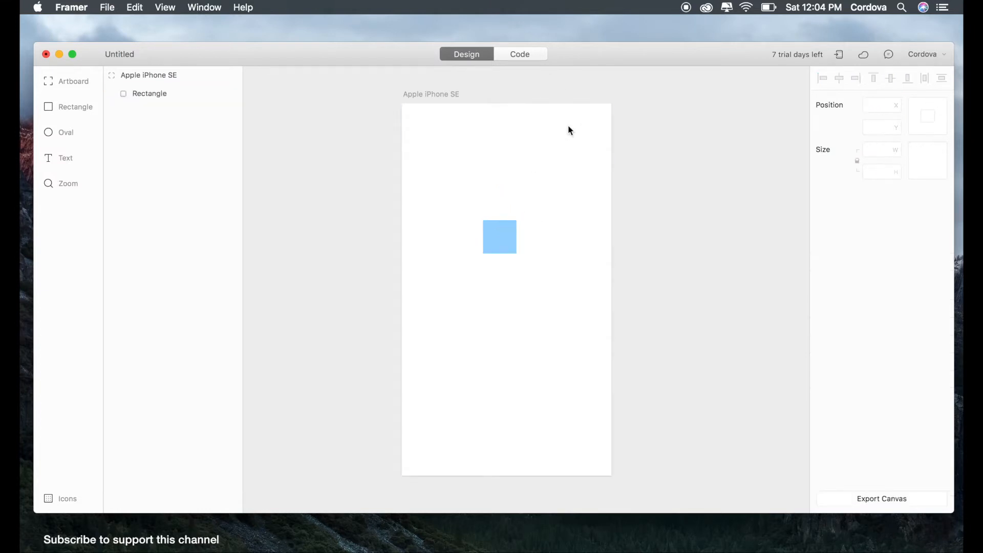
# Target the Rectangle layer for code, rename it 'box', and switch to Code view
pyautogui.click(519, 54)
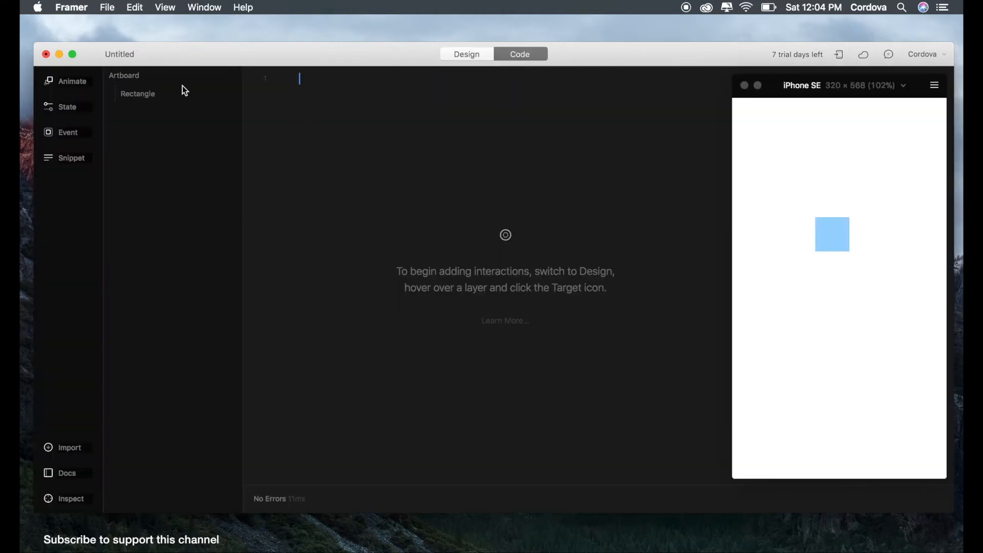
pyautogui.click(466, 53)
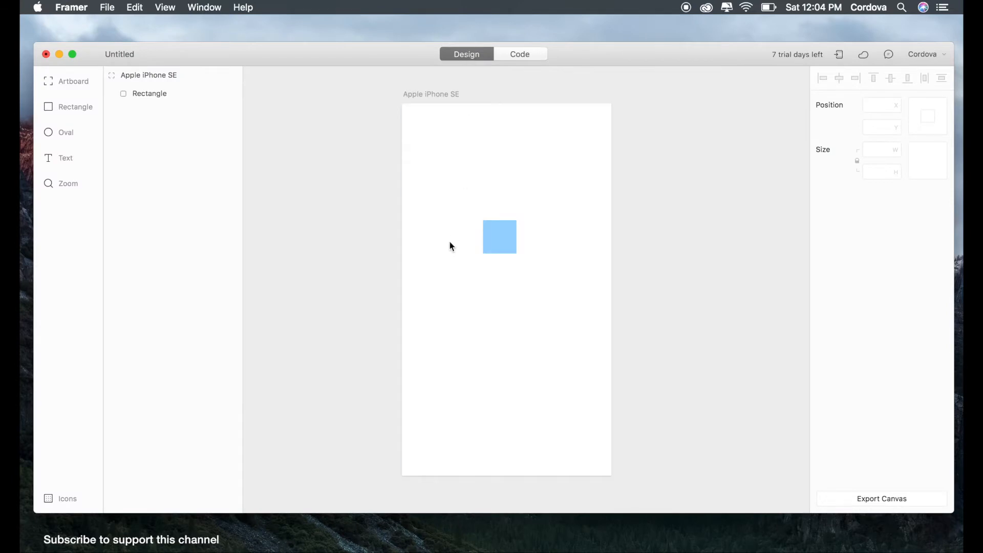
pyautogui.click(149, 93)
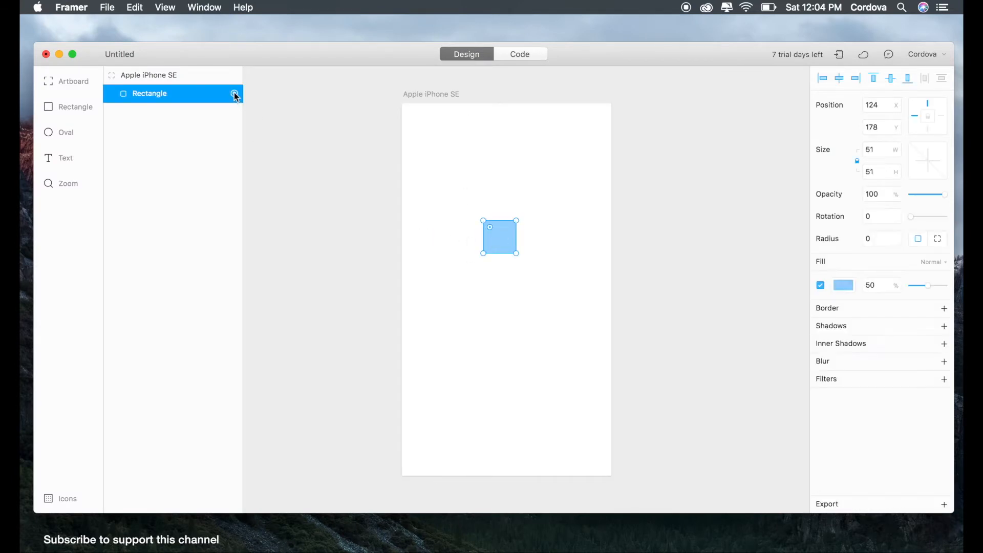
pyautogui.doubleClick(149, 93)
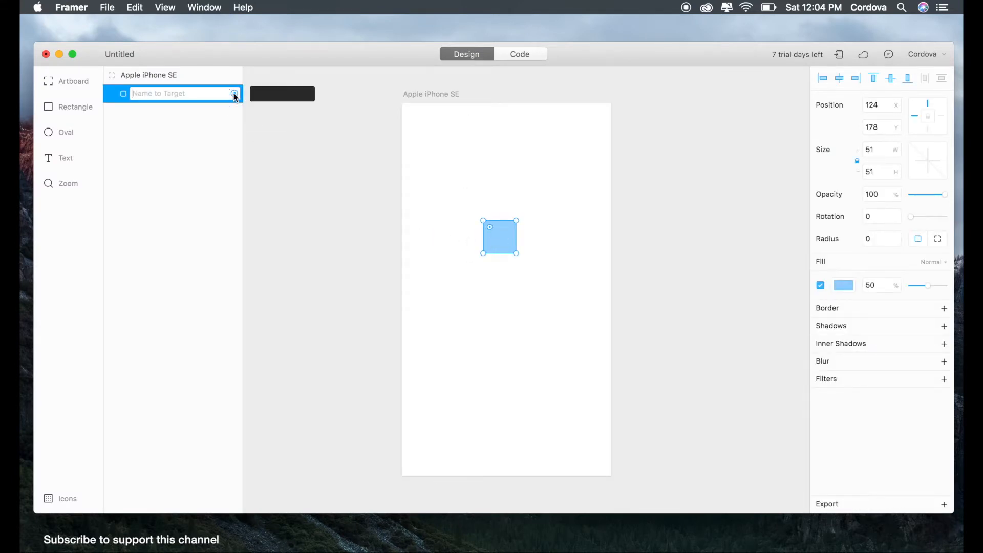
pyautogui.write('box')
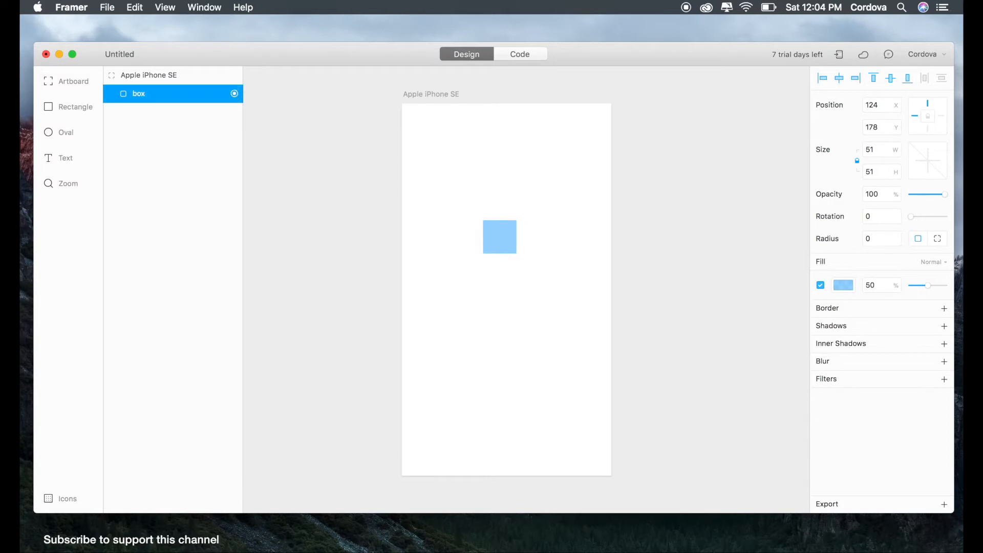
pyautogui.click(519, 54)
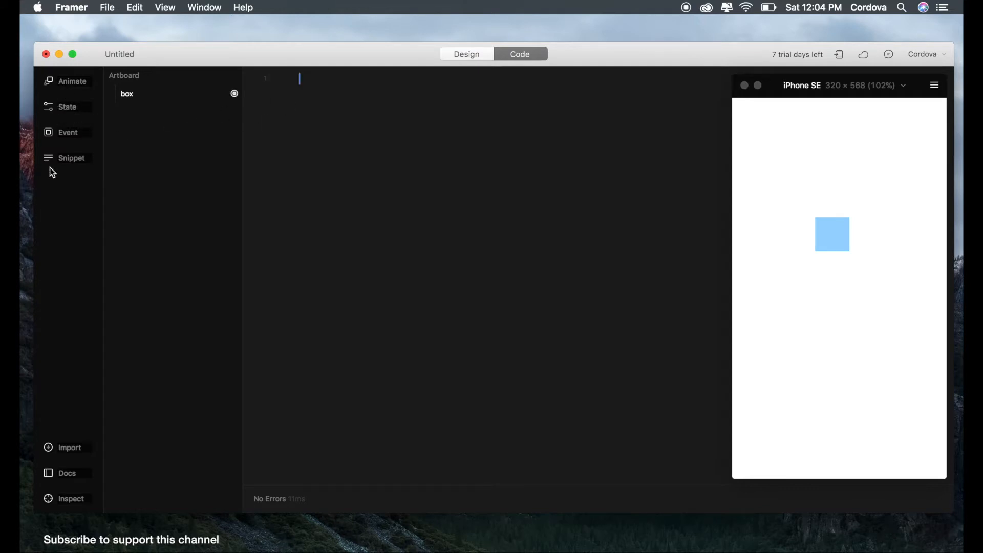
pyautogui.moveTo(56, 96)
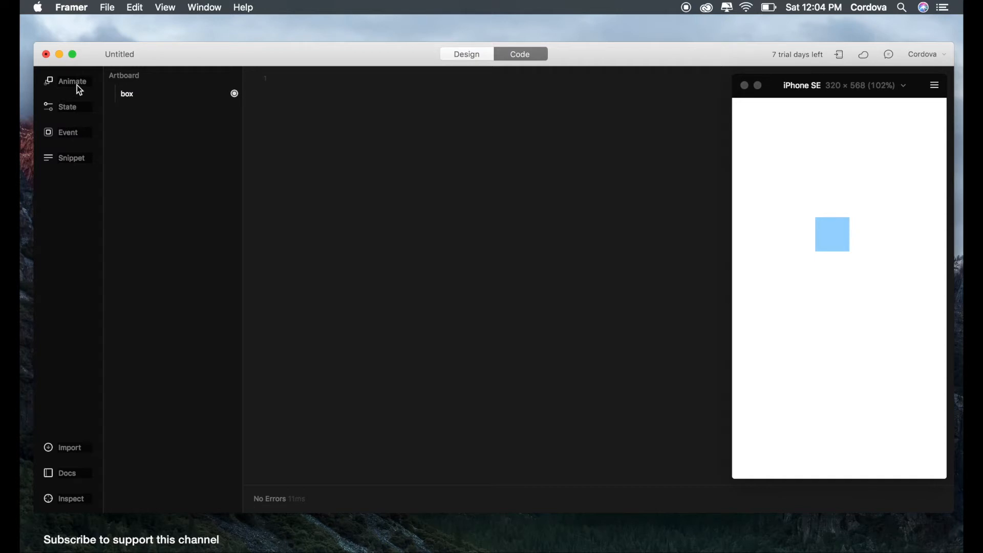
pyautogui.moveTo(91, 164)
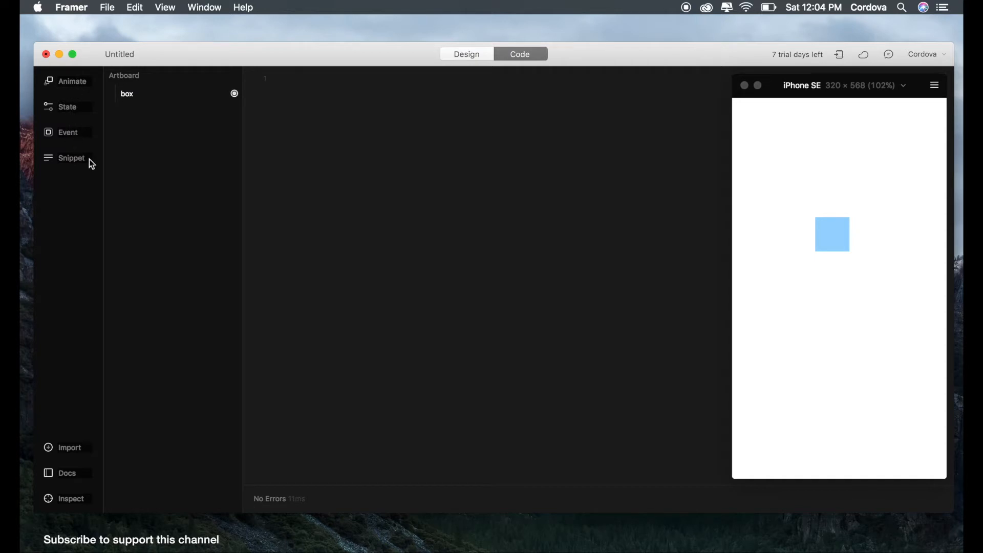
pyautogui.click(299, 77)
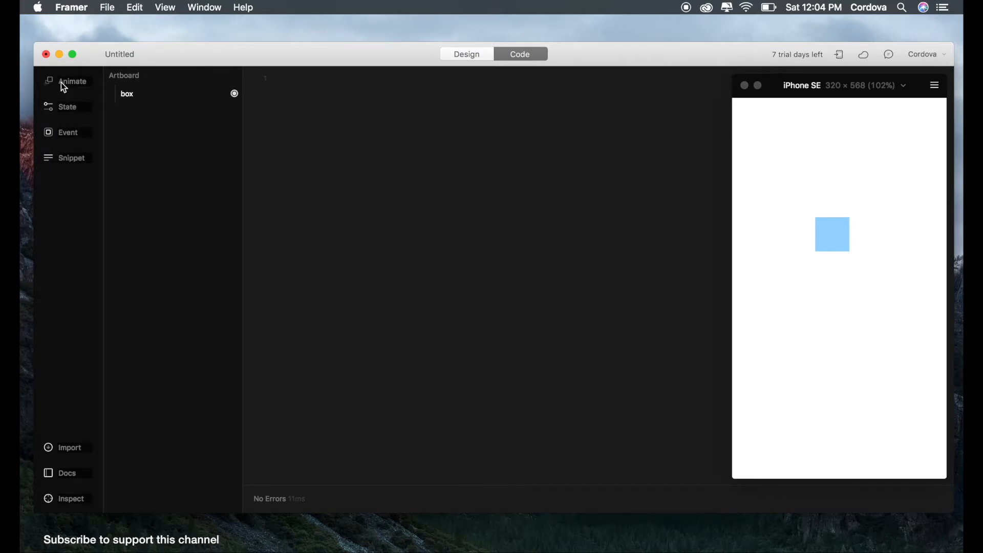
pyautogui.click(72, 81)
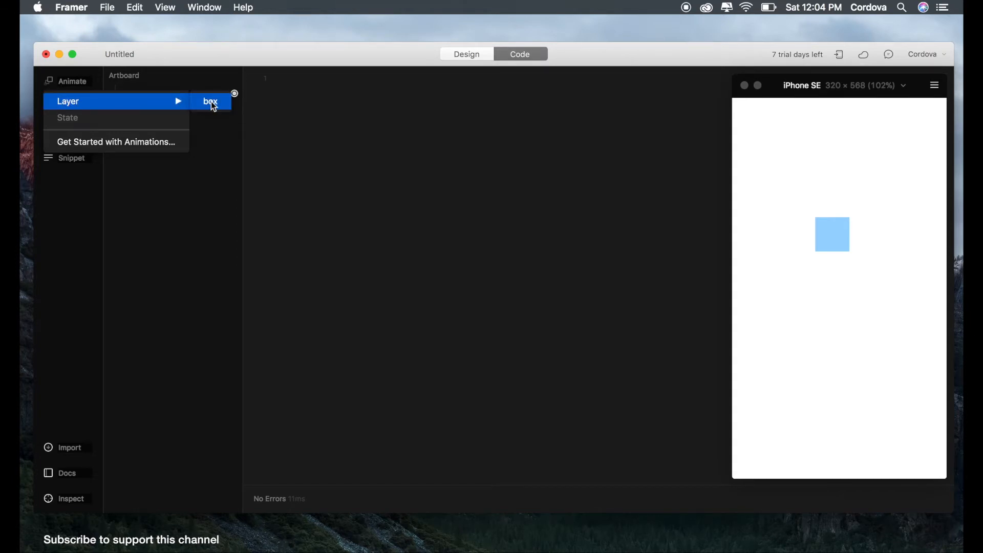
pyautogui.moveTo(102, 144)
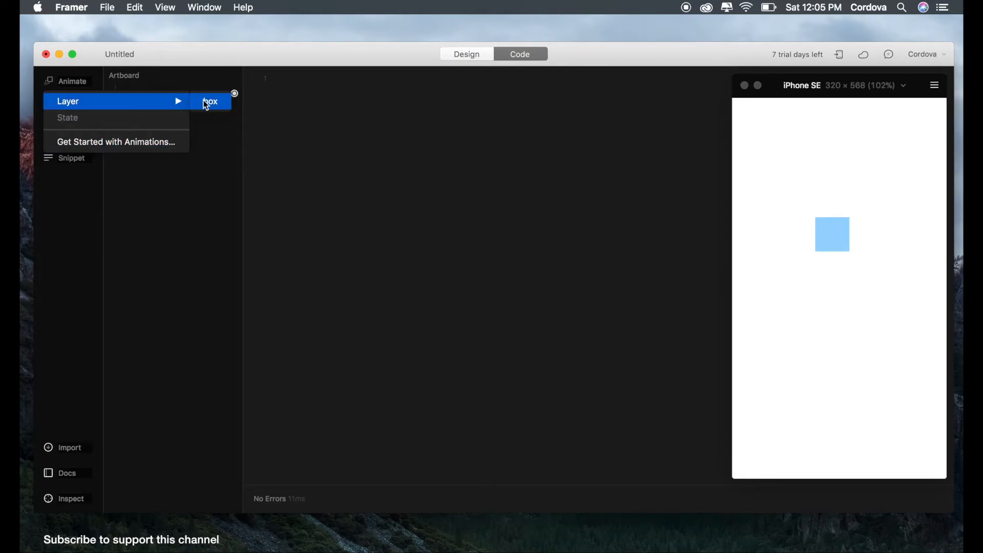
pyautogui.click(211, 101)
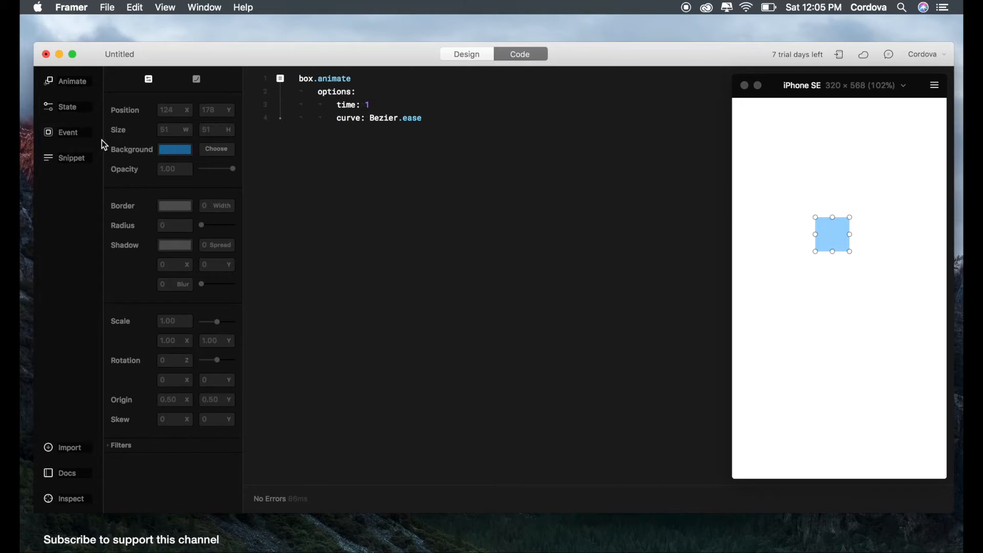
pyautogui.moveTo(180, 146)
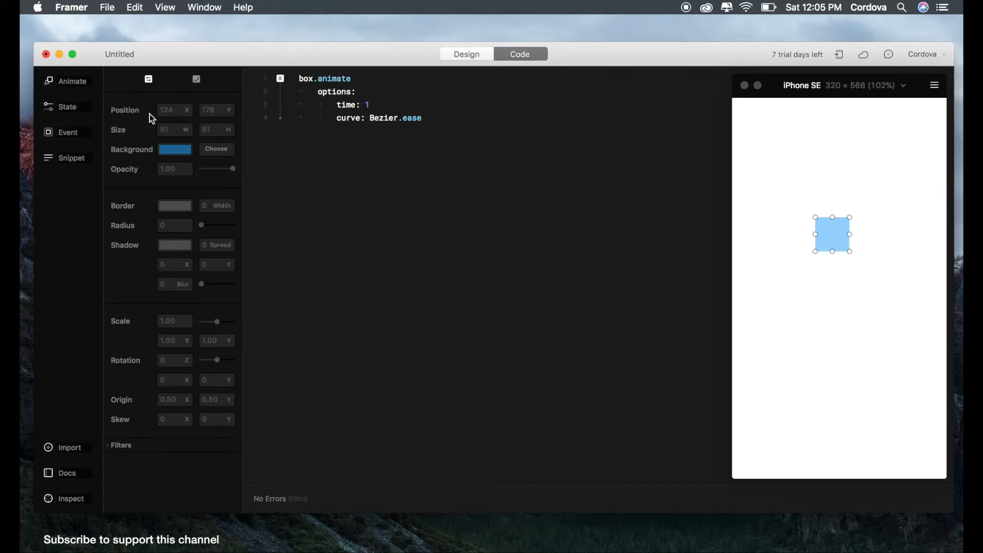
pyautogui.moveTo(140, 243)
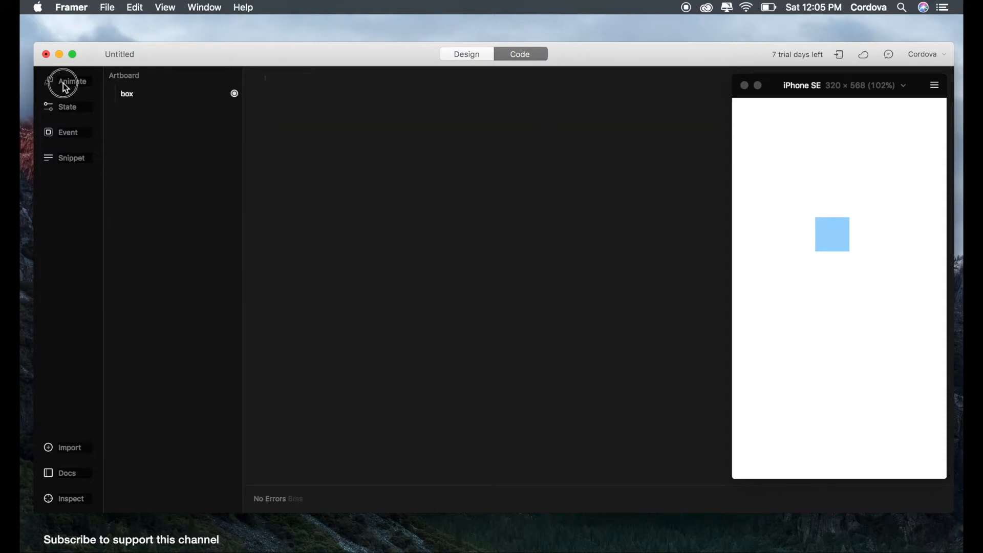
# Insert box.animate with options time: 1 and curve: Bezier.ease
pyautogui.click(71, 81)
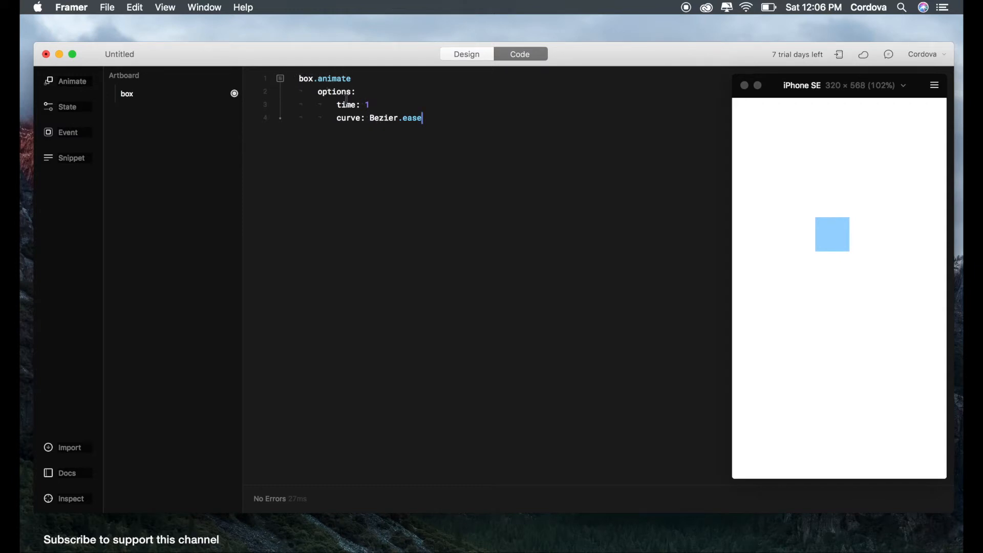
pyautogui.click(71, 81)
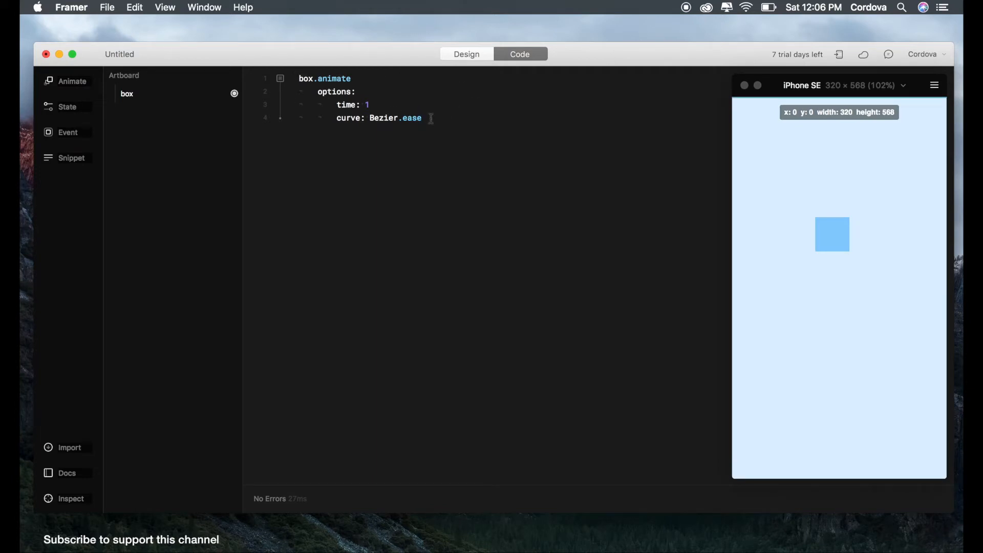
pyautogui.click(423, 117)
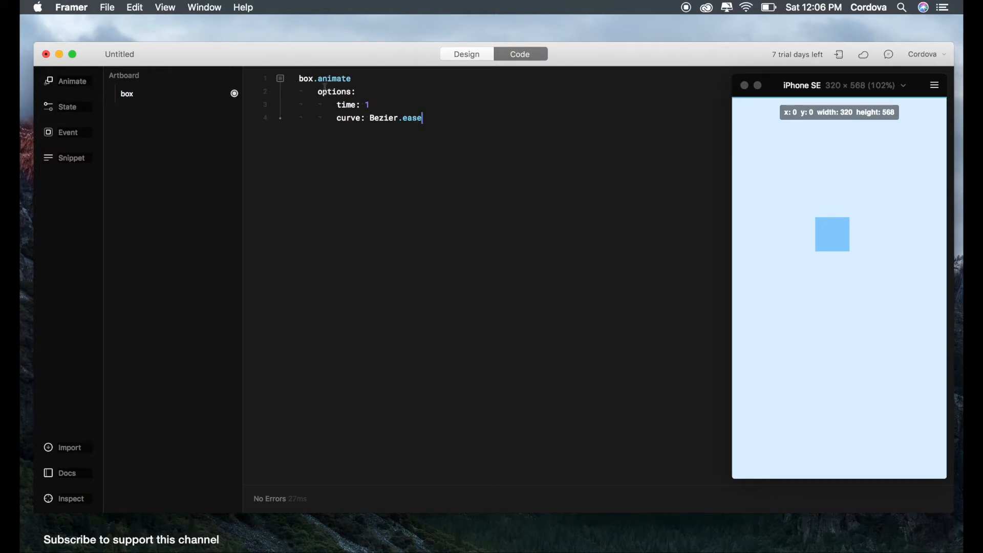
pyautogui.moveTo(267, 89)
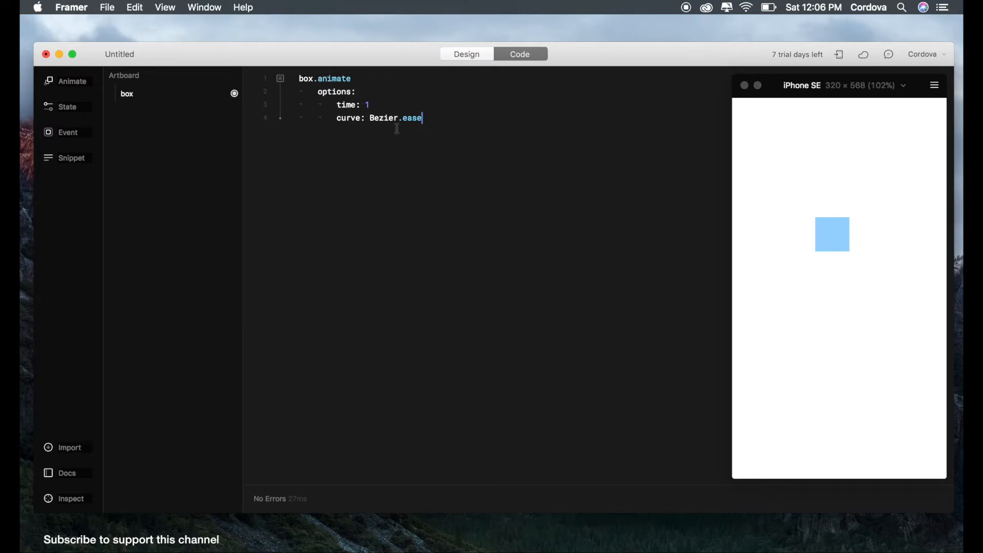
pyautogui.moveTo(440, 121)
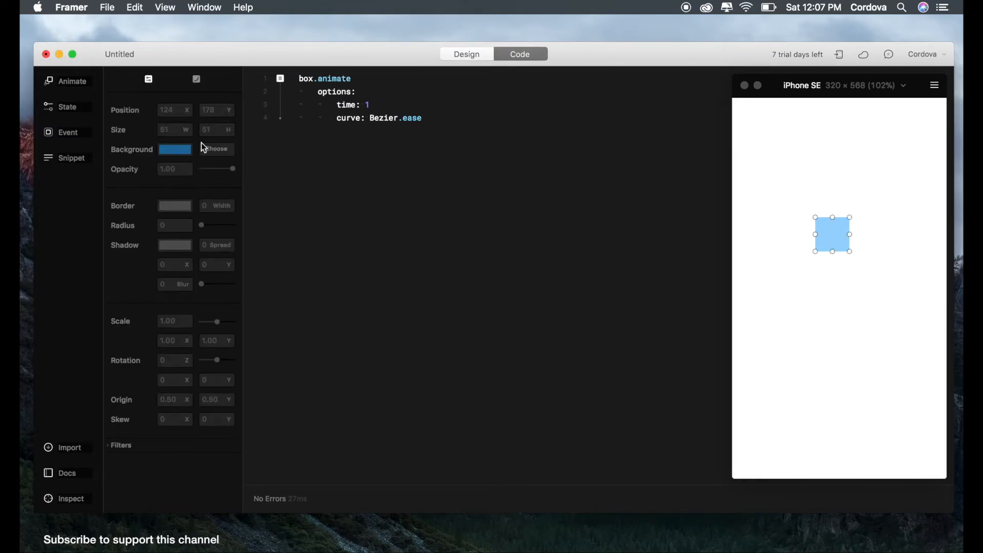
pyautogui.moveTo(771, 193)
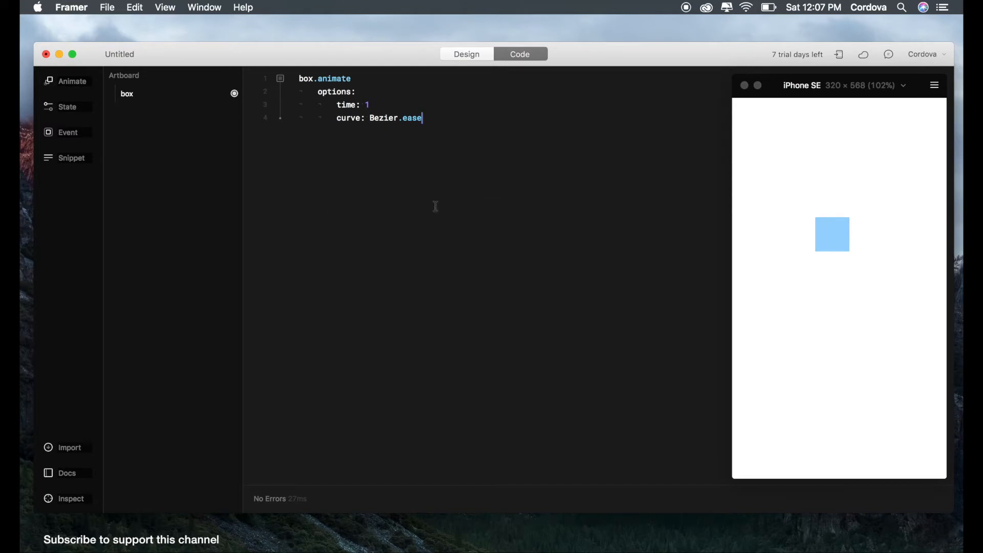
pyautogui.moveTo(286, 95)
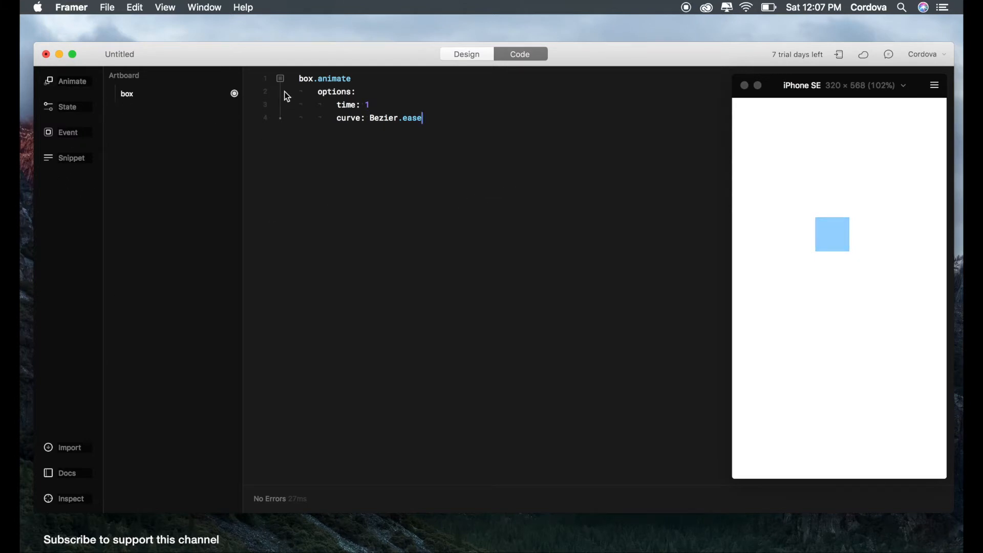
# Open the box's animation properties, trying opacity changes but leaving it at 1
pyautogui.click(831, 234)
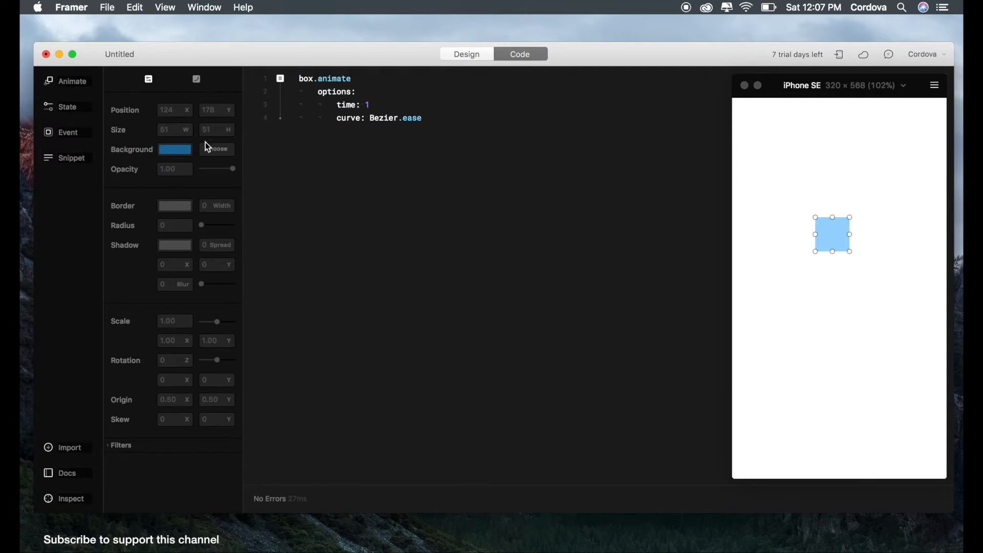
pyautogui.moveTo(229, 175)
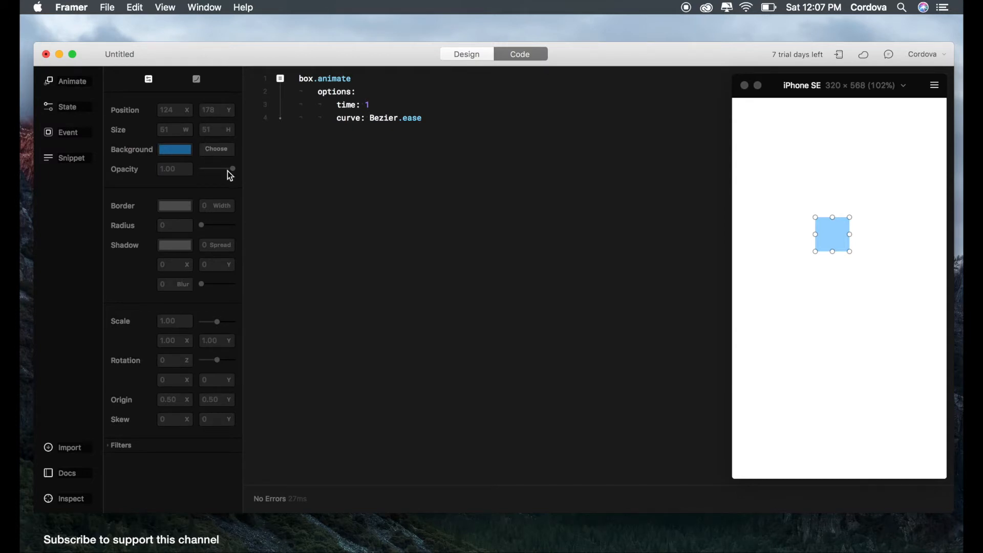
pyautogui.moveTo(232, 169); pyautogui.dragTo(211, 170)
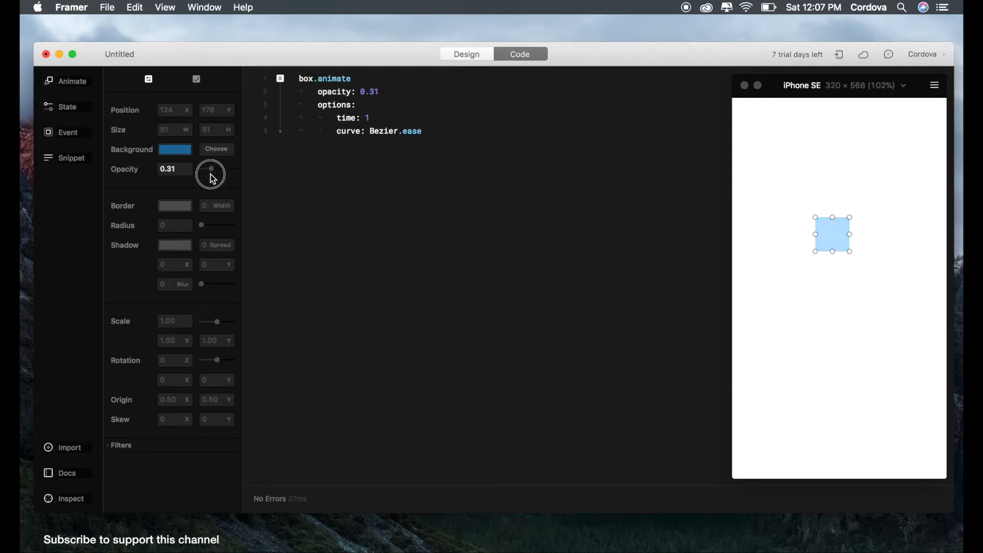
pyautogui.moveTo(211, 169); pyautogui.dragTo(232, 170)
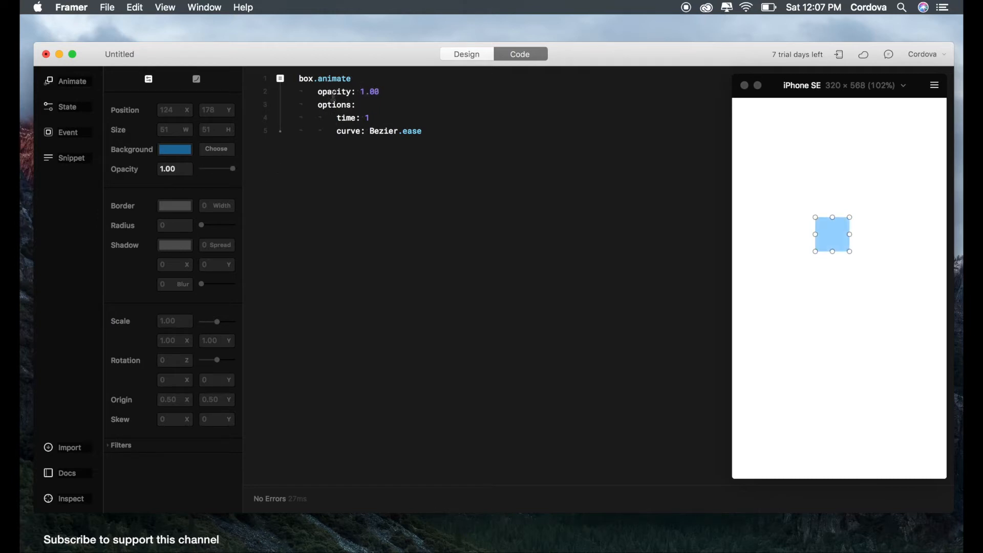
pyautogui.moveTo(232, 170); pyautogui.dragTo(226, 169)
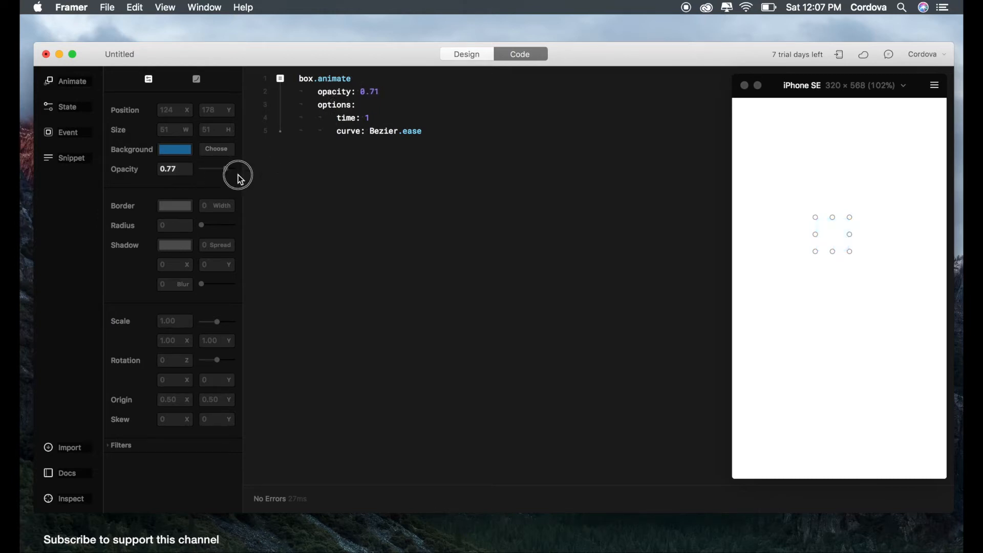
pyautogui.moveTo(206, 168); pyautogui.dragTo(232, 169)
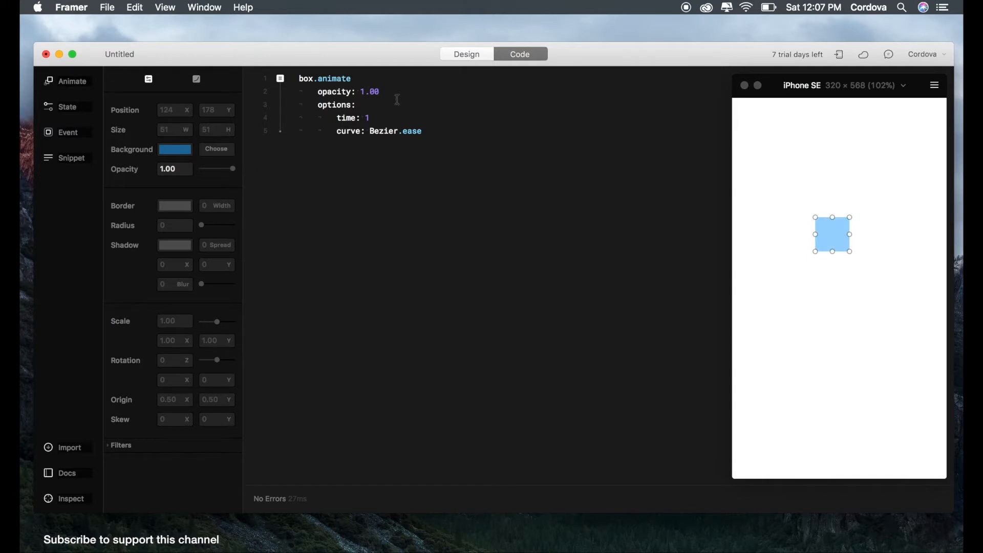
pyautogui.moveTo(207, 230)
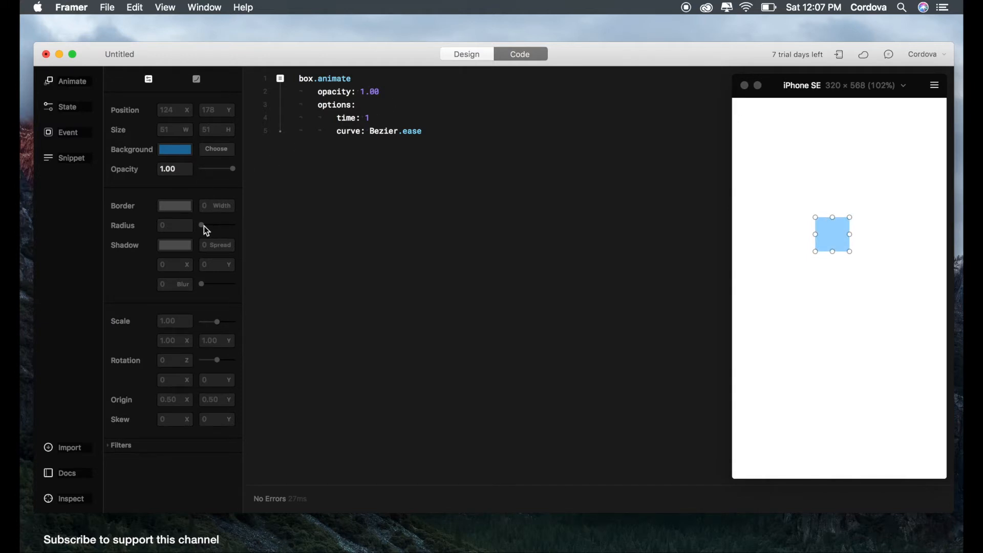
# Set radius 33, shadow blur 10, scale 0.54 and rotation 75
pyautogui.moveTo(201, 225); pyautogui.dragTo(203, 225)
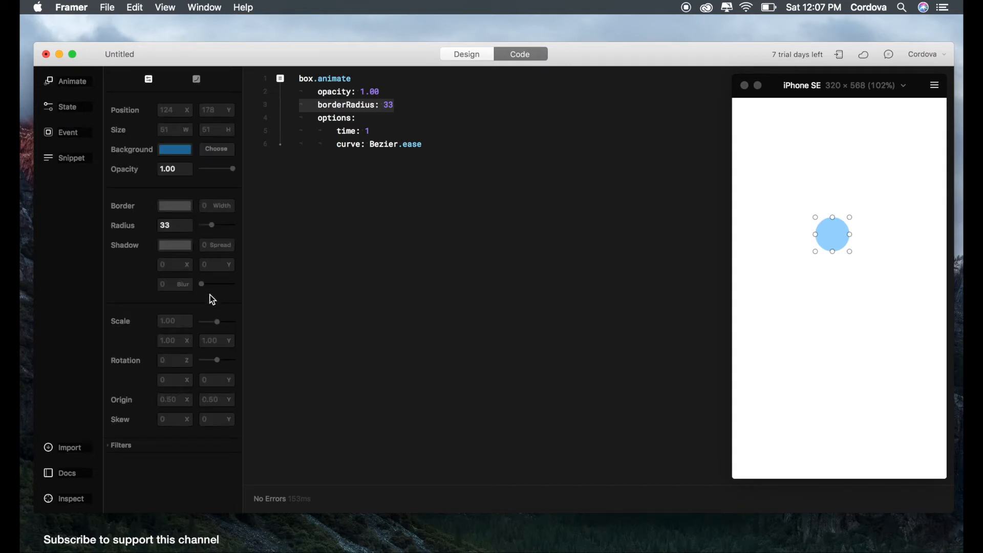
pyautogui.moveTo(177, 259)
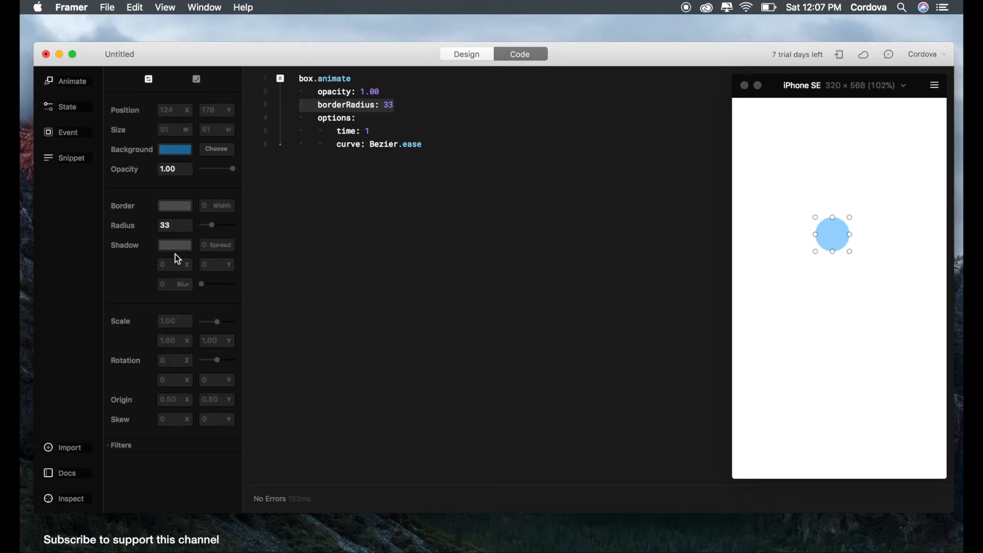
pyautogui.moveTo(201, 284); pyautogui.dragTo(218, 284)
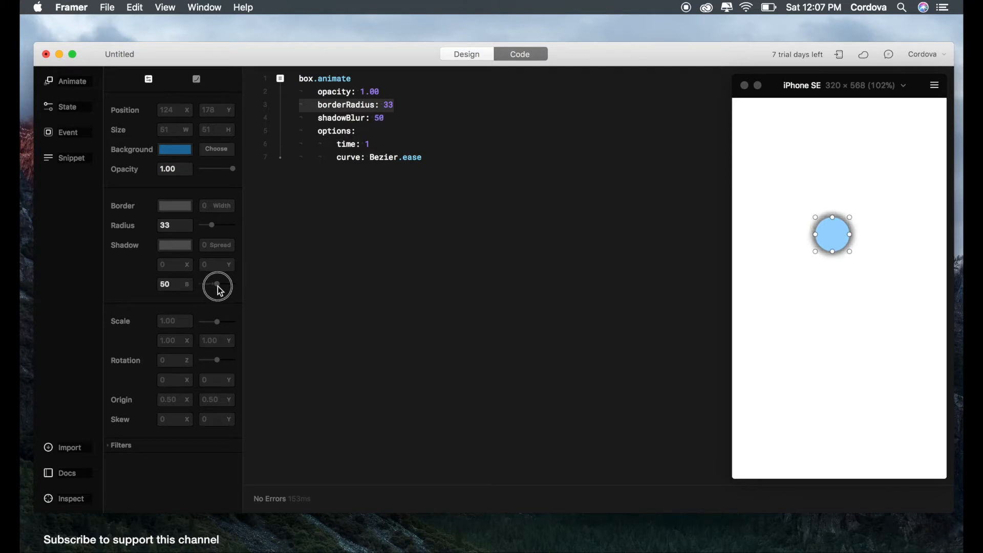
pyautogui.moveTo(217, 285); pyautogui.dragTo(215, 284)
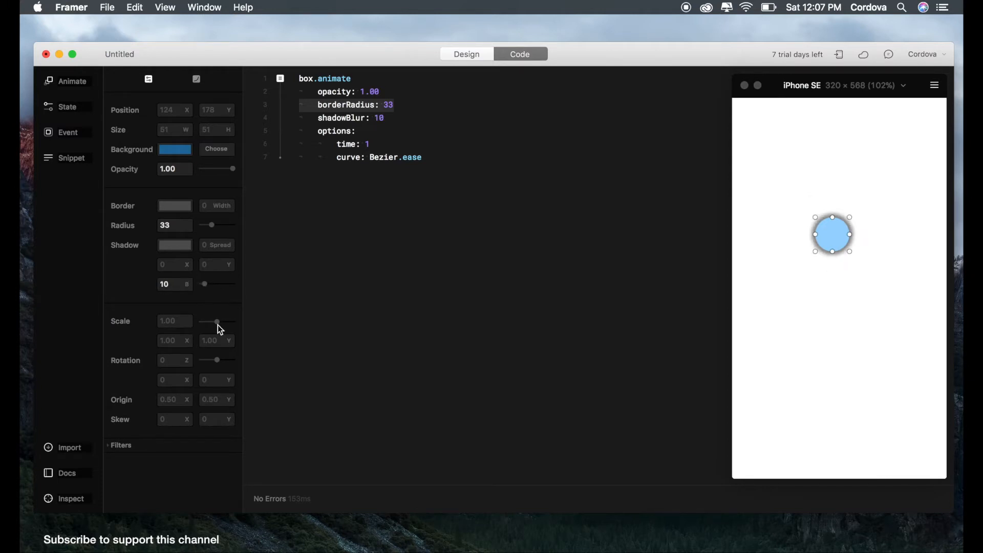
pyautogui.moveTo(216, 321); pyautogui.dragTo(210, 321)
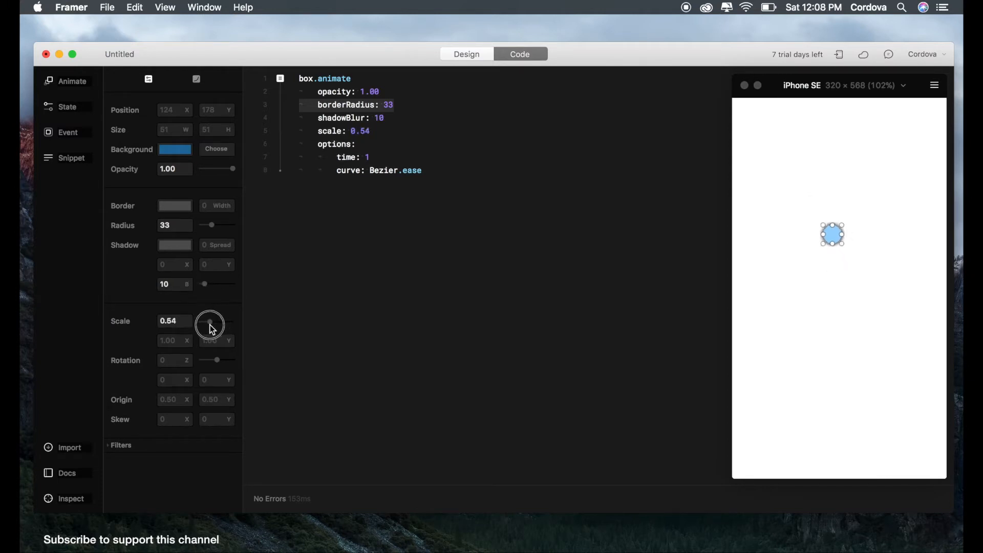
pyautogui.moveTo(210, 324); pyautogui.dragTo(218, 362)
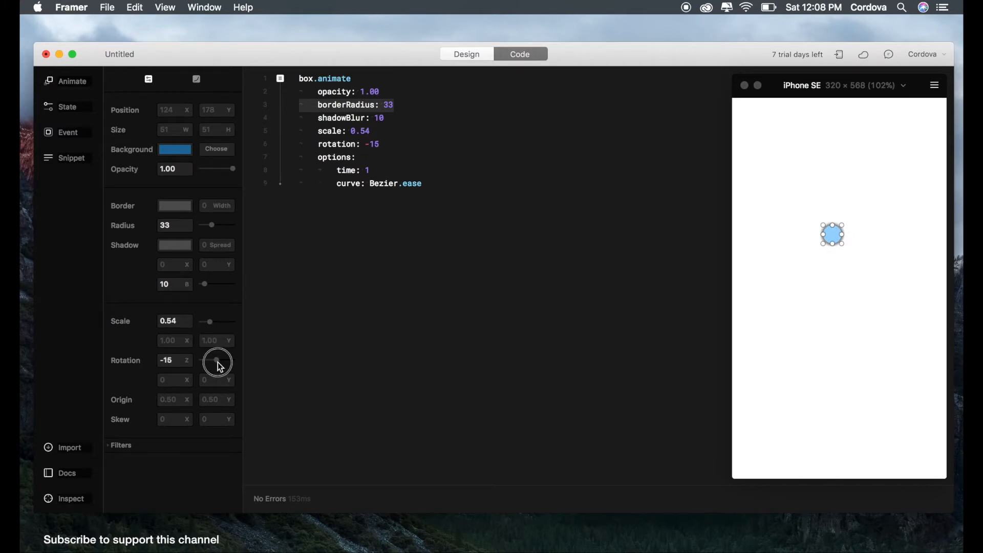
pyautogui.moveTo(218, 360); pyautogui.dragTo(220, 360)
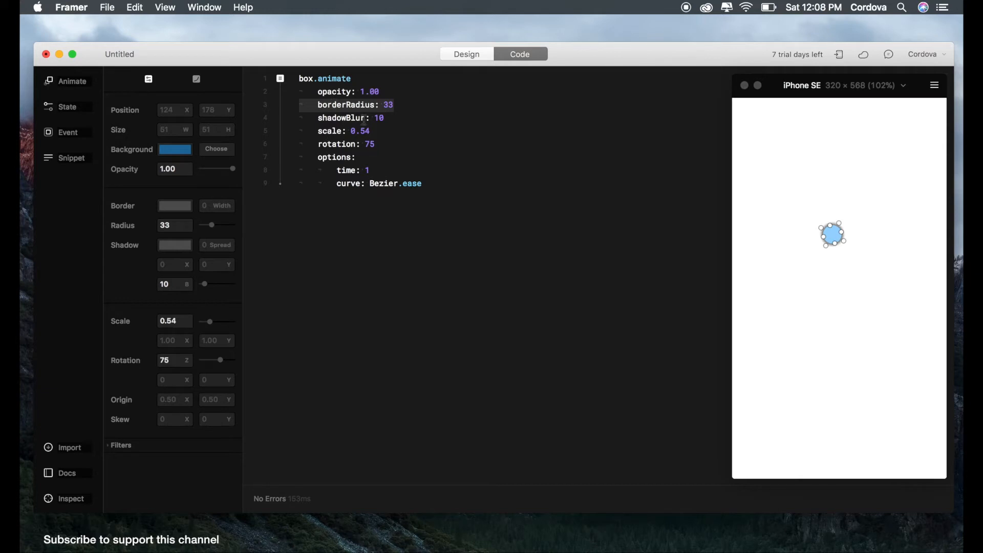
pyautogui.moveTo(104, 125)
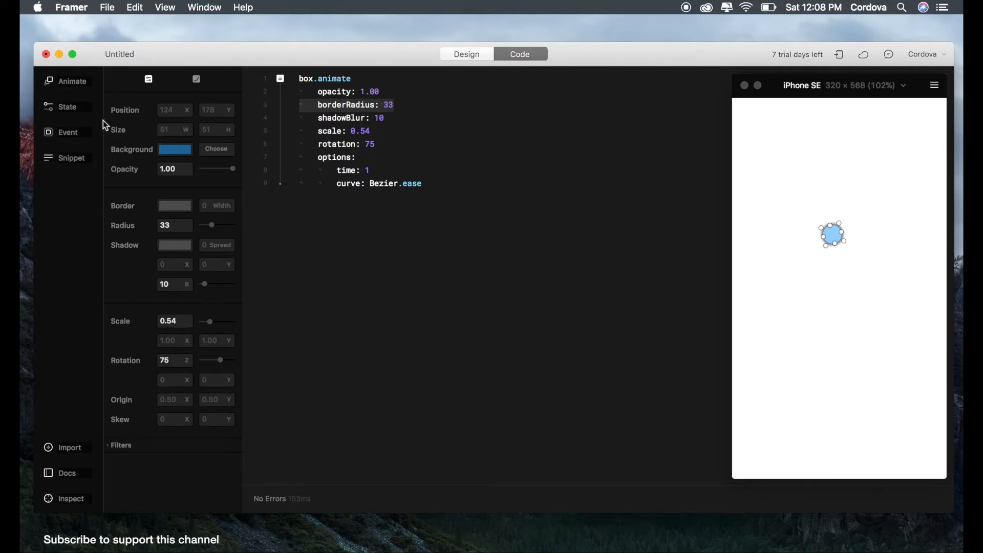
pyautogui.moveTo(115, 157)
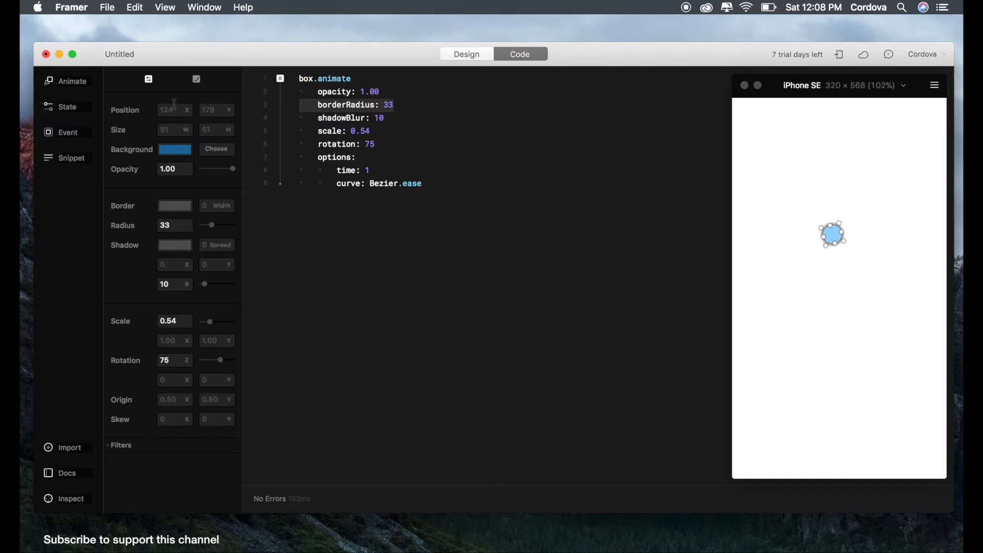
pyautogui.moveTo(63, 108)
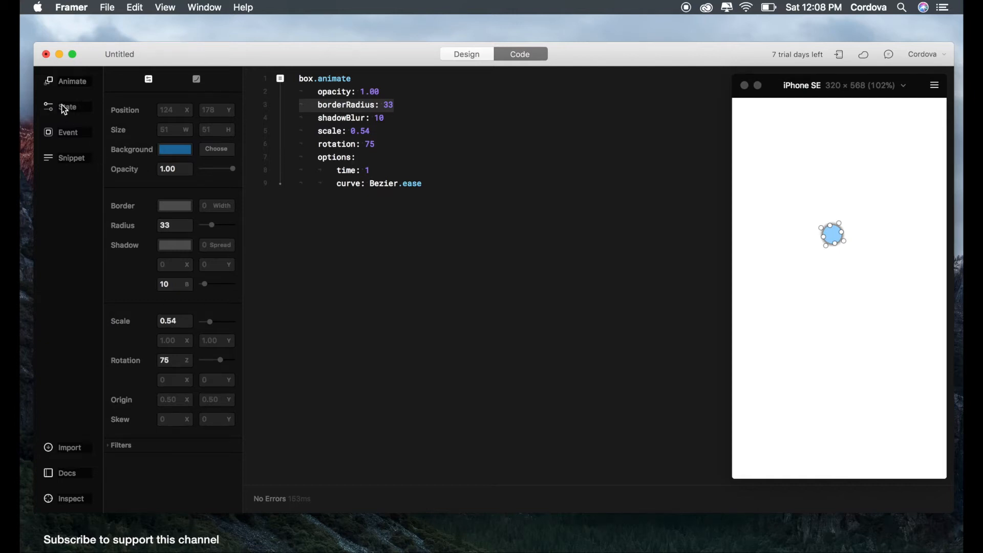
pyautogui.moveTo(204, 100)
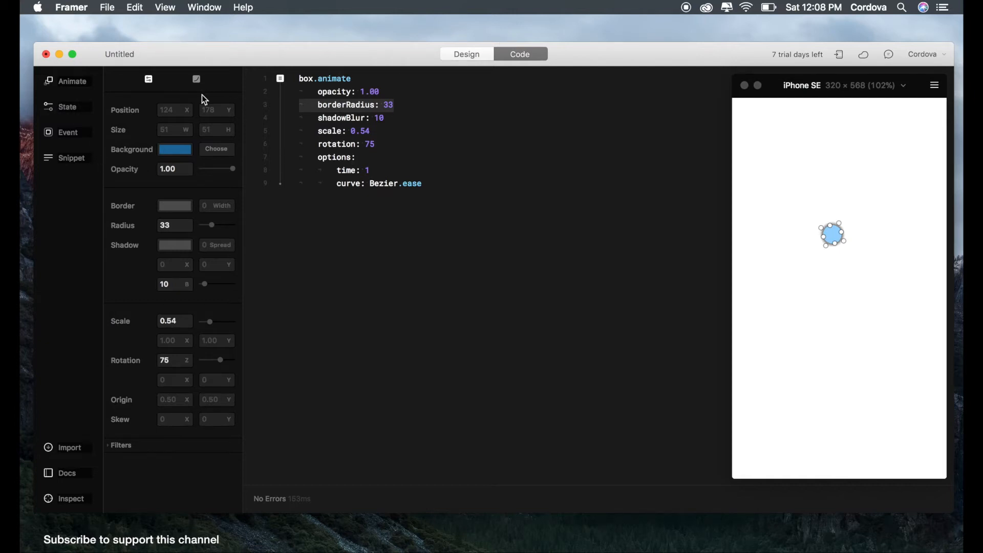
pyautogui.moveTo(90, 131)
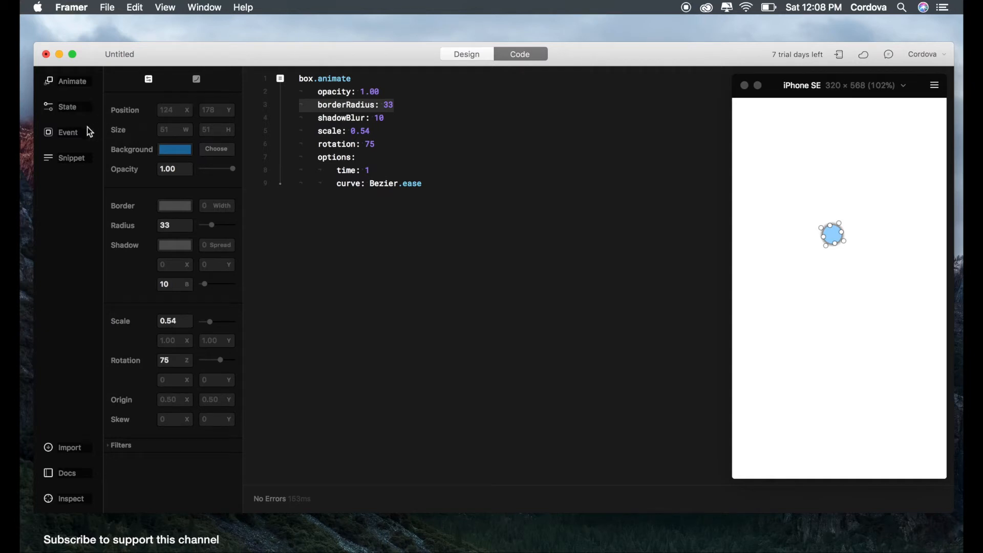
pyautogui.moveTo(67, 116)
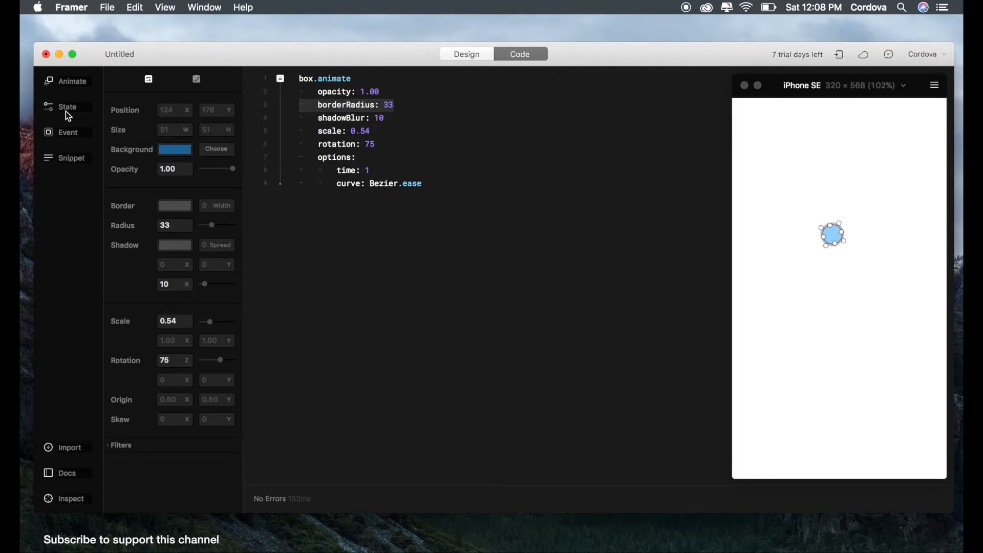
pyautogui.moveTo(109, 138)
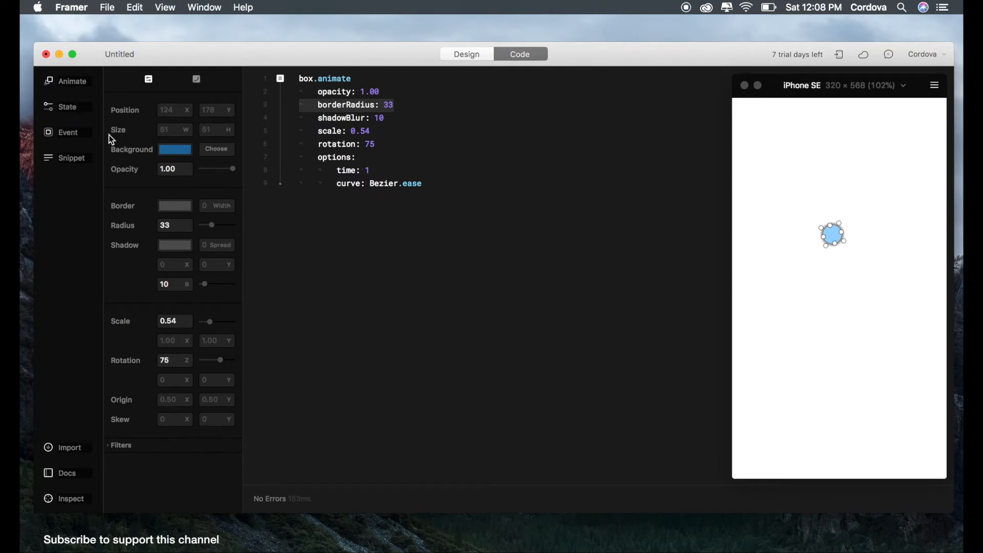
pyautogui.moveTo(71, 130)
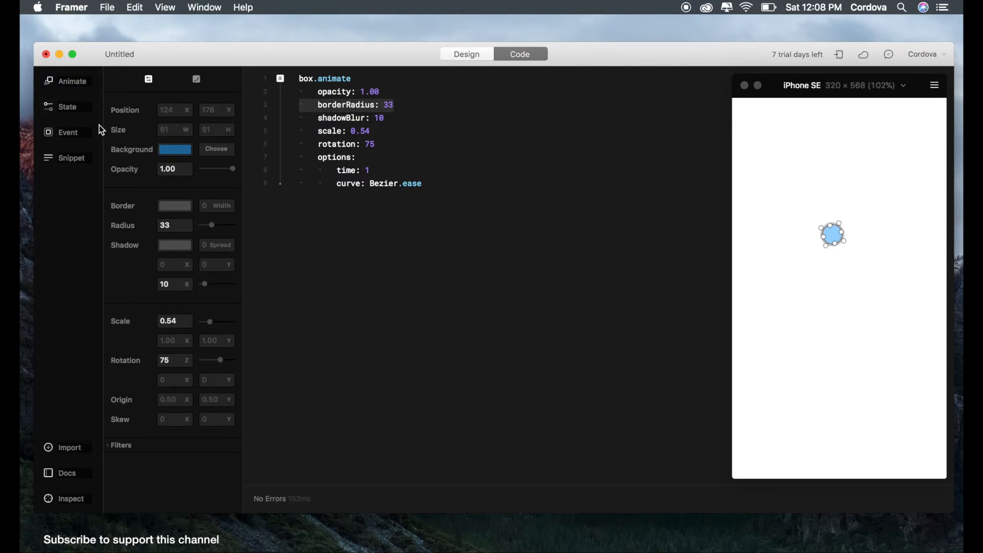
pyautogui.moveTo(72, 128)
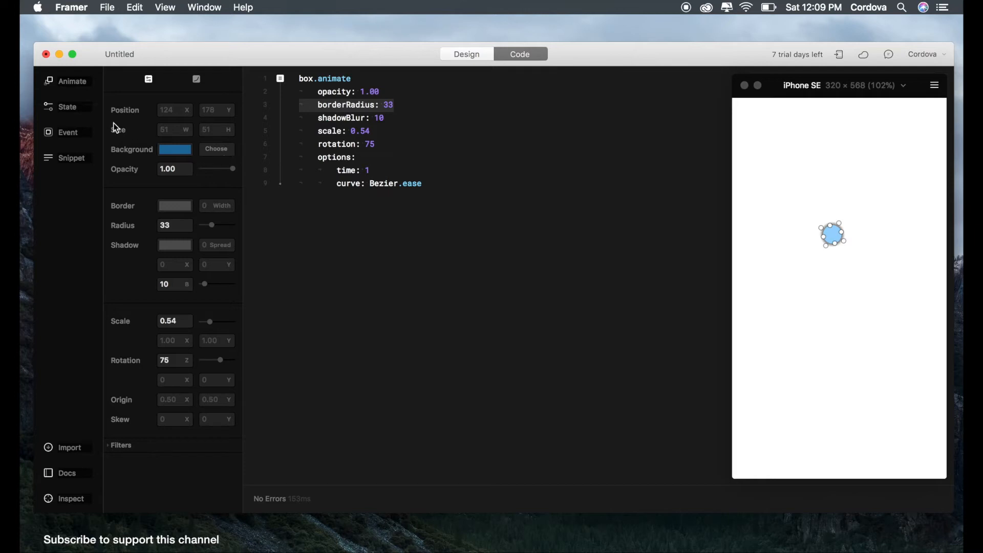
pyautogui.moveTo(162, 110)
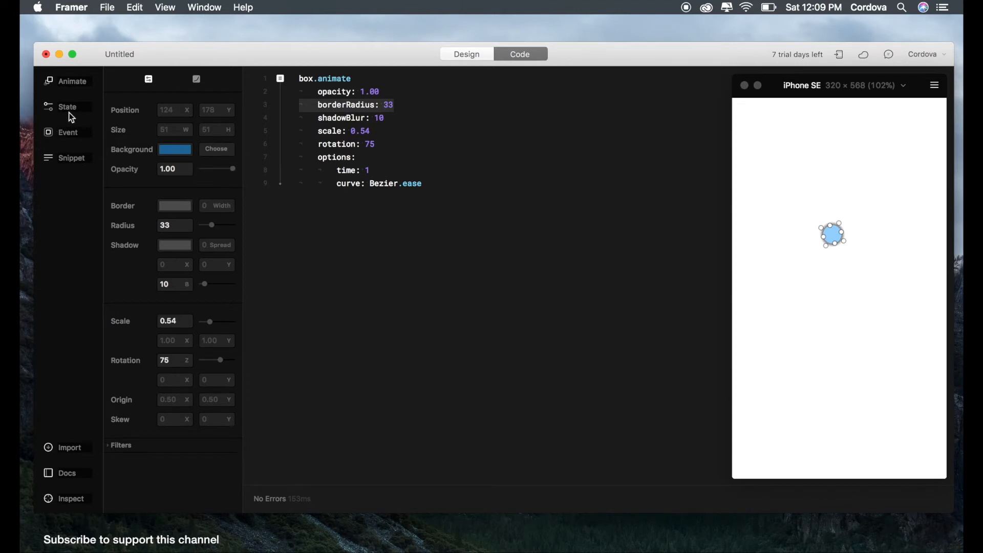
pyautogui.click(67, 106)
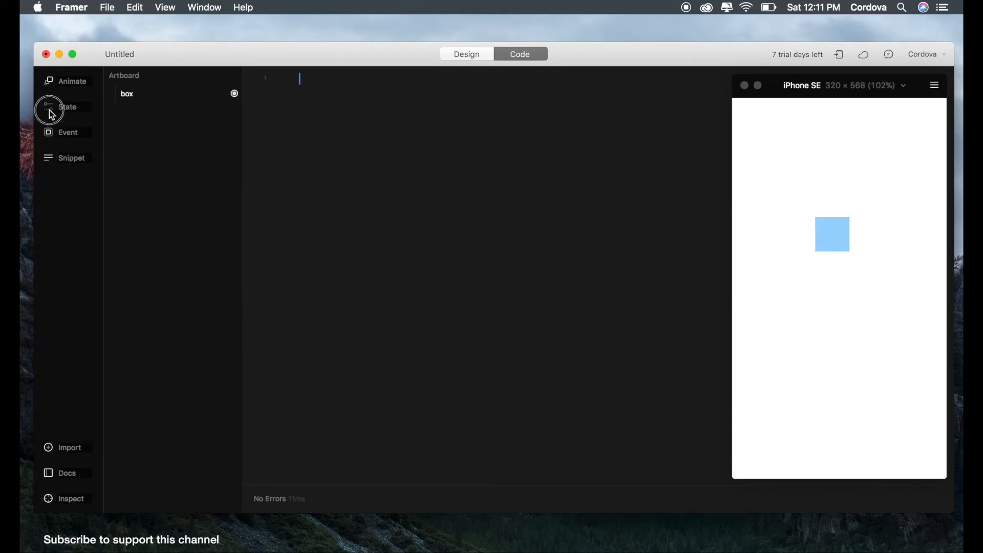
pyautogui.click(67, 106)
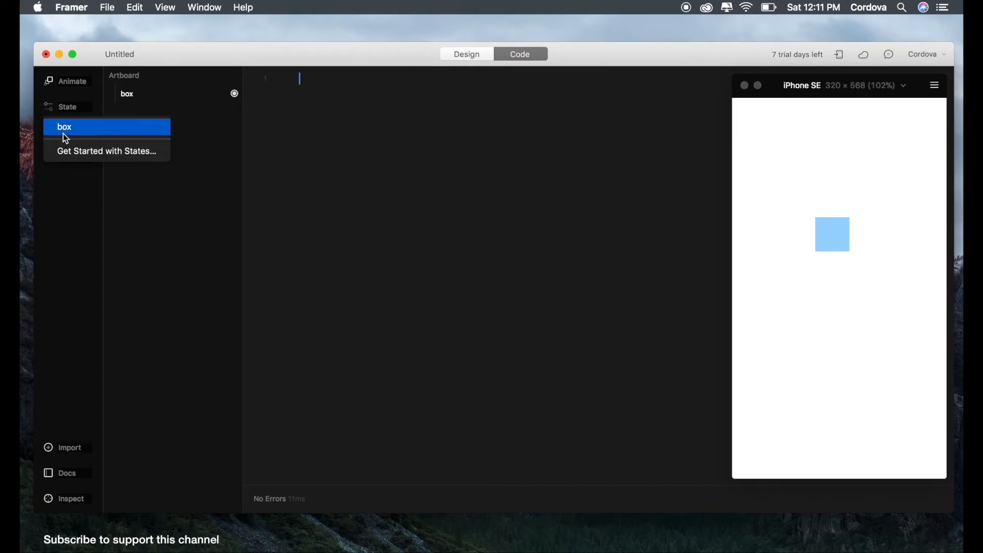
pyautogui.click(64, 127)
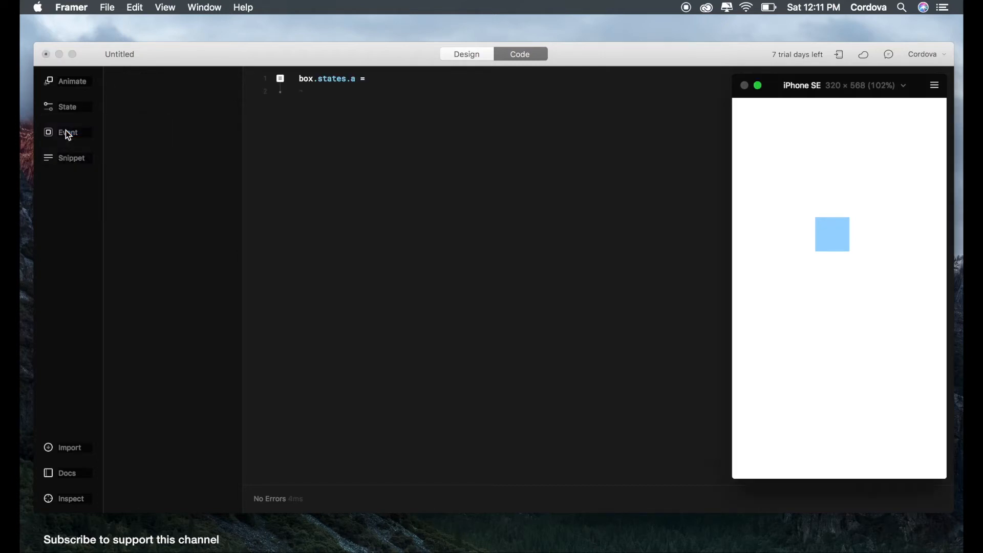
pyautogui.click(832, 234)
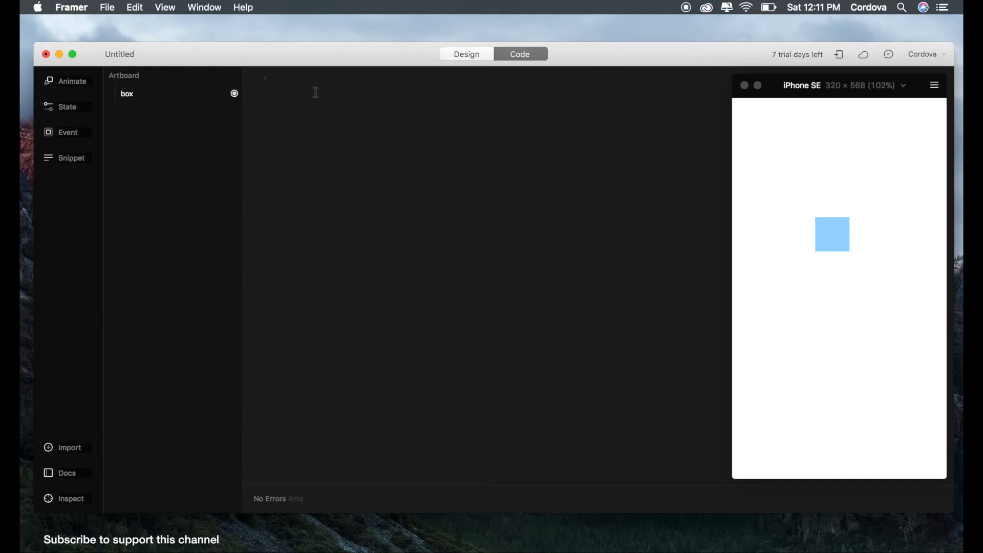
pyautogui.write('box.states.a')
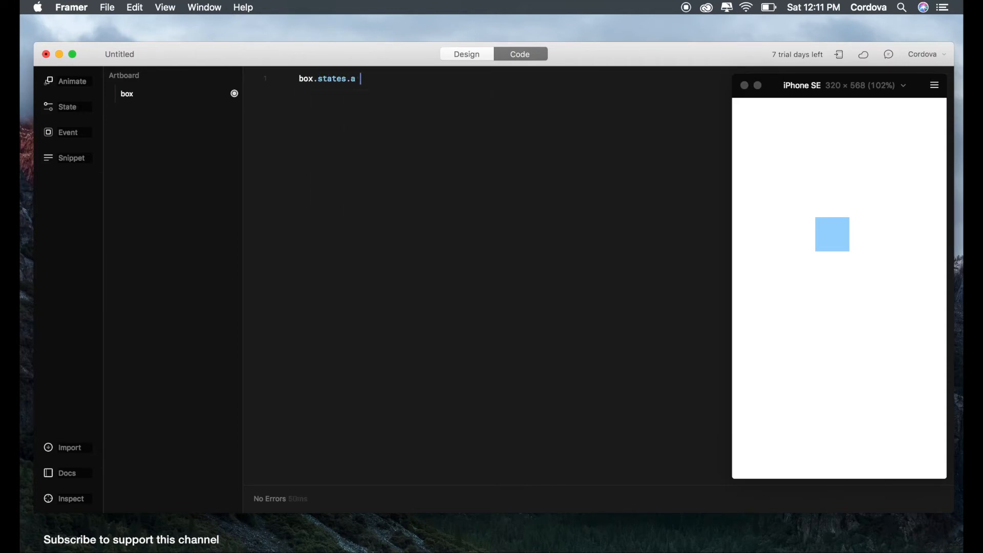
pyautogui.write('=')
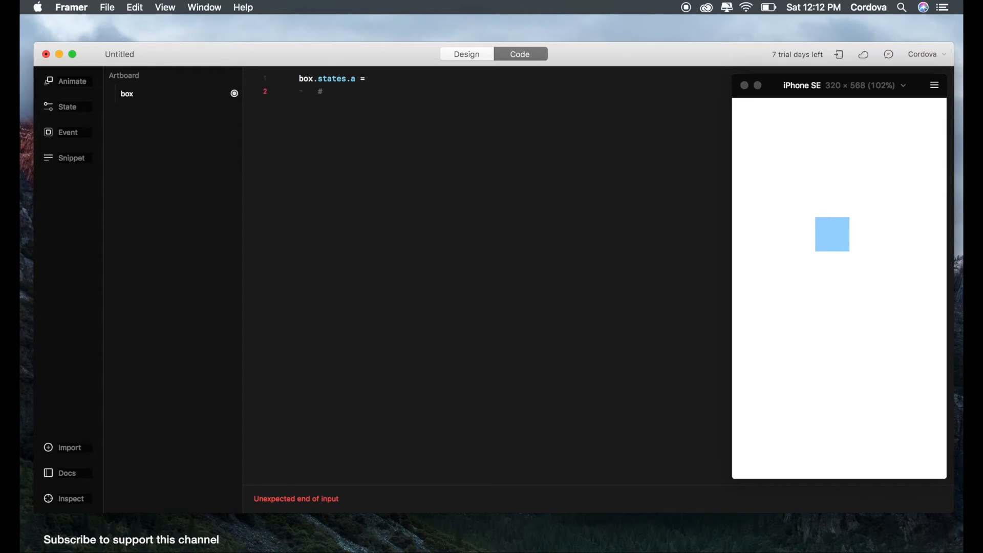
pyautogui.write('#What happens to the b')
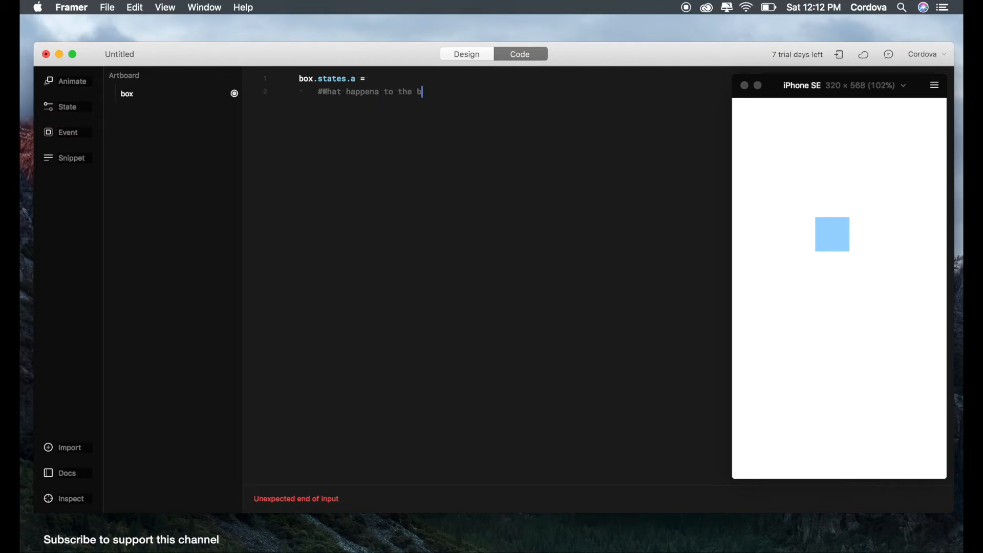
pyautogui.write('ox?')
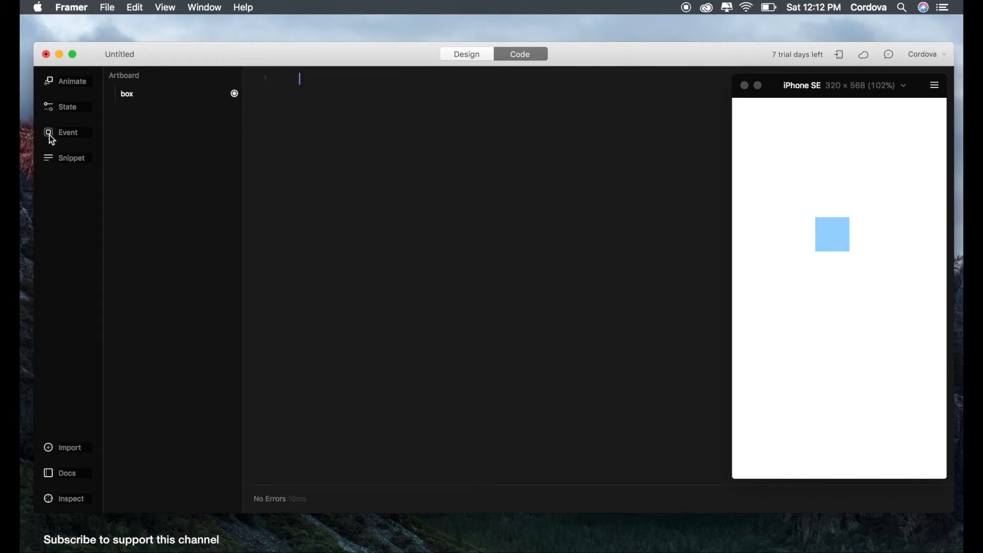
# Insert a box.onClick (event, layer) -> handler from the Event menu
pyautogui.click(67, 132)
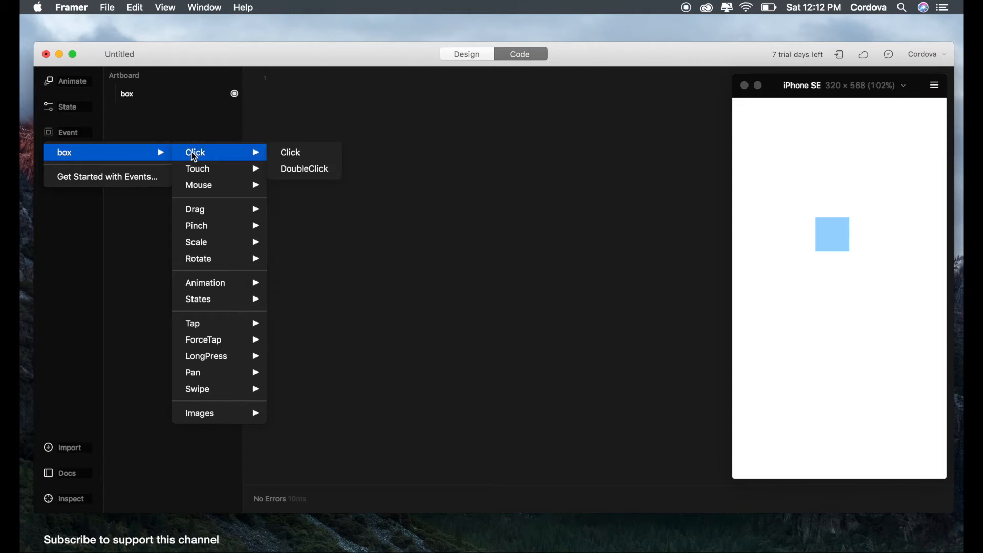
pyautogui.moveTo(198, 169)
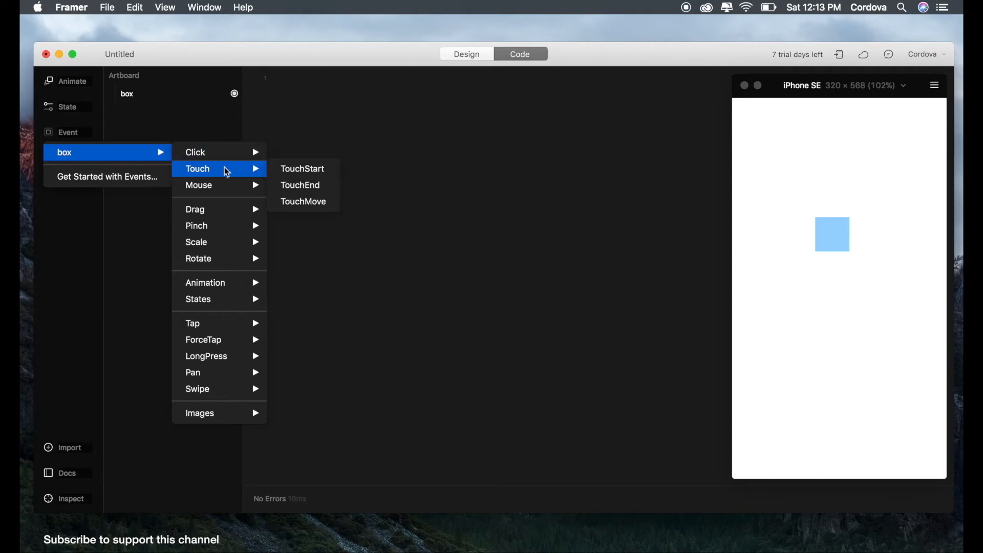
pyautogui.moveTo(196, 226)
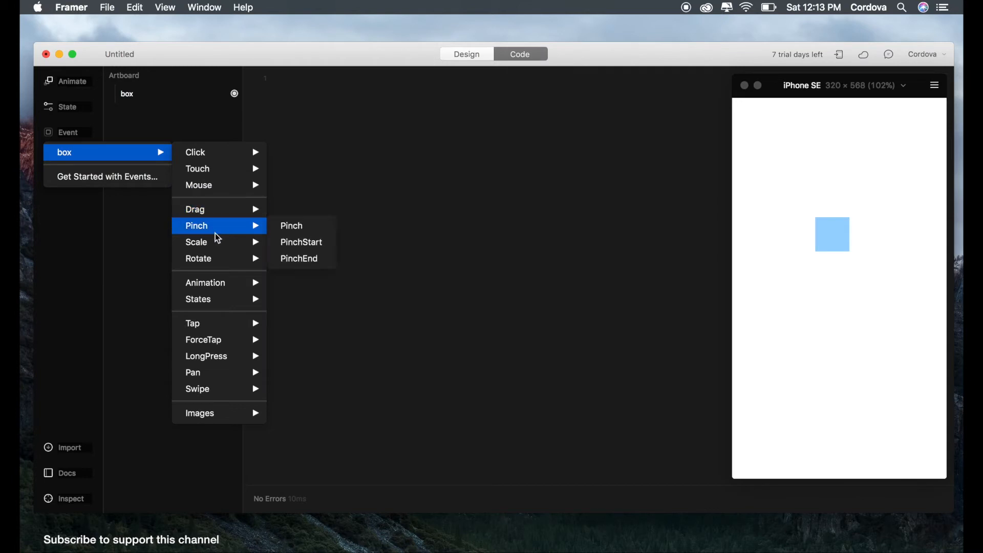
pyautogui.moveTo(198, 299)
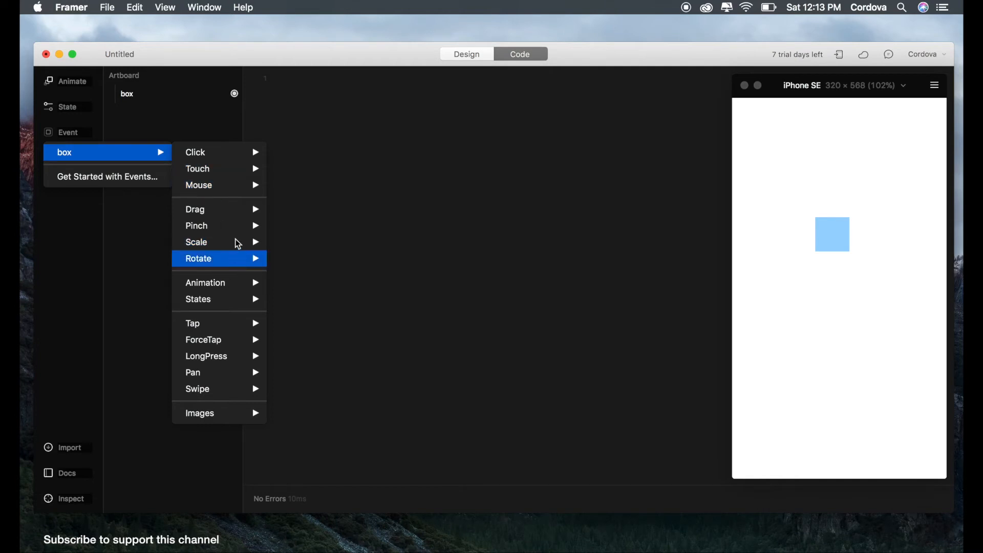
pyautogui.moveTo(199, 185)
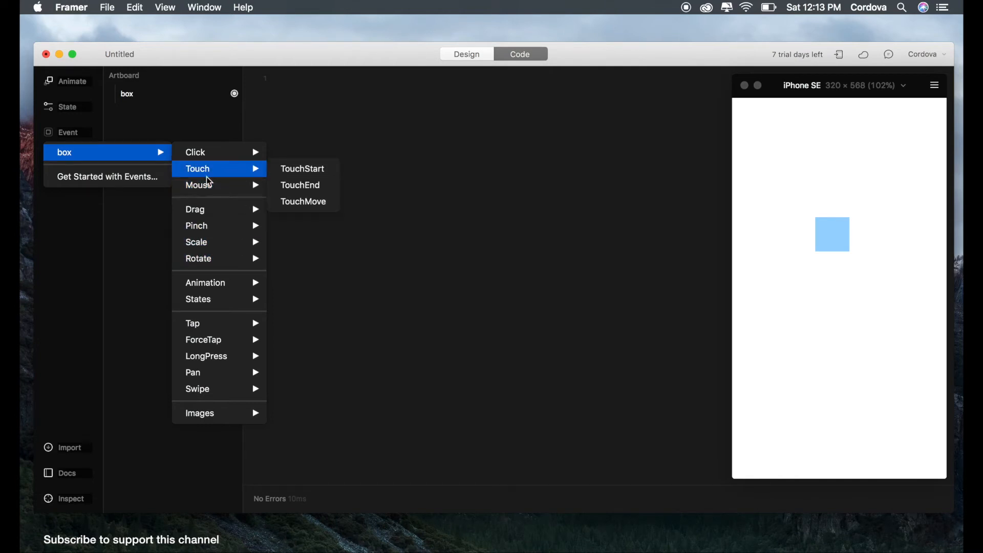
pyautogui.moveTo(195, 151)
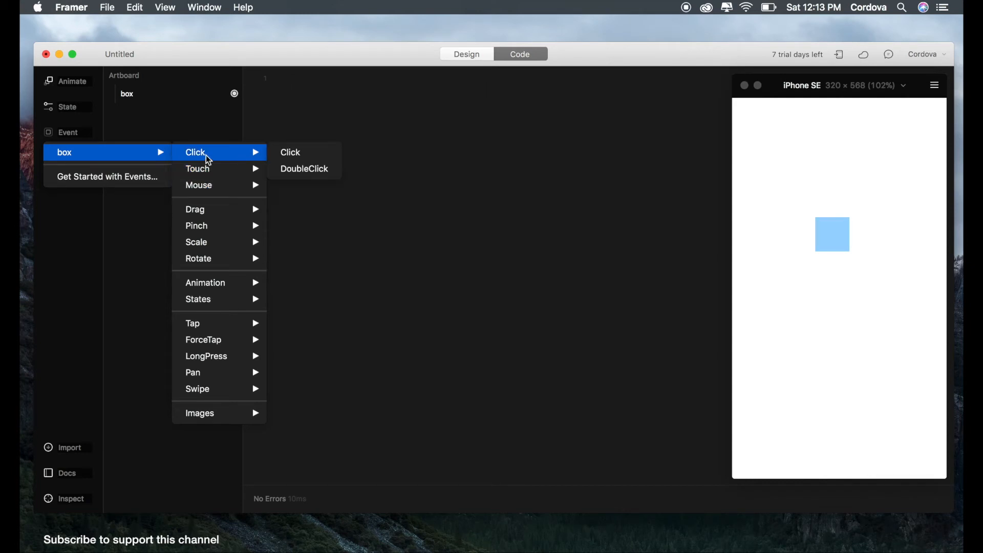
pyautogui.moveTo(196, 168)
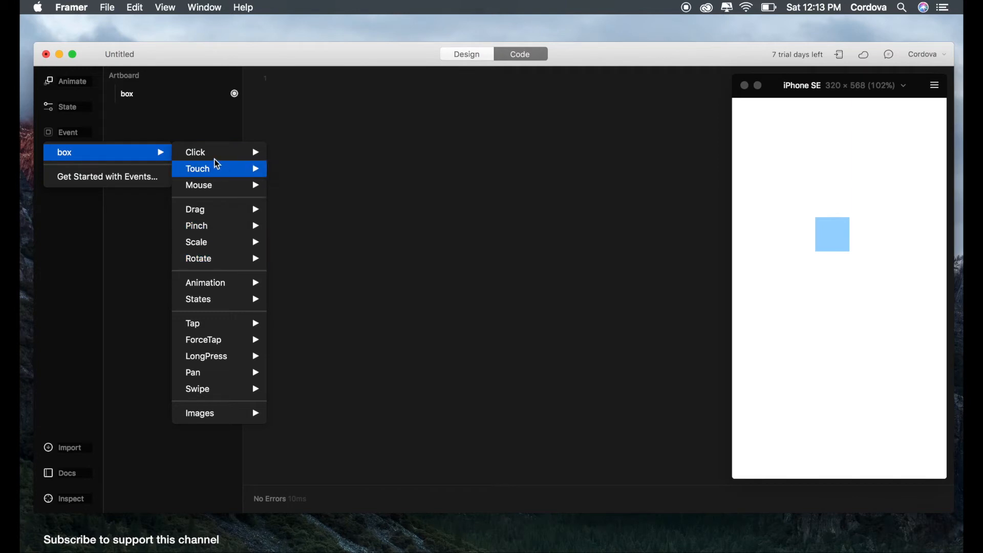
pyautogui.moveTo(213, 156)
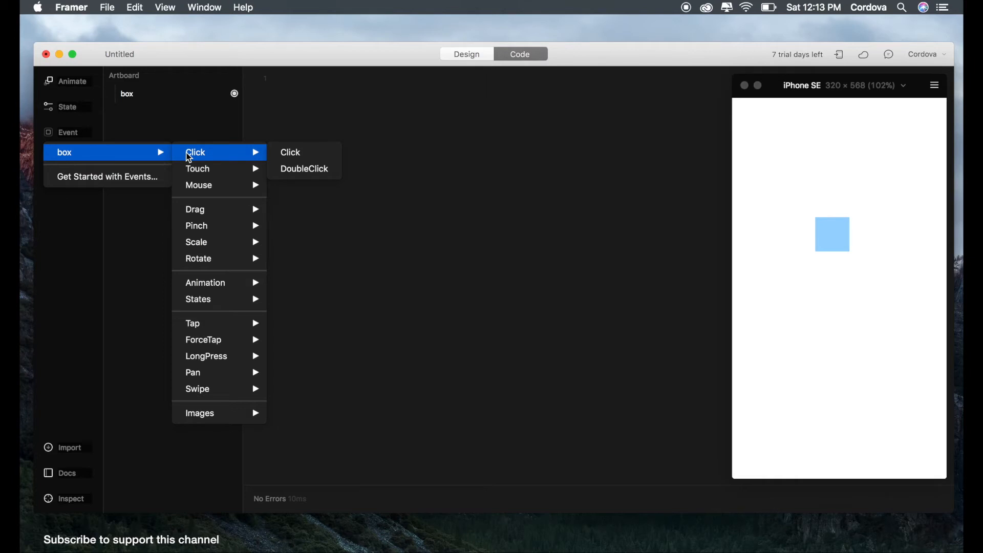
pyautogui.moveTo(270, 160)
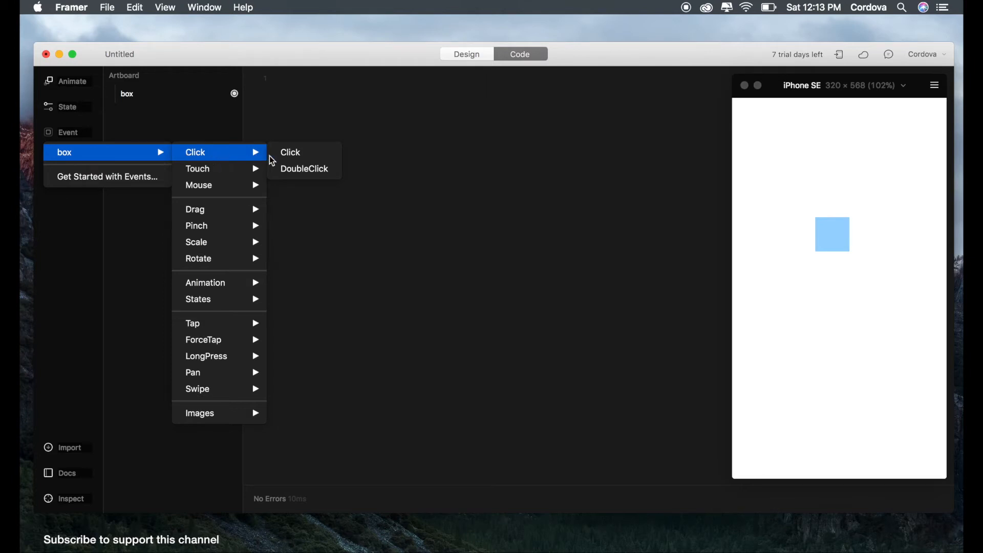
pyautogui.click(289, 152)
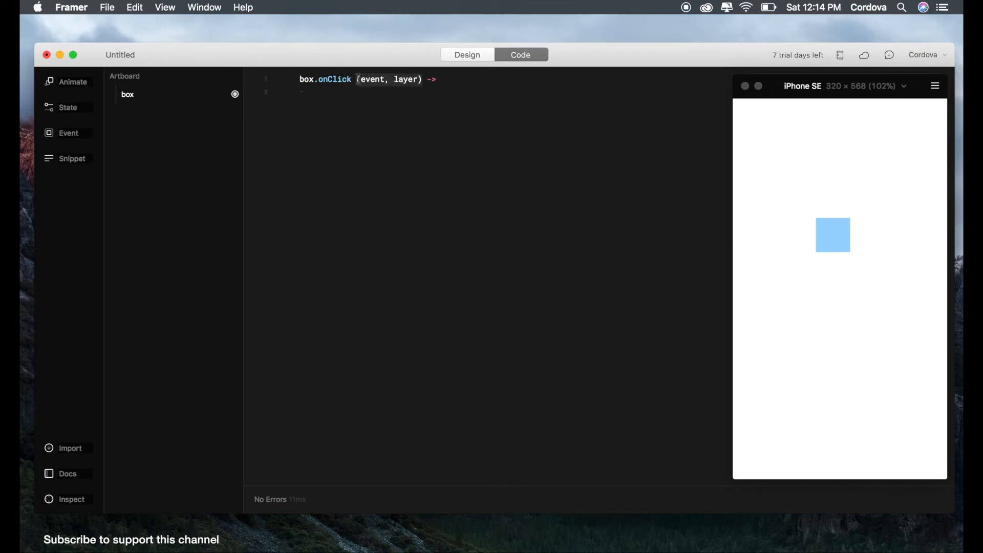
# Delete the (event, layer) arguments, leaving box.onClick ->
pyautogui.press('backspace')
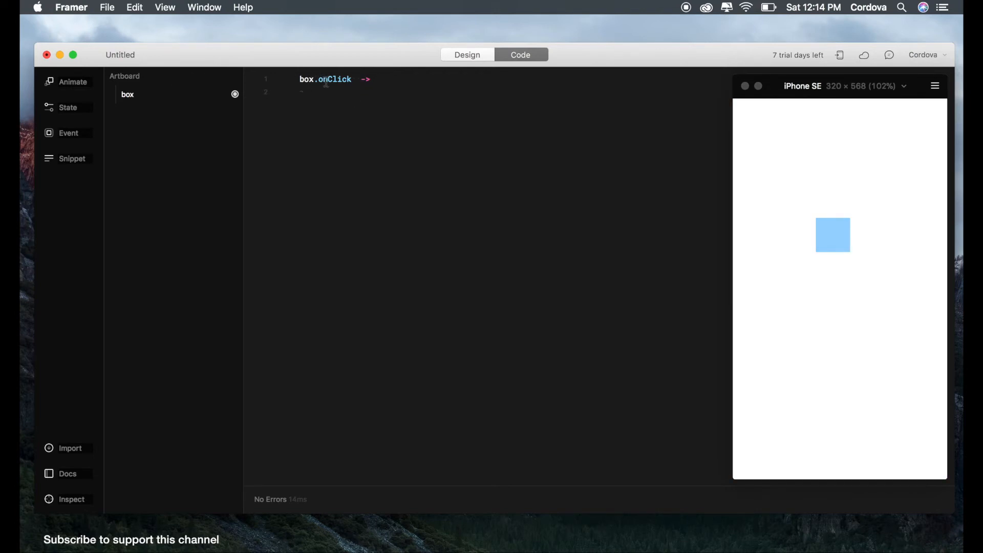
pyautogui.click(357, 79)
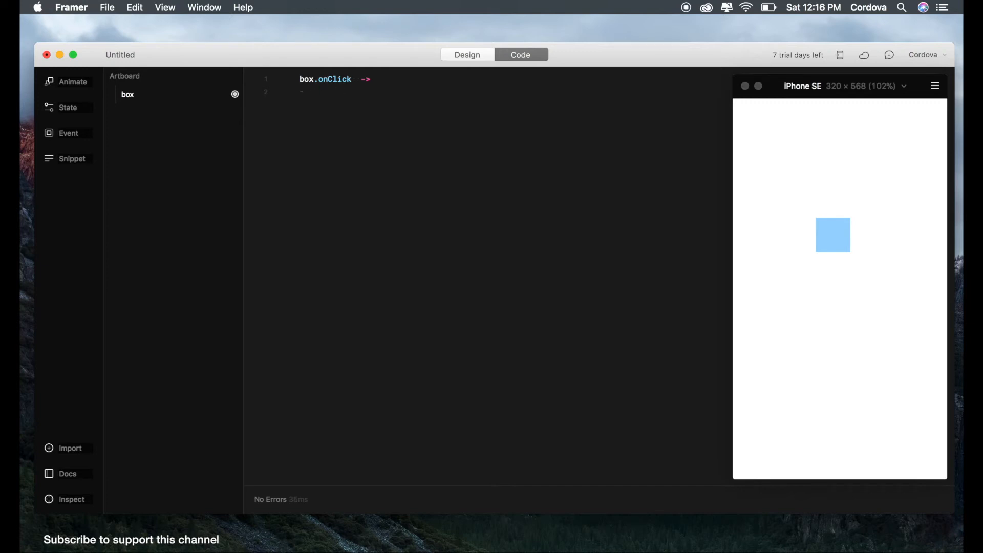
# Animate the box to size 100 and borderRadius 50 on click, testing in the preview
pyautogui.write('box.animate')
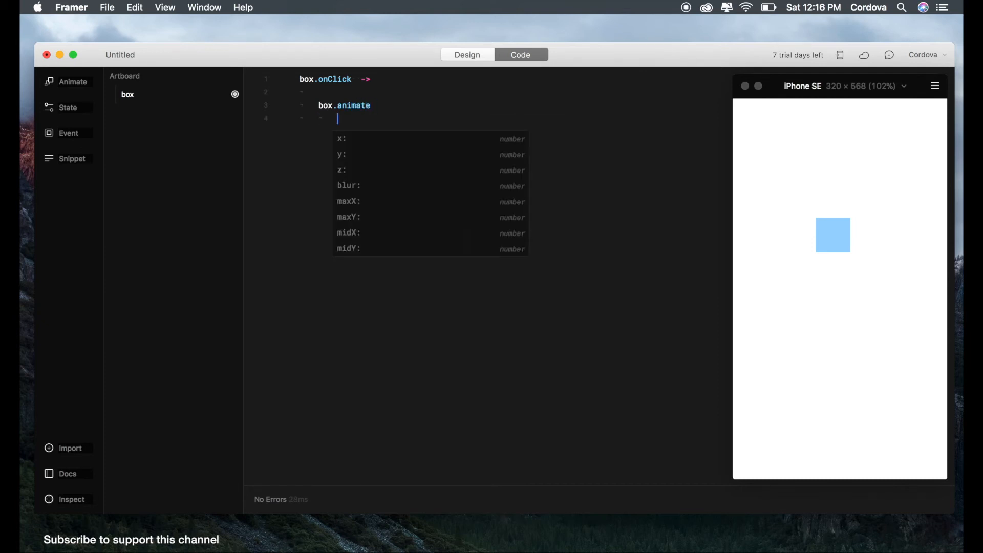
pyautogui.write('size')
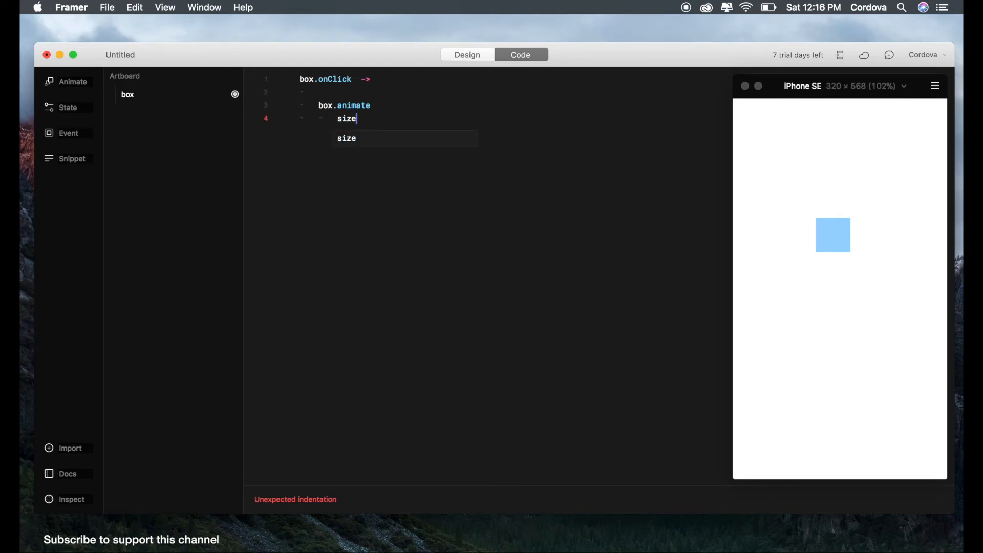
pyautogui.write(': 100')
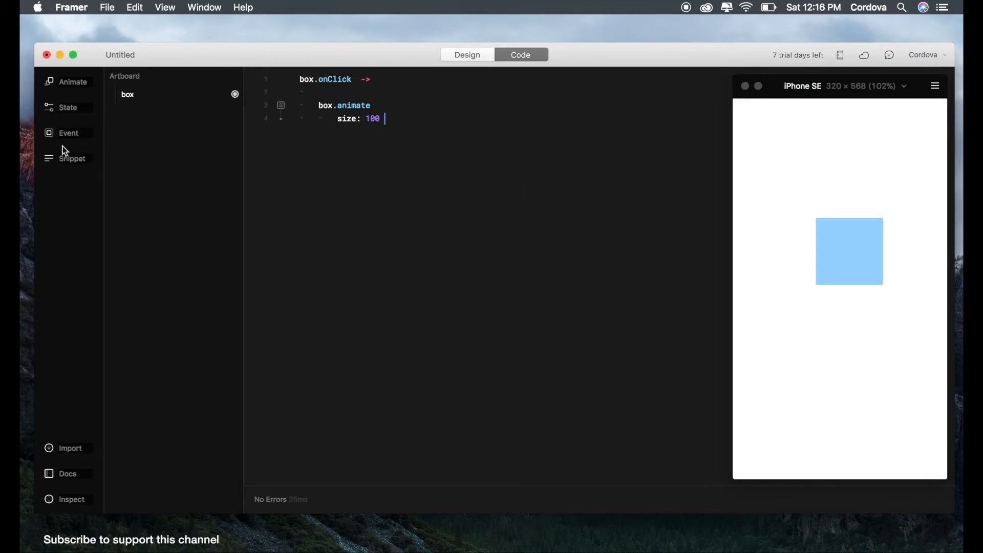
pyautogui.write('borderRadius')
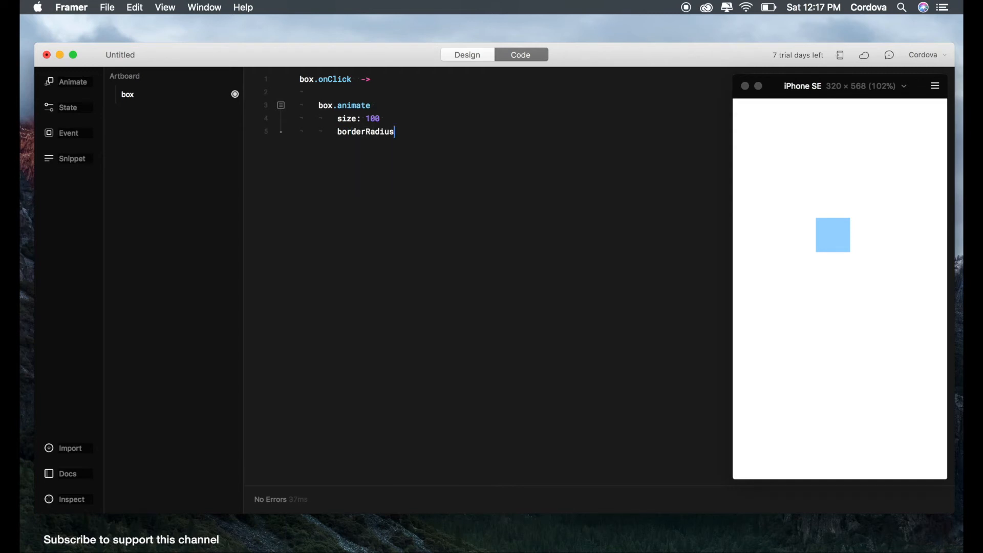
pyautogui.write(':')
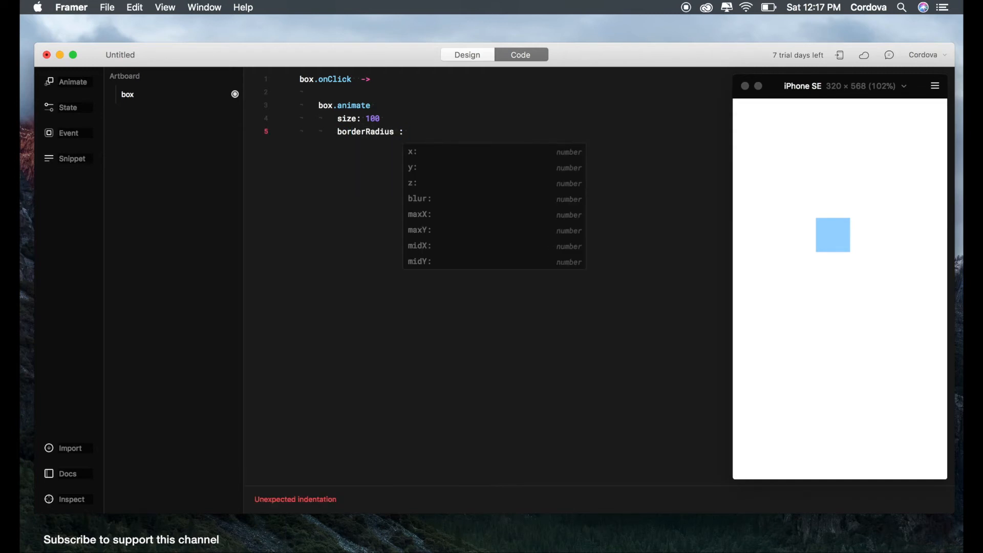
pyautogui.write('80')
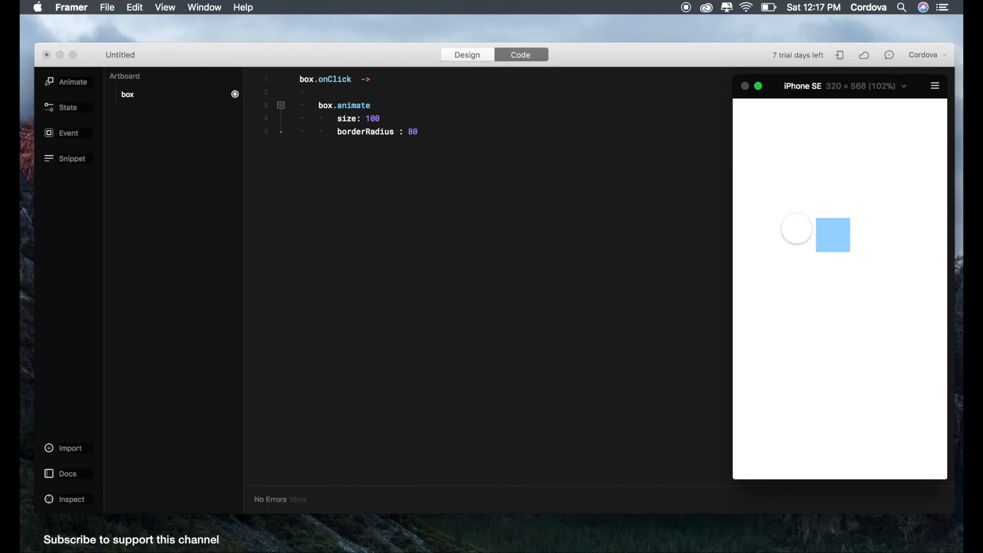
pyautogui.click(832, 235)
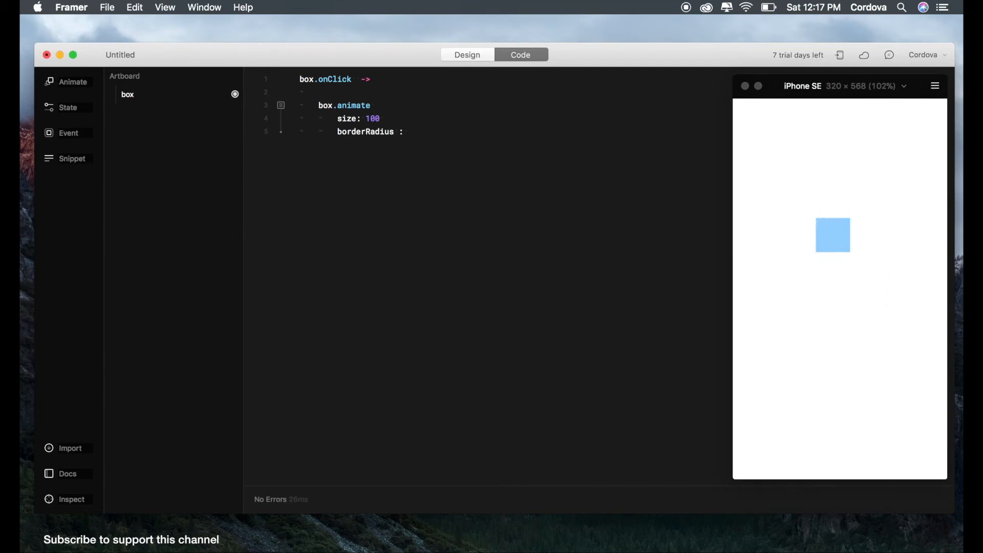
pyautogui.write('100')
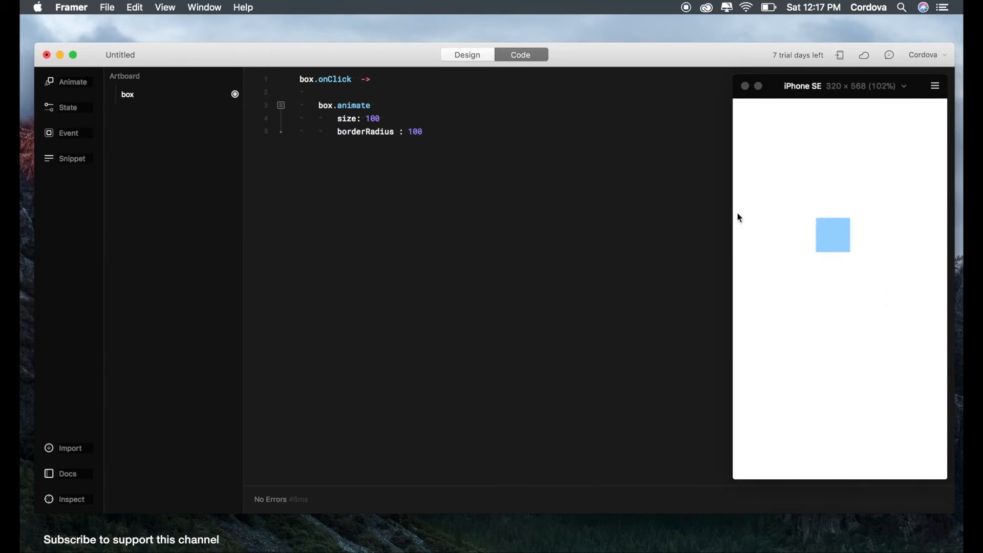
pyautogui.click(833, 235)
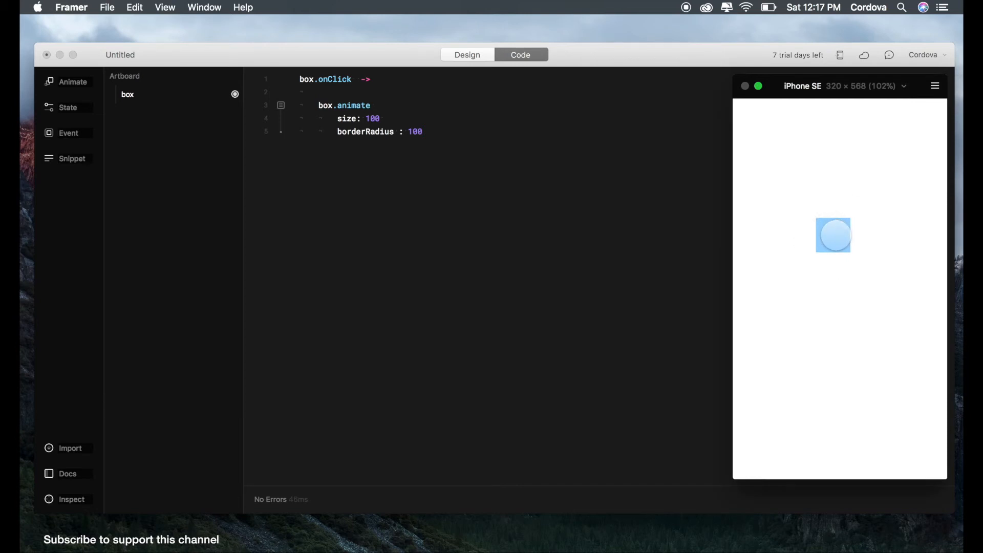
pyautogui.click(833, 235)
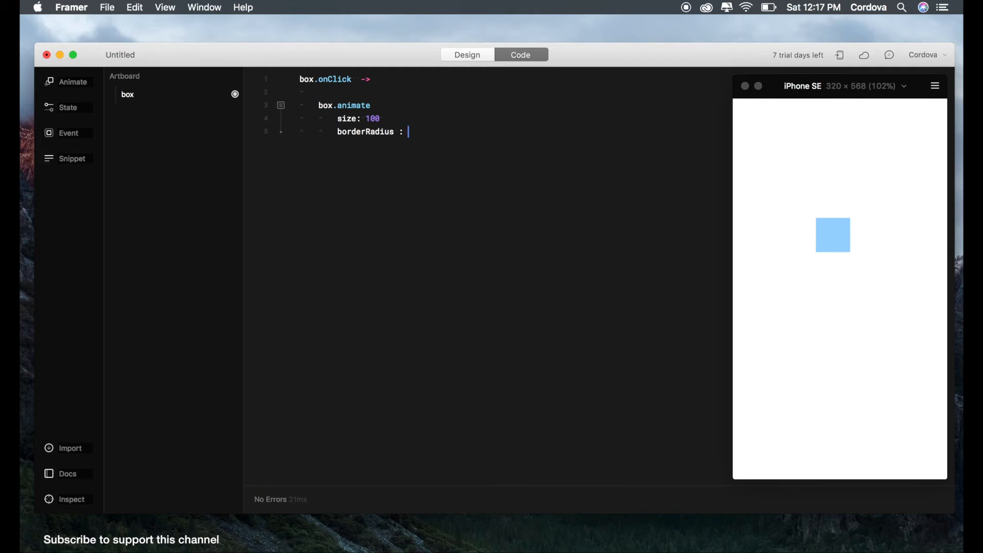
pyautogui.write('50')
pyautogui.write('options:')
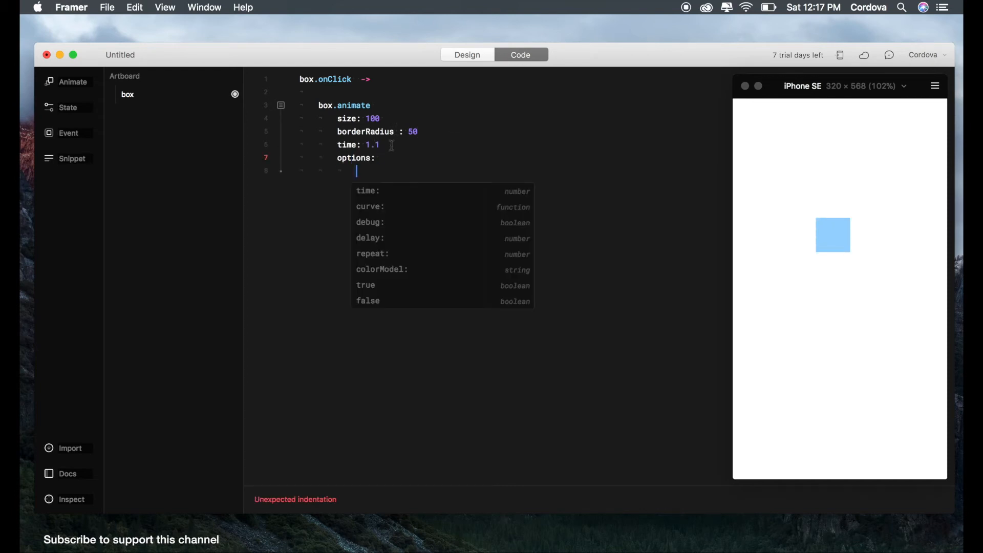
# Set the animation time to 1.1 and begin adding a black backgroundColor
pyautogui.click(377, 145)
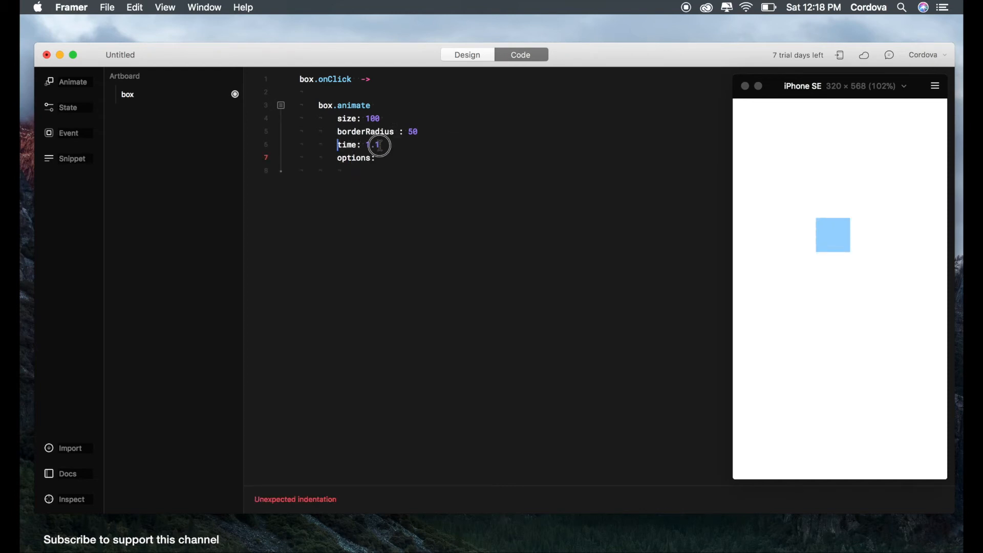
pyautogui.press('Backspace')
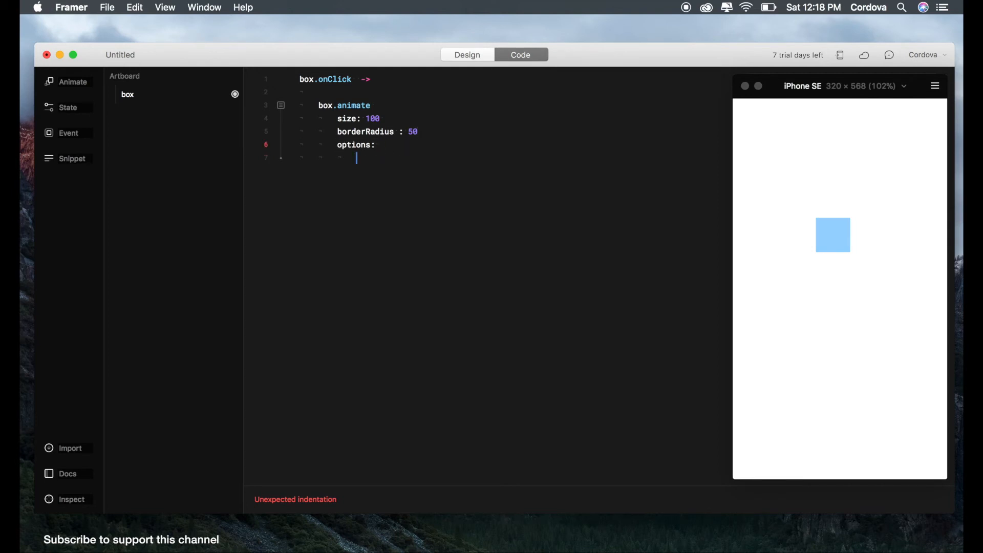
pyautogui.write('time: 1')
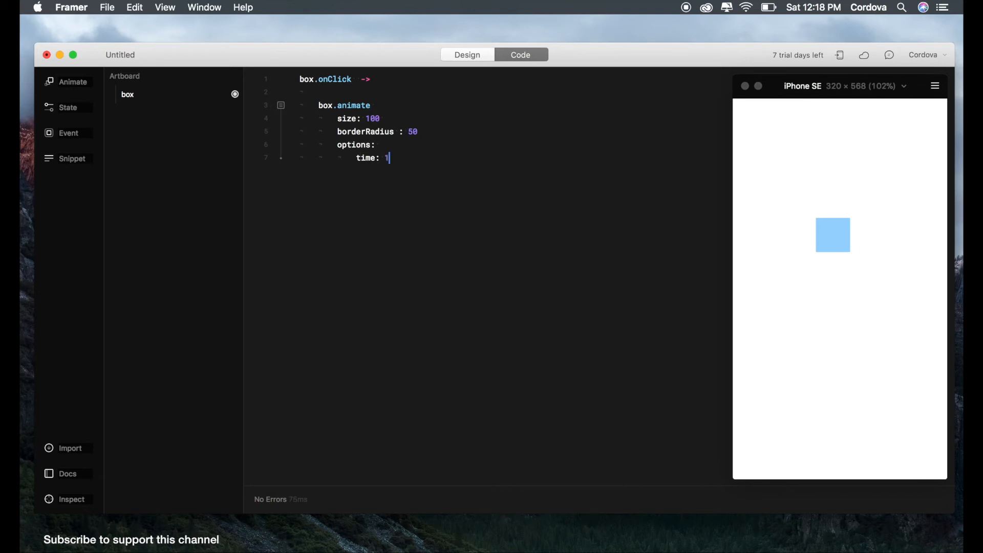
pyautogui.write('.1')
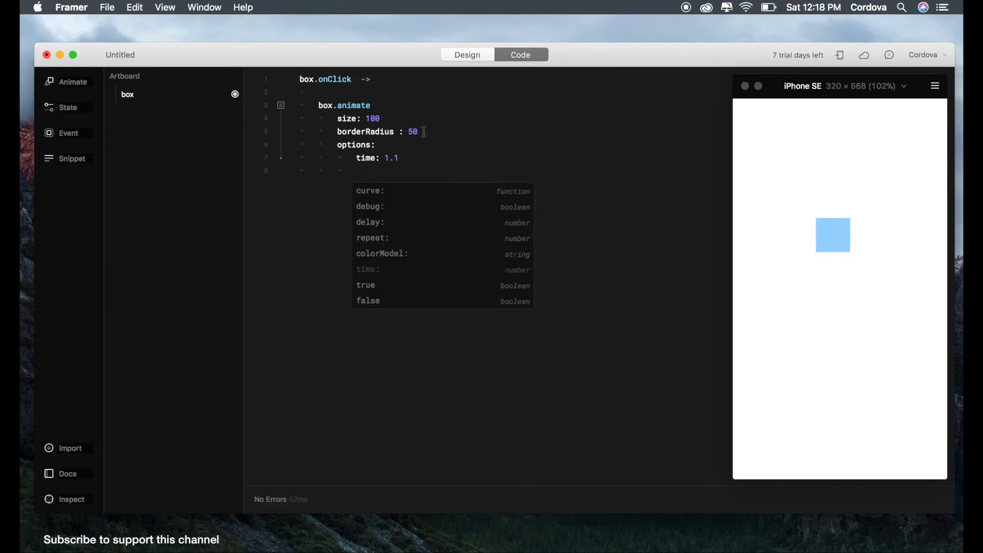
pyautogui.click(419, 131)
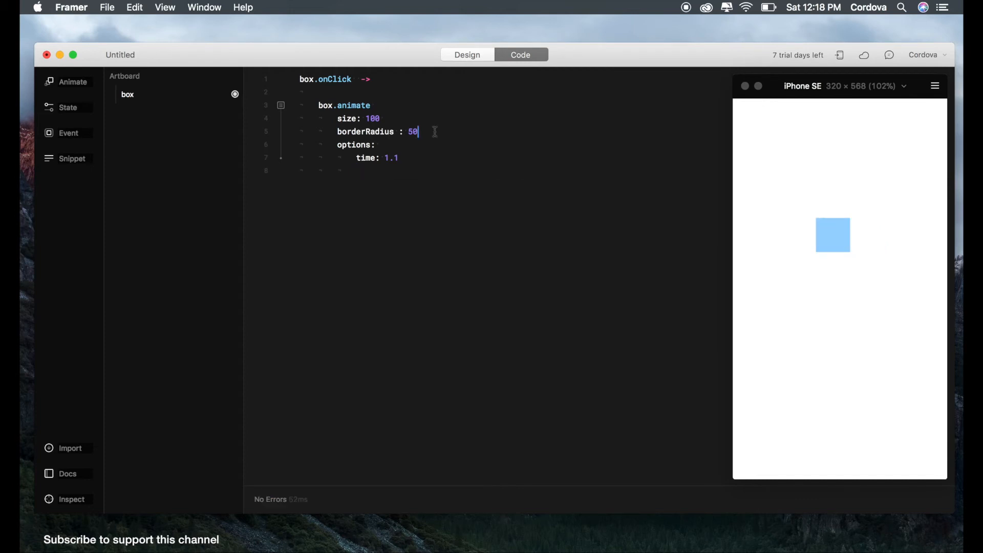
pyautogui.write('backgroundColor: "black')
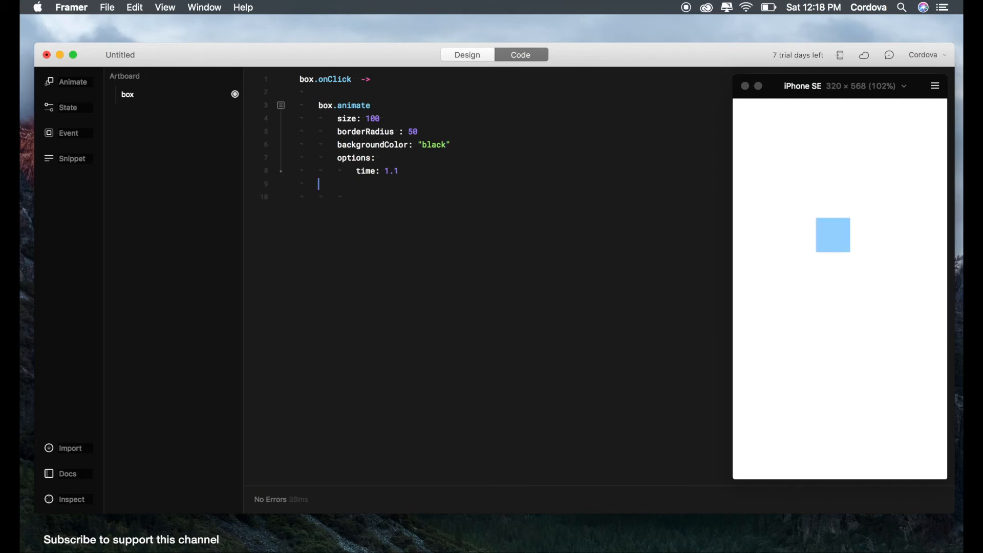
# Add box.draggable = true to the code
pyautogui.write('box.d')
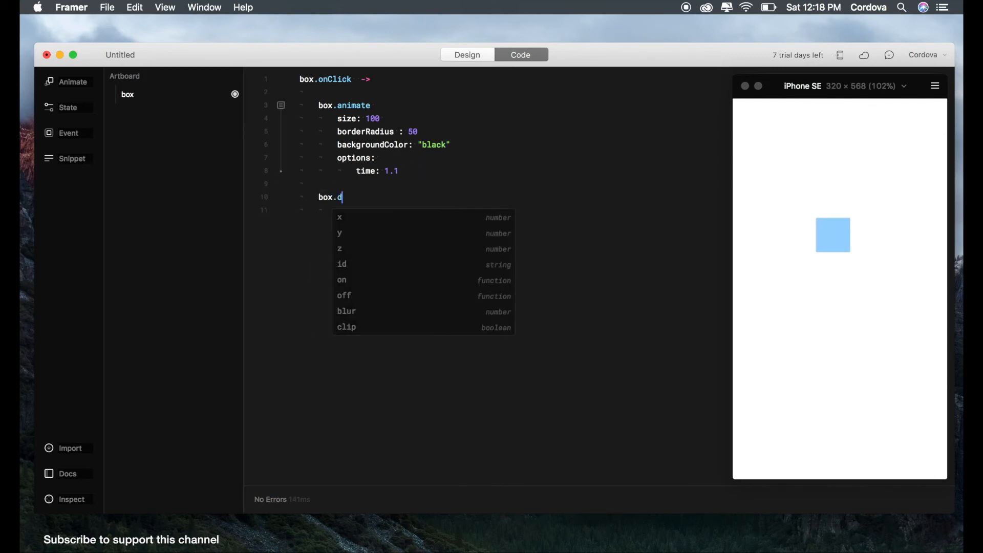
pyautogui.write('raggable =')
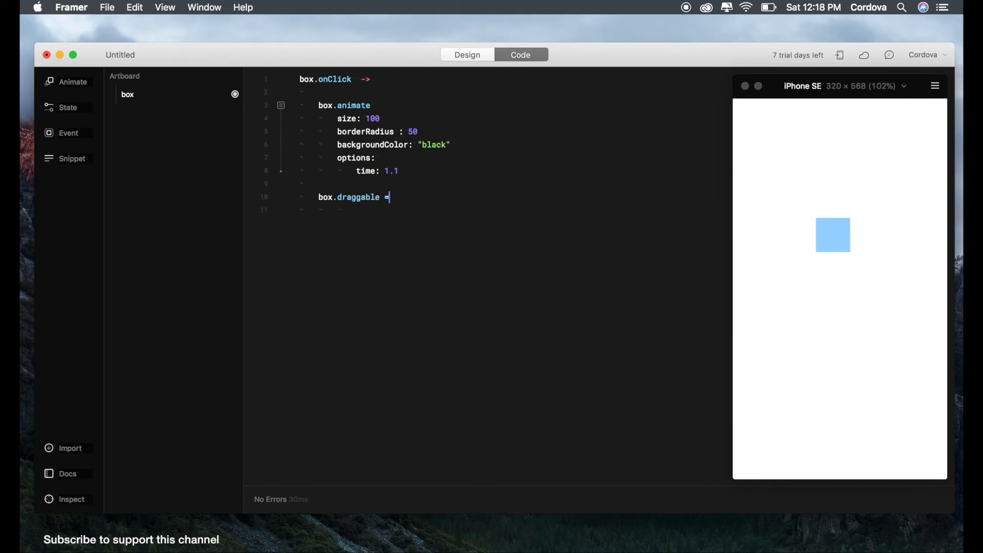
pyautogui.write('true')
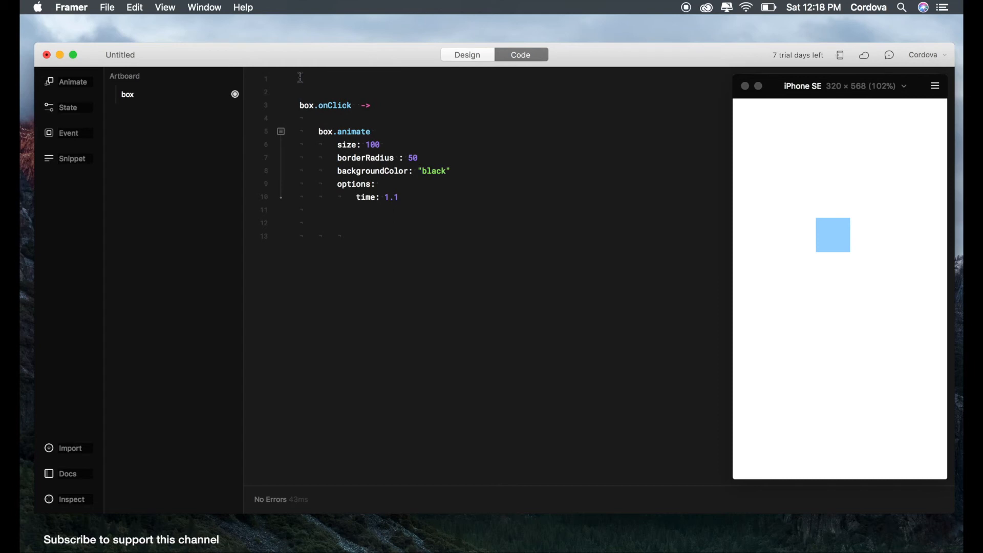
pyautogui.write('box.draggable = true')
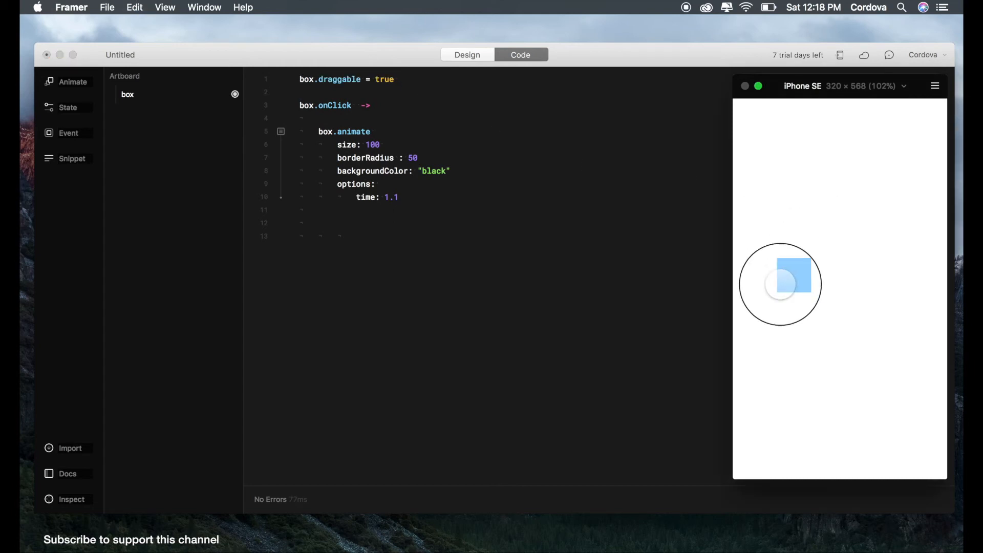
# Drag and click the box in the preview, then remove a blank line in the code
pyautogui.click(780, 284)
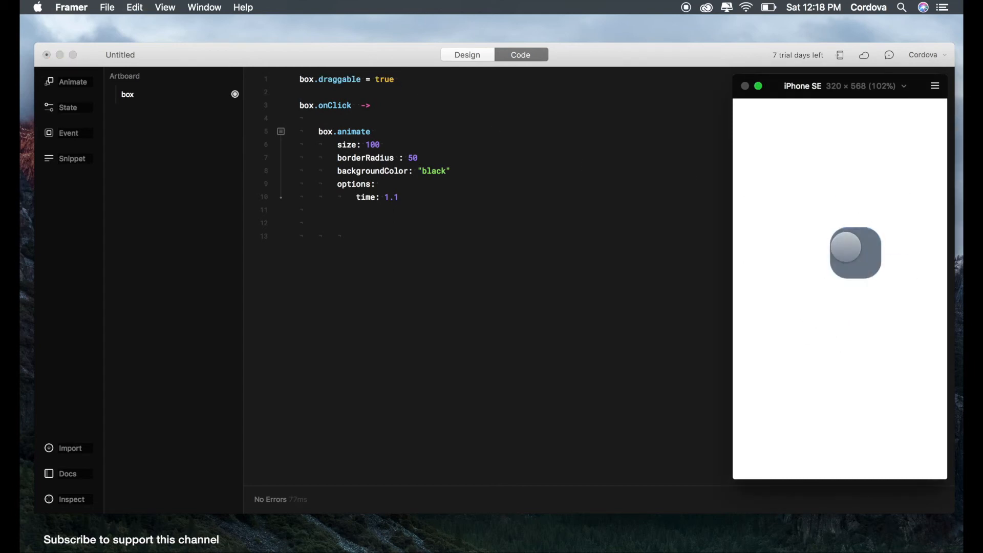
pyautogui.click(853, 251)
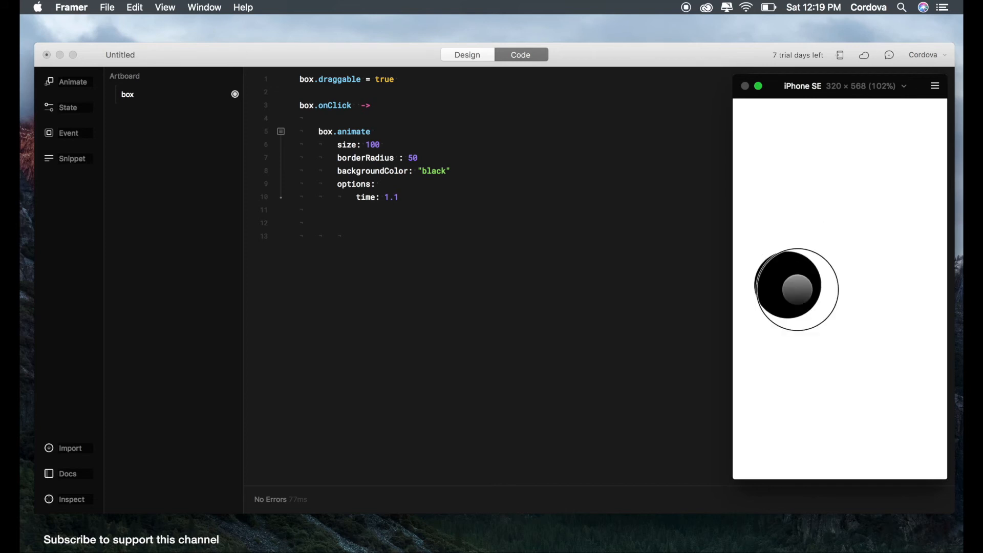
pyautogui.click(795, 288)
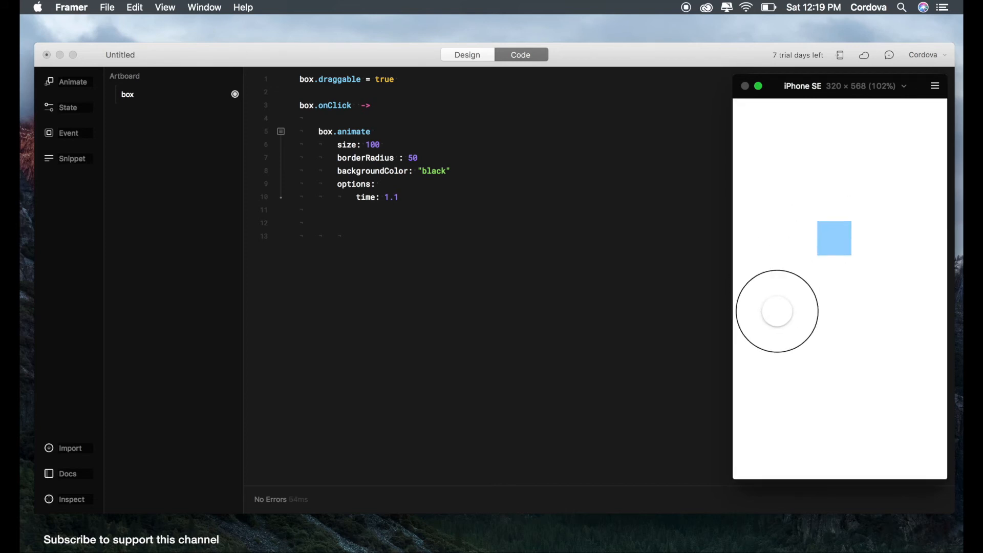
pyautogui.moveTo(833, 238); pyautogui.dragTo(825, 263)
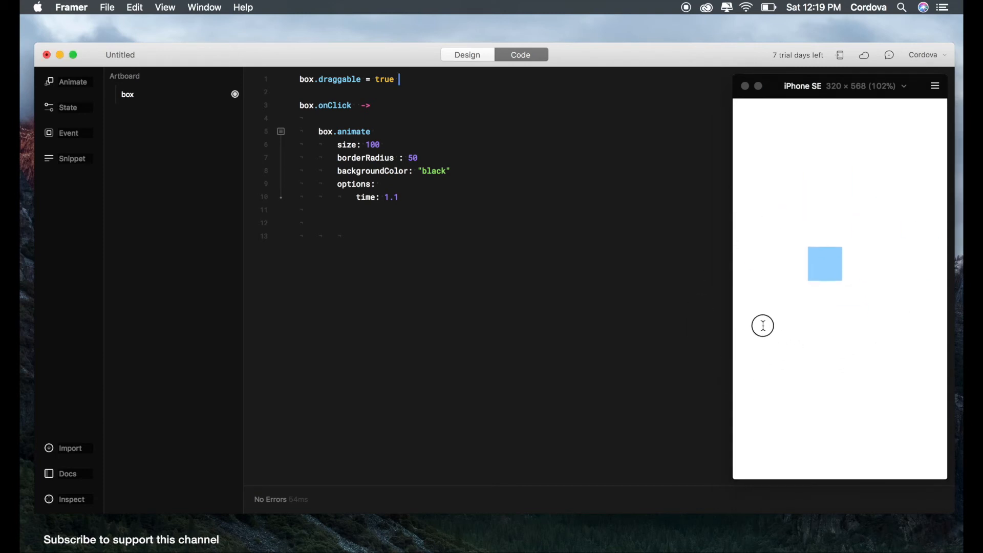
pyautogui.click(824, 264)
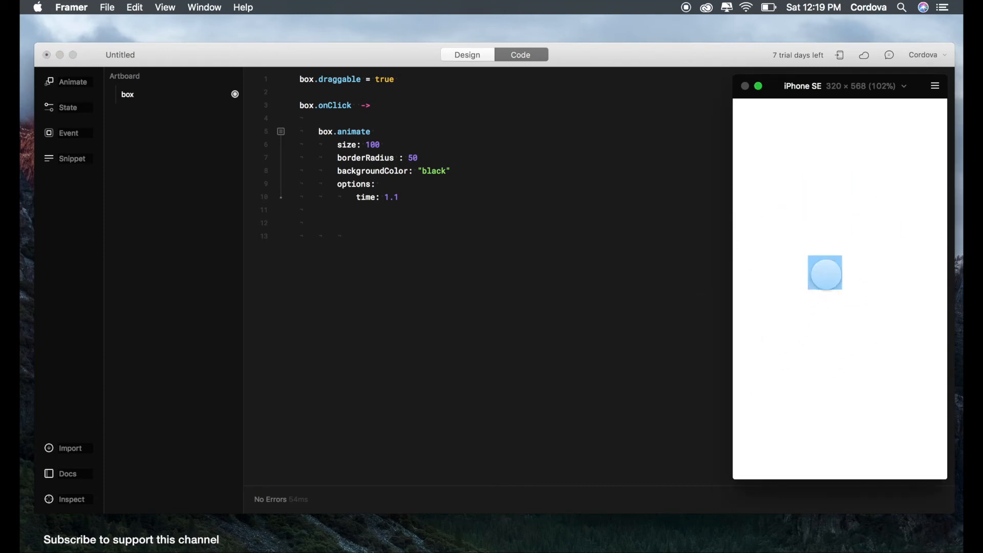
pyautogui.click(825, 273)
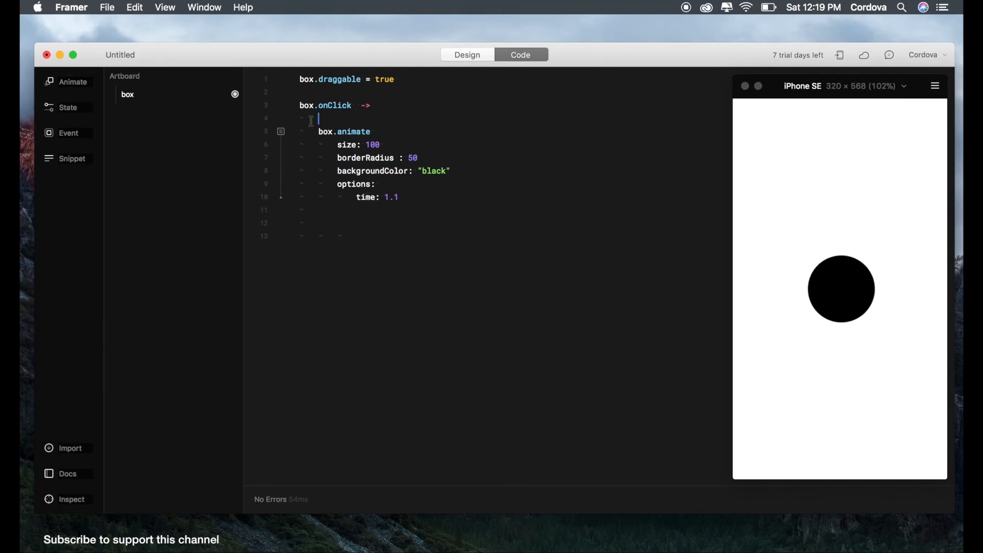
pyautogui.press('Backspace')
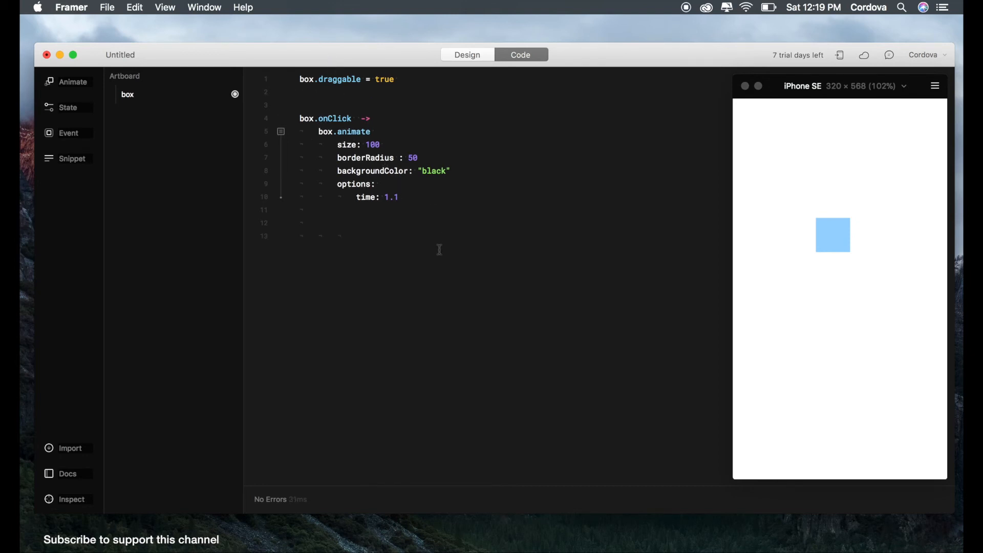
# Delete the trailing blank lines after the time 1.1 line and test dragging the box
pyautogui.click(299, 210)
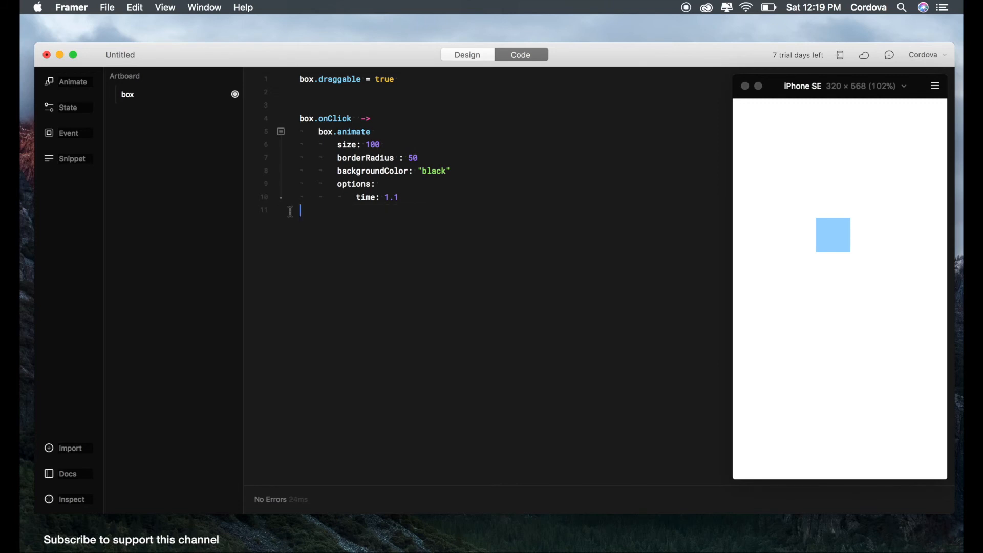
pyautogui.press('backspace')
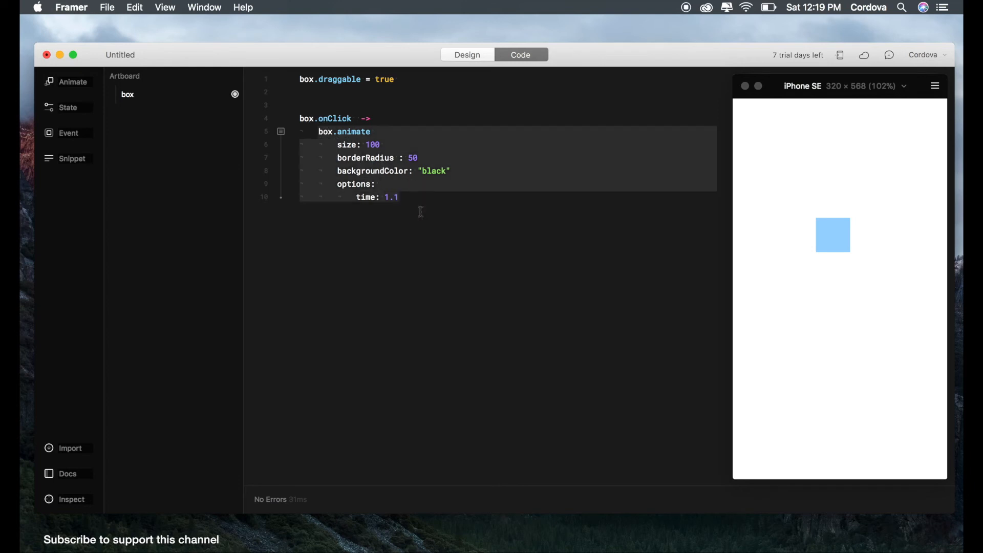
pyautogui.click(832, 235)
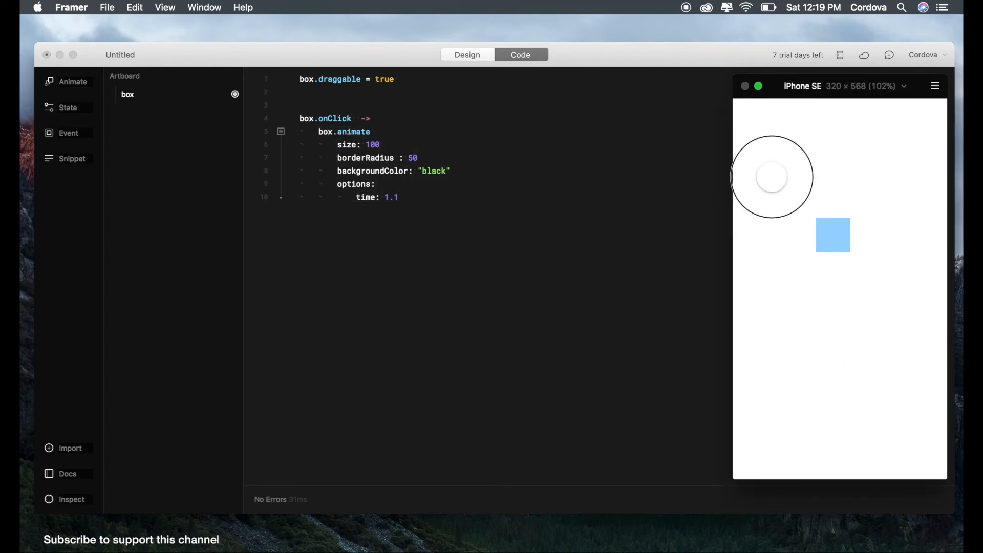
pyautogui.moveTo(771, 176); pyautogui.dragTo(912, 215)
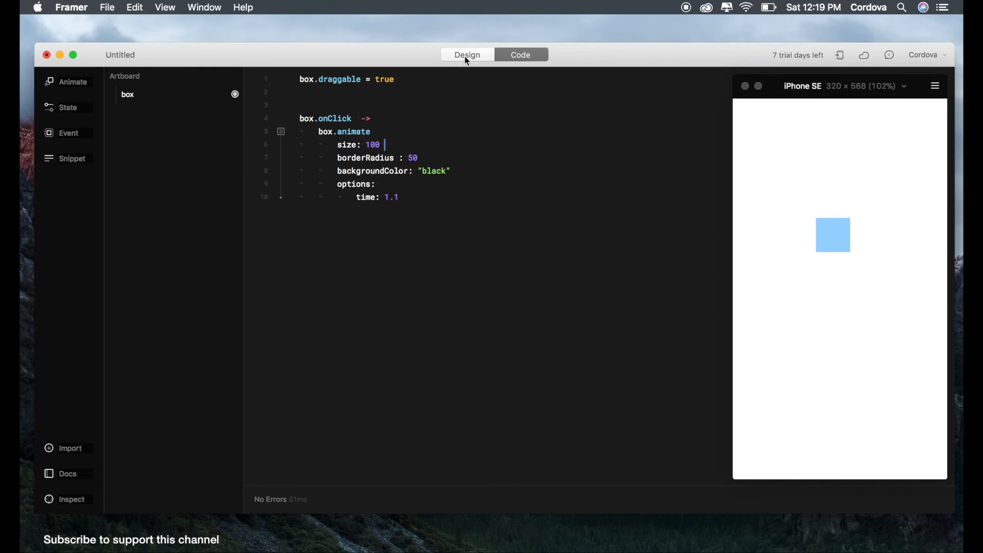
# Add a code-targeted oval layer named oval, filled #1199EE at 100% opacity
pyautogui.click(467, 54)
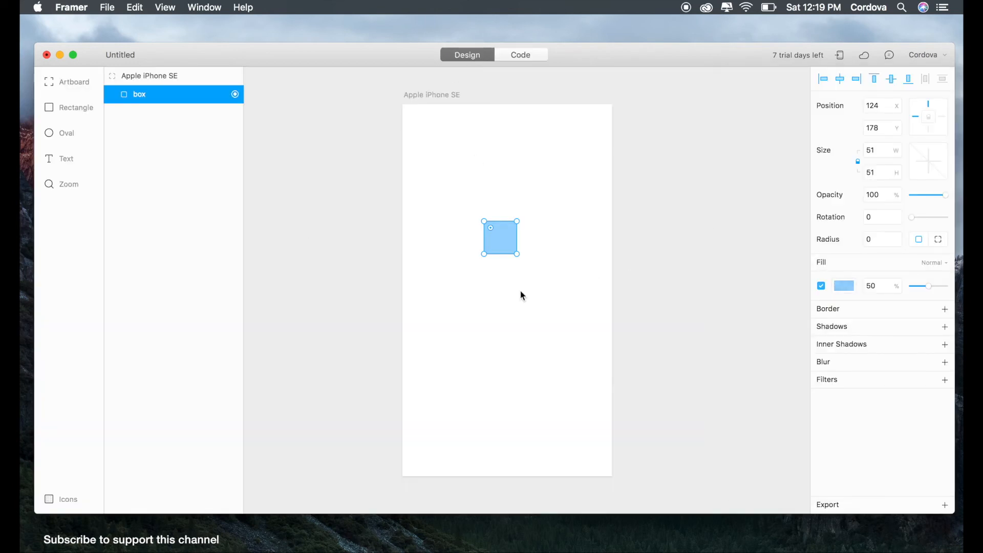
pyautogui.click(66, 132)
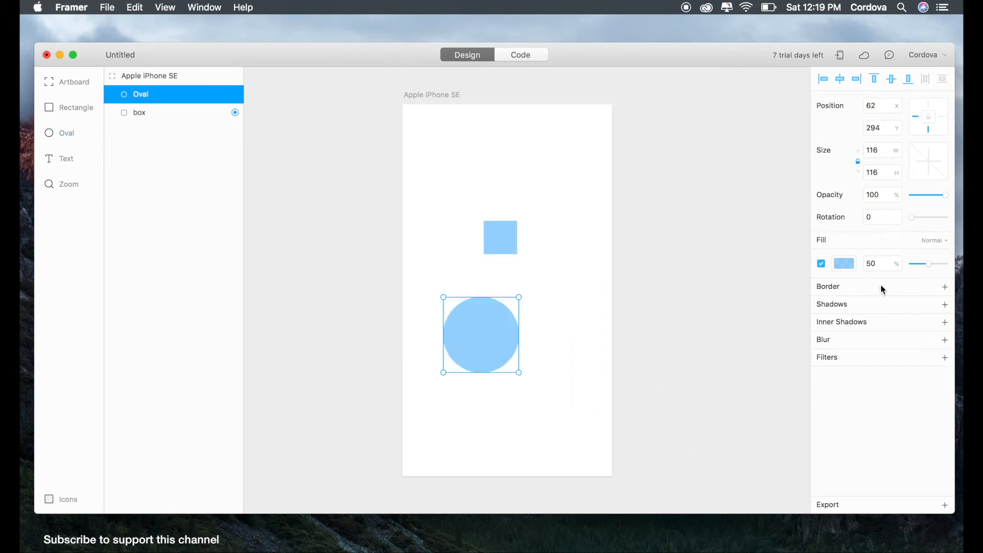
pyautogui.click(843, 263)
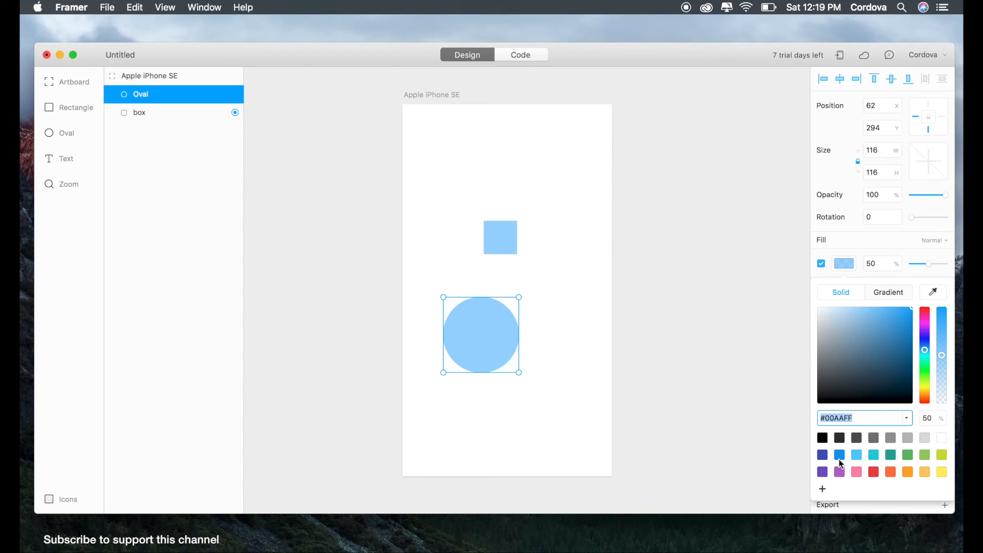
pyautogui.click(519, 55)
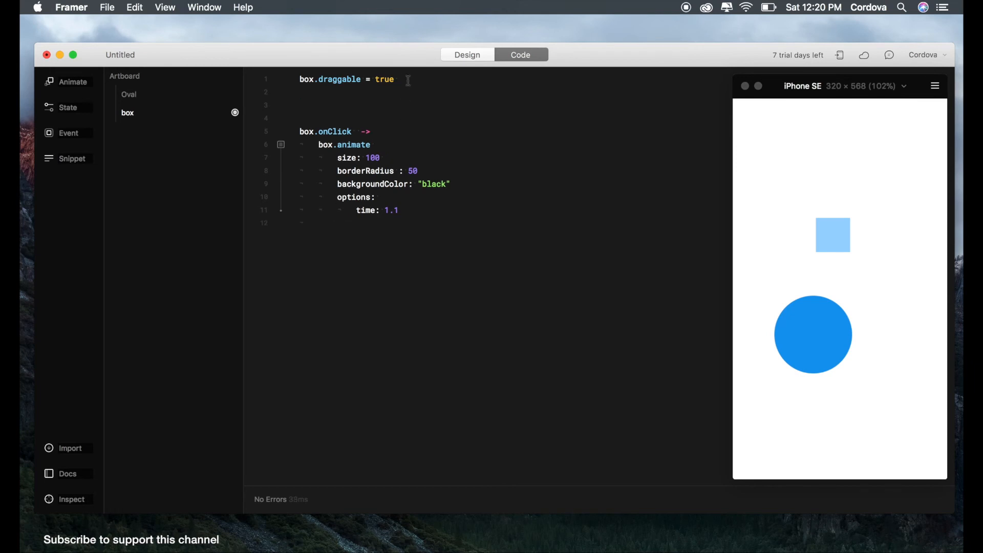
pyautogui.click(466, 55)
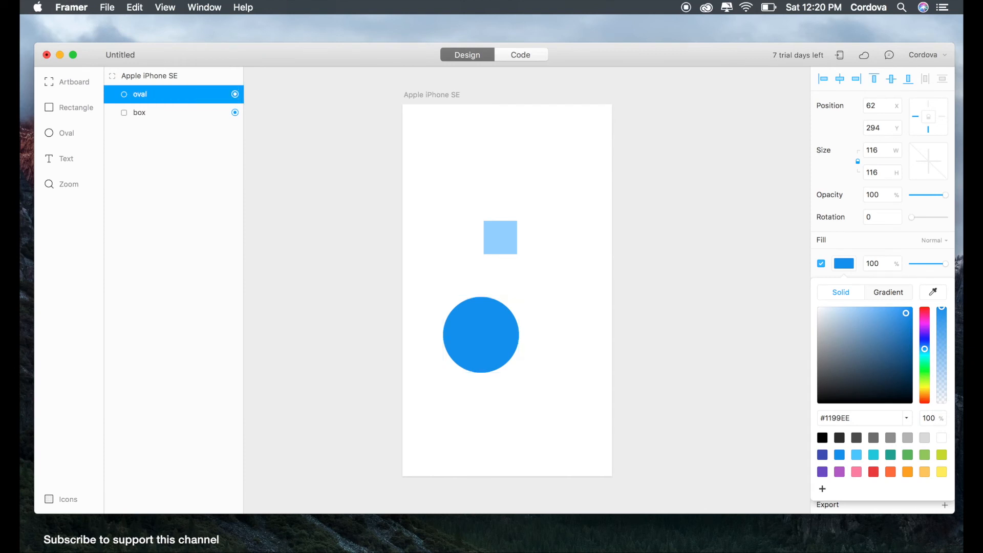
# Add oval.draggable = true and an oval.onClick animation: size 50, red background, time .5
pyautogui.click(520, 54)
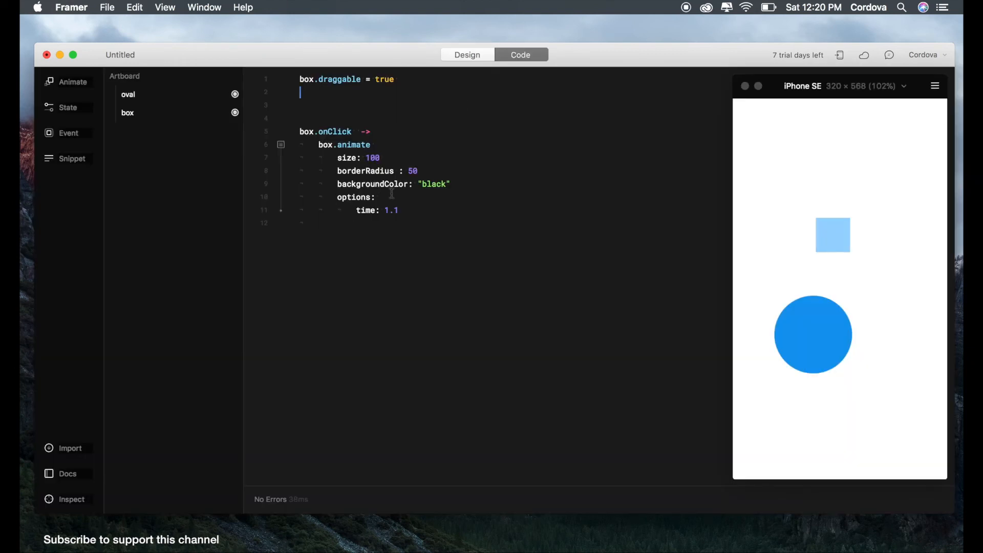
pyautogui.write('oval.draggable = true')
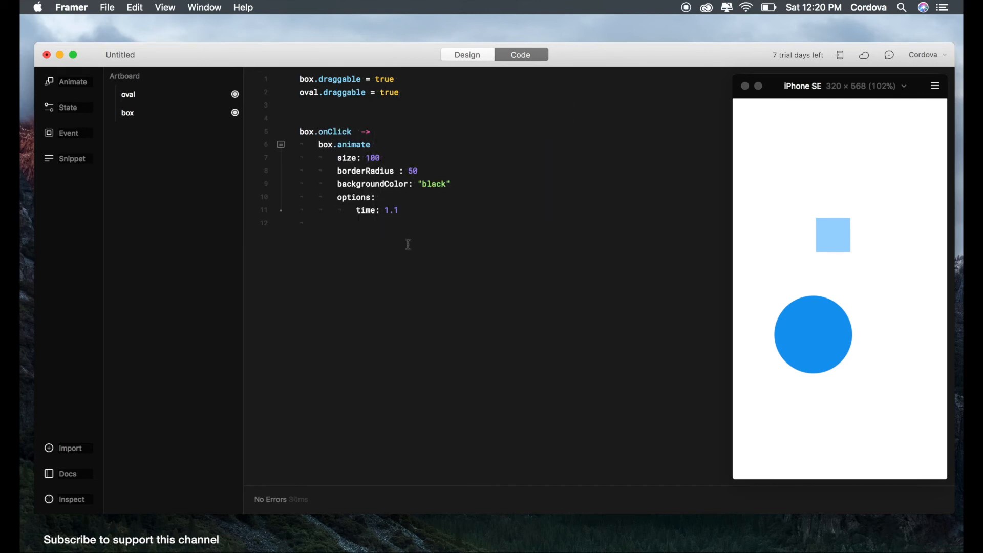
pyautogui.write('oval.onClick ->')
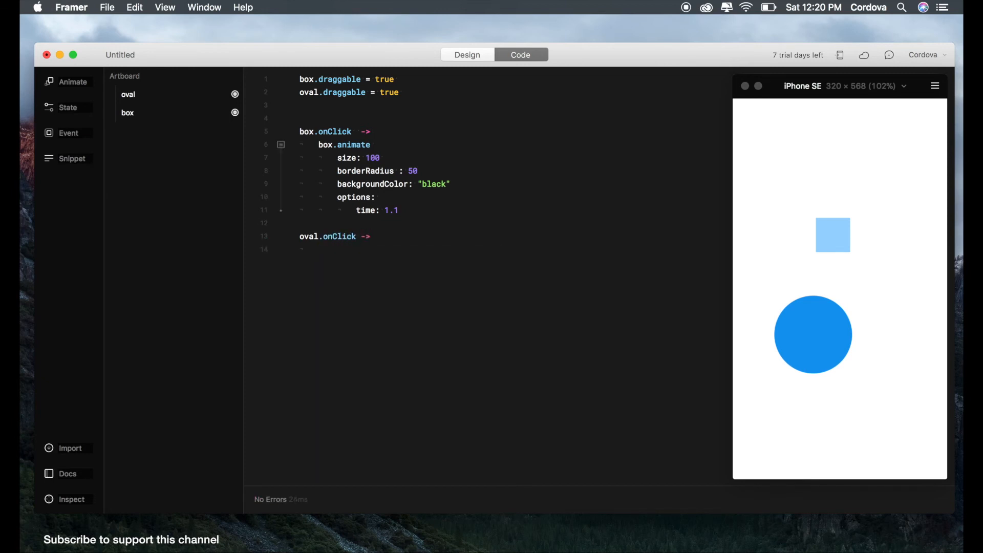
pyautogui.write('box')
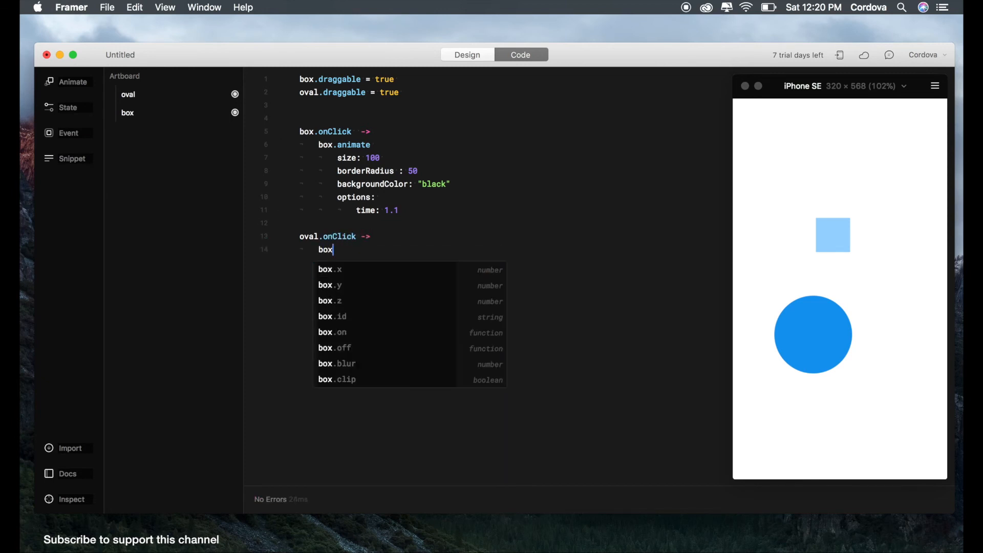
pyautogui.write('.animate')
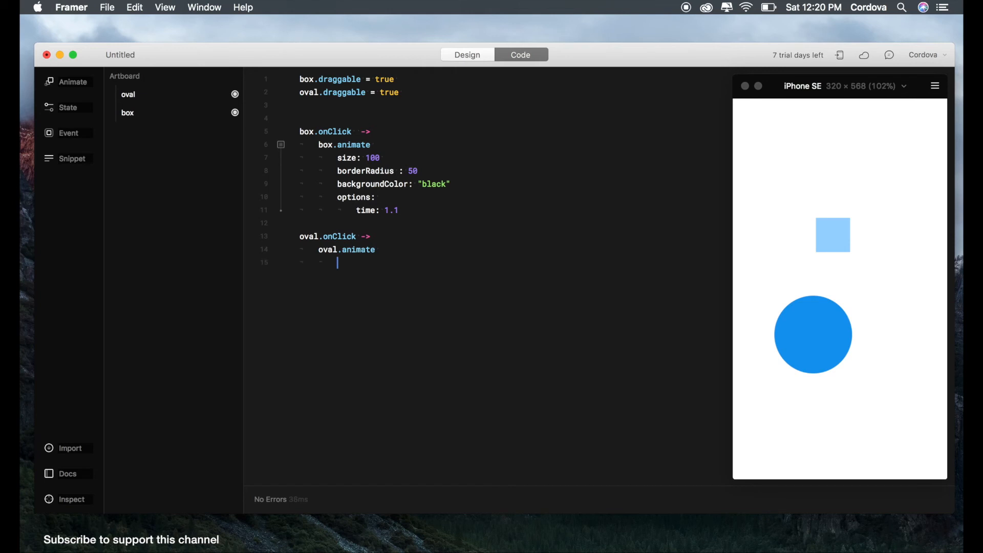
pyautogui.write('size:')
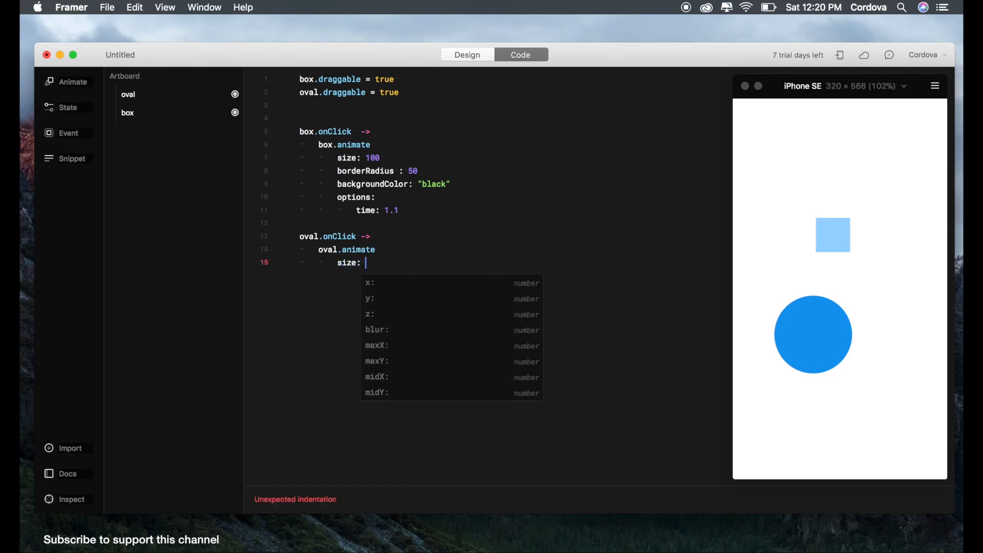
pyautogui.write('2')
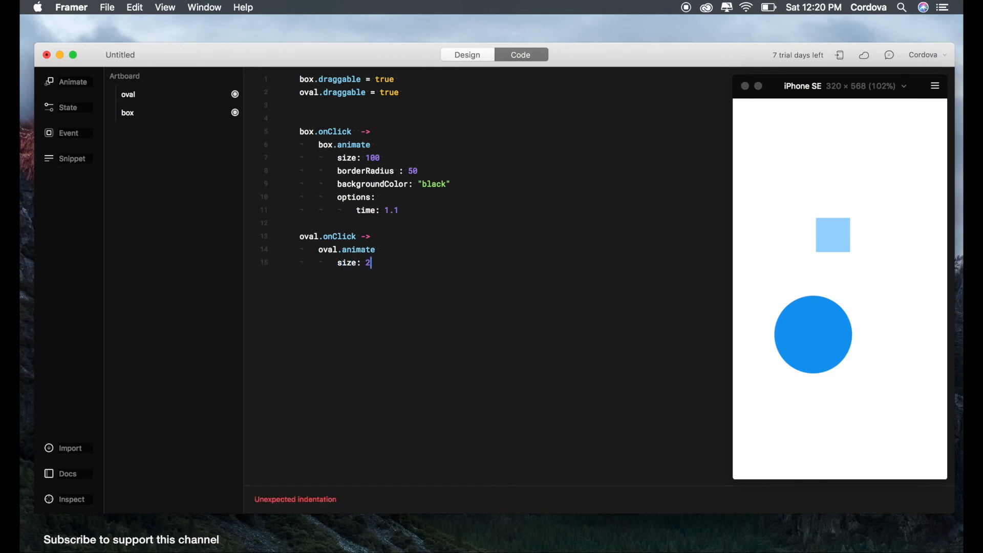
pyautogui.write('b')
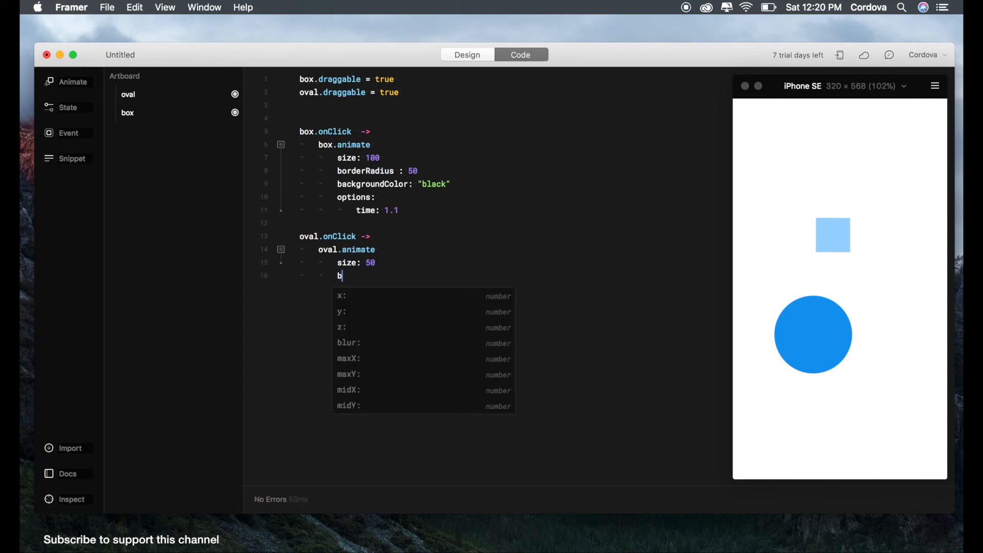
pyautogui.press('backspace')
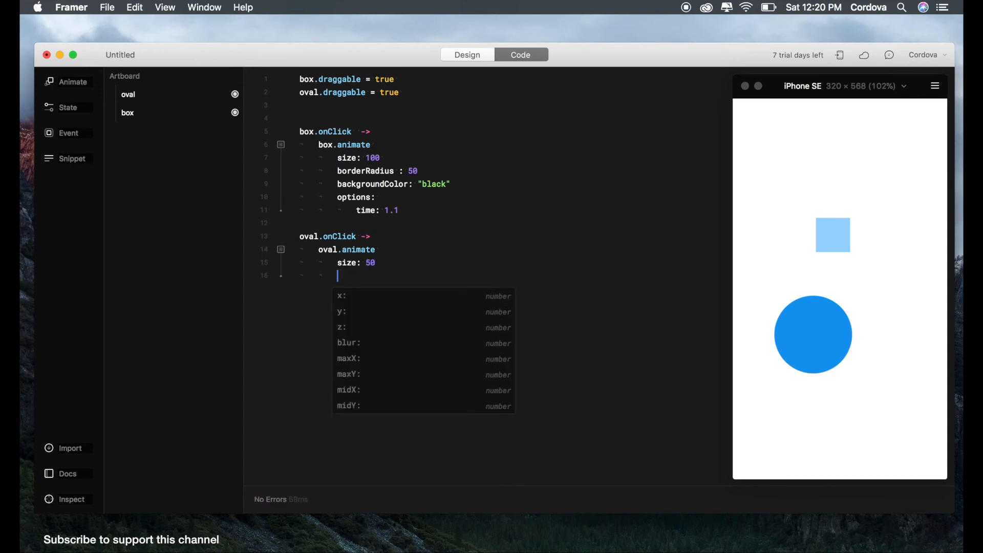
pyautogui.write('backgroundColor: "red')
pyautogui.write('time')
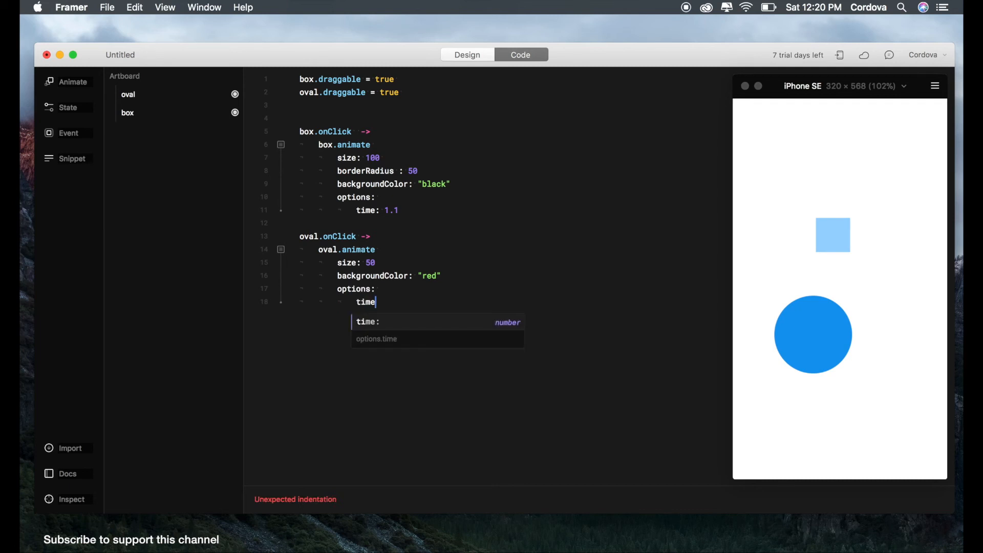
pyautogui.write(': .5')
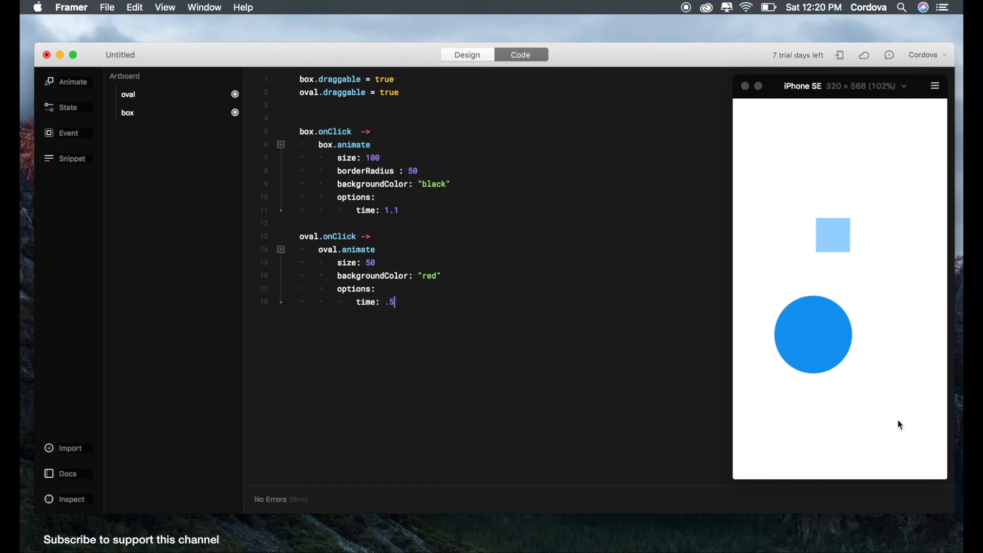
# Test the box and oval click animations in the preview: oval shrinks red, box turns black
pyautogui.click(813, 333)
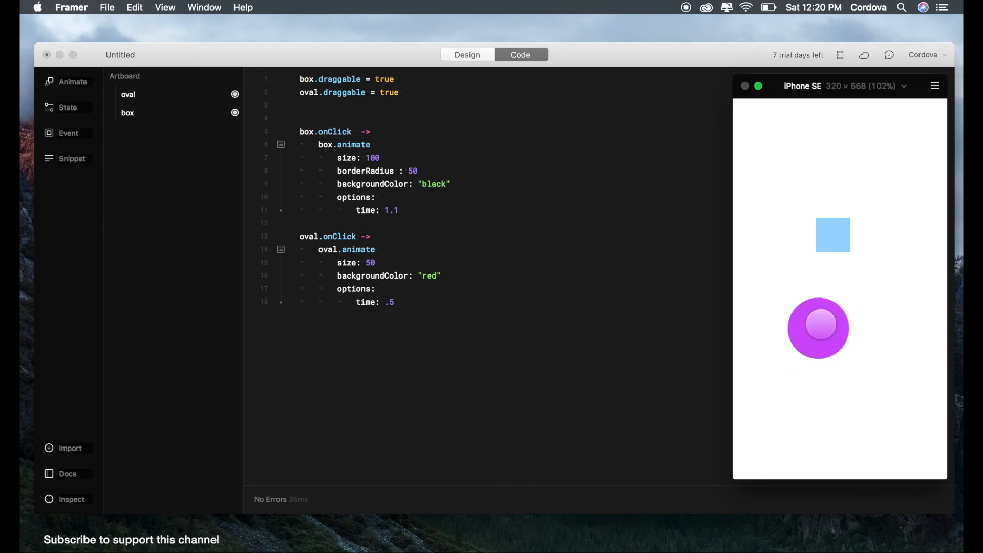
pyautogui.click(818, 327)
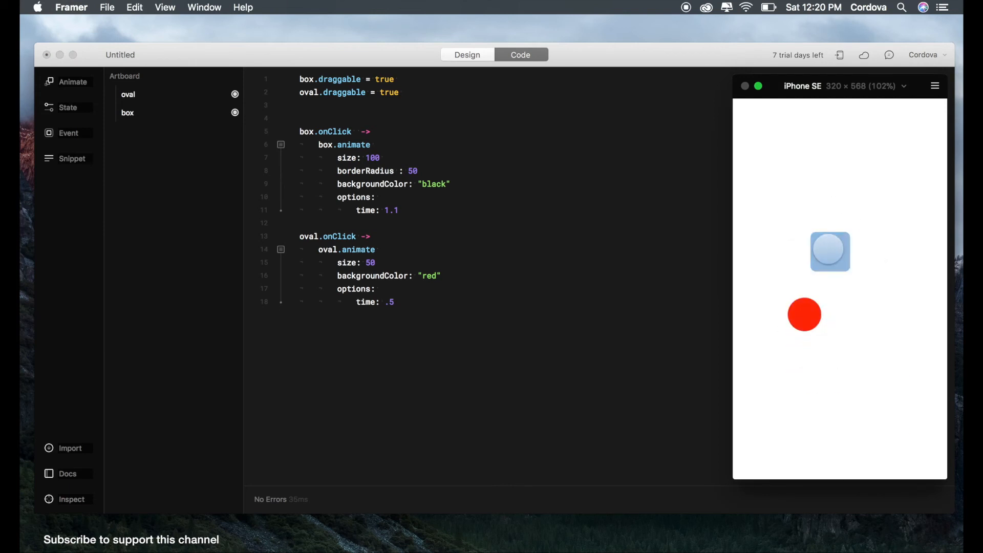
pyautogui.click(830, 252)
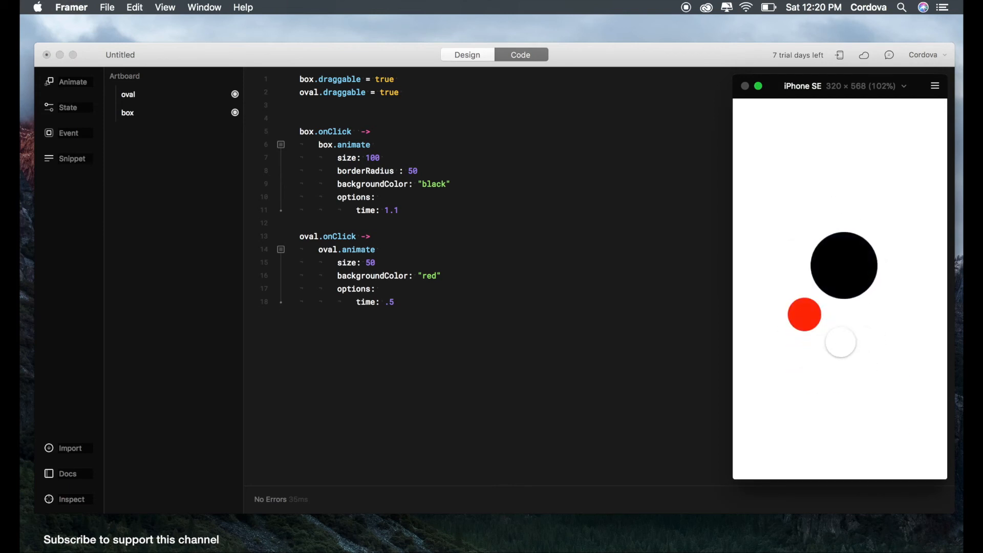
pyautogui.click(844, 265)
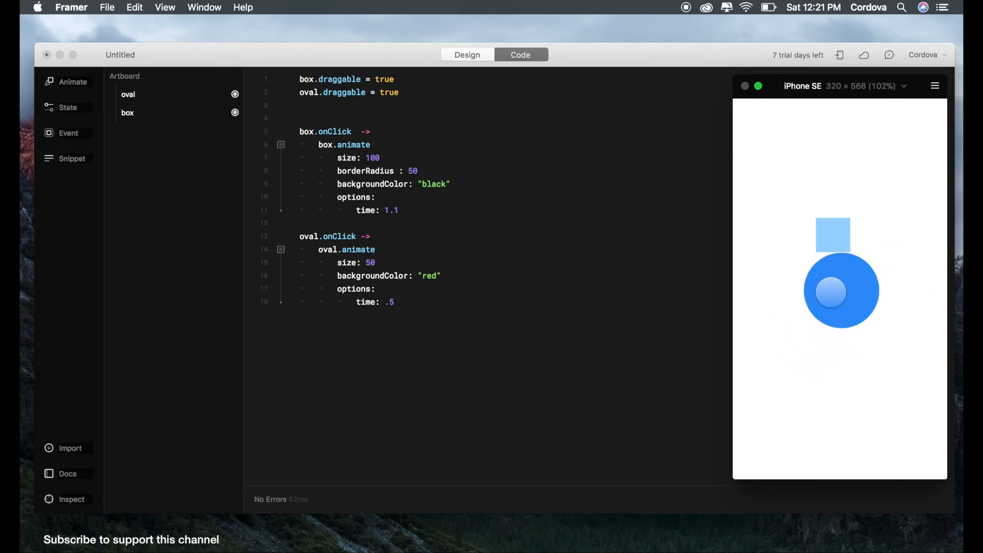
pyautogui.click(840, 290)
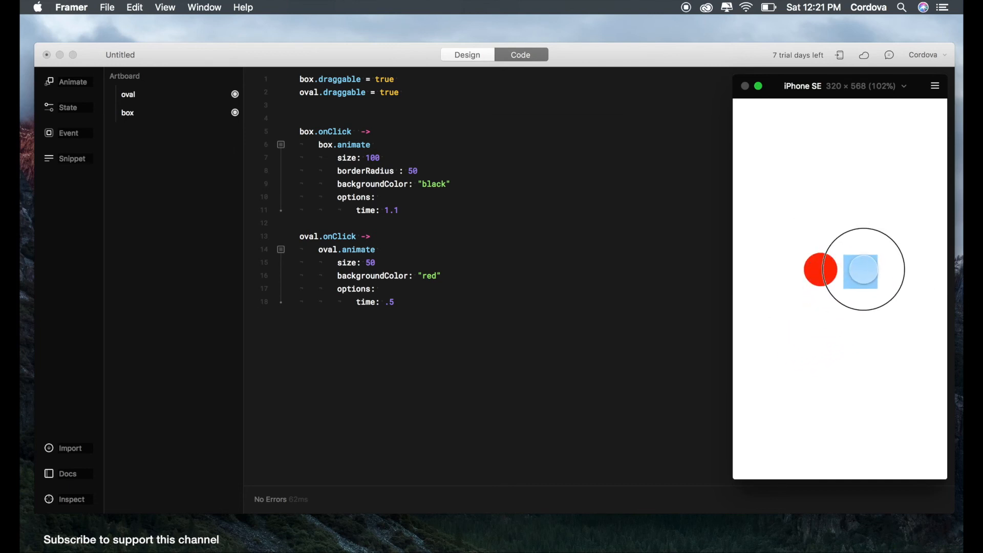
pyautogui.click(861, 270)
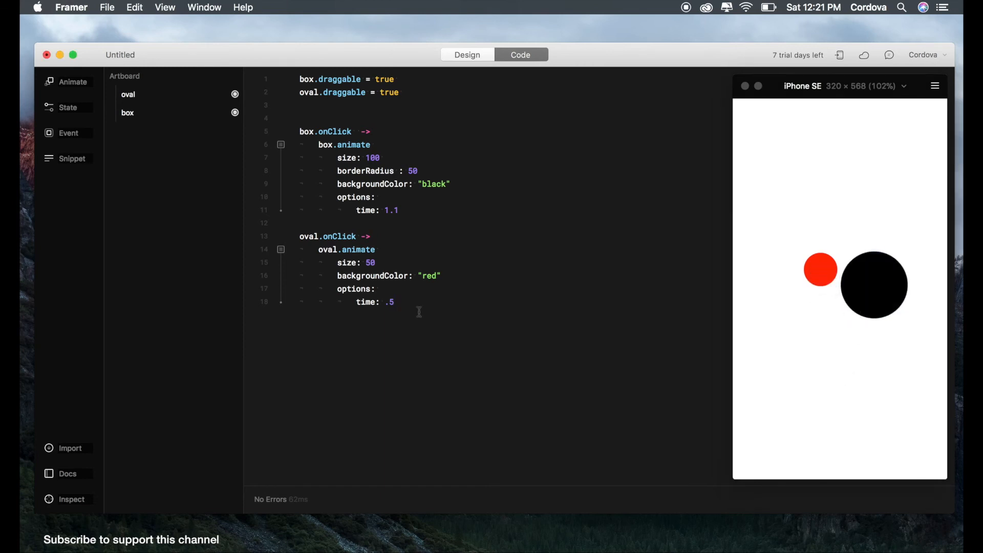
pyautogui.moveTo(583, 212)
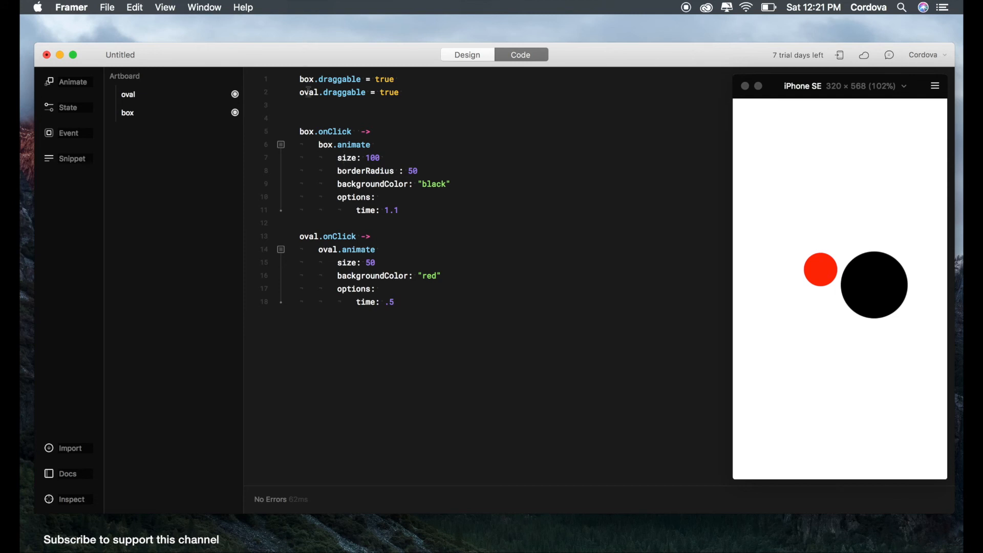
pyautogui.click(394, 301)
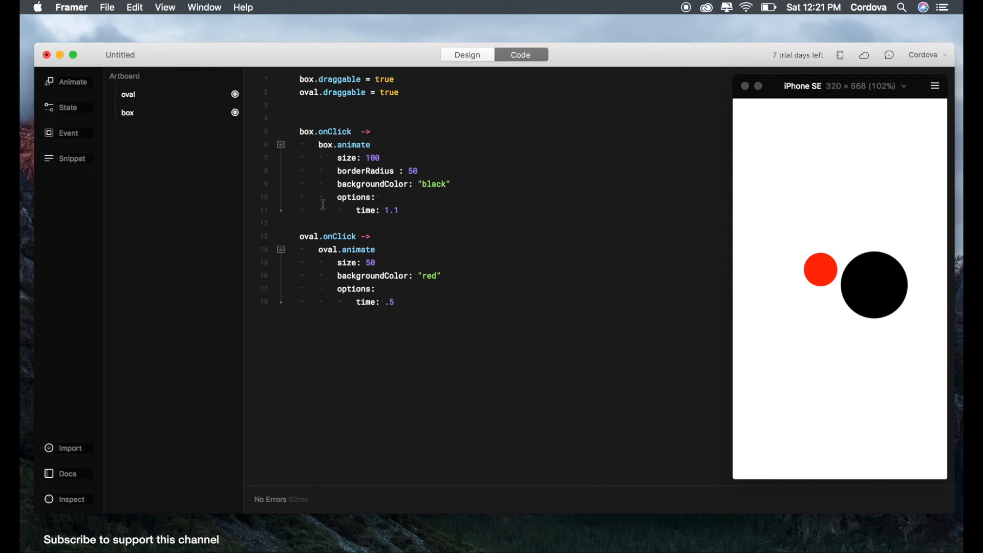
pyautogui.moveTo(51, 149)
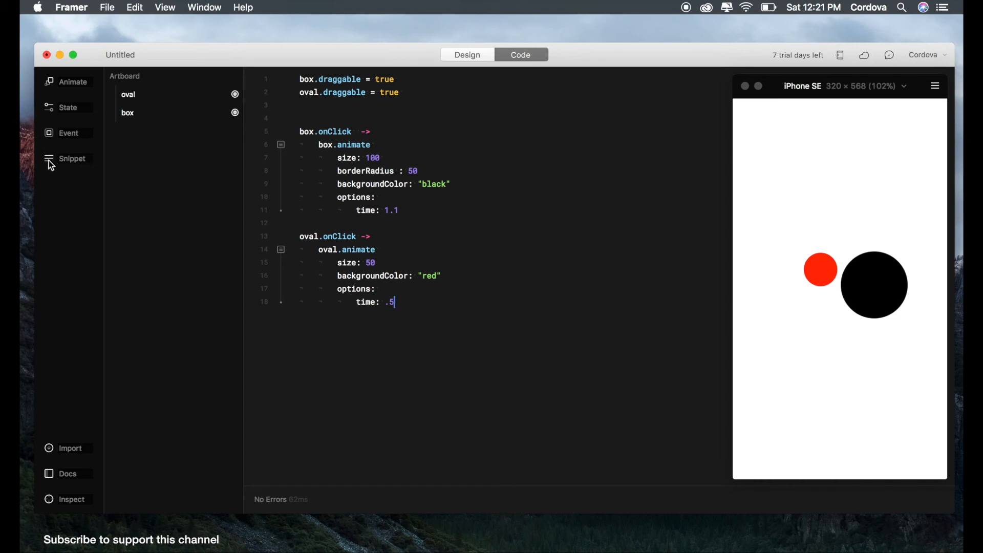
# Open the snippet categories to insert the Alert3 sound code
pyautogui.click(72, 158)
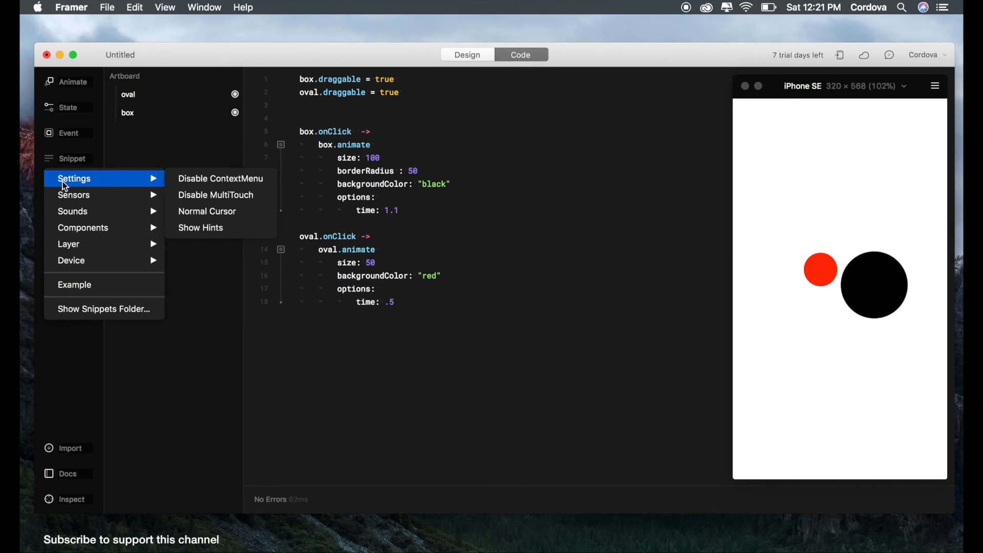
pyautogui.moveTo(74, 195)
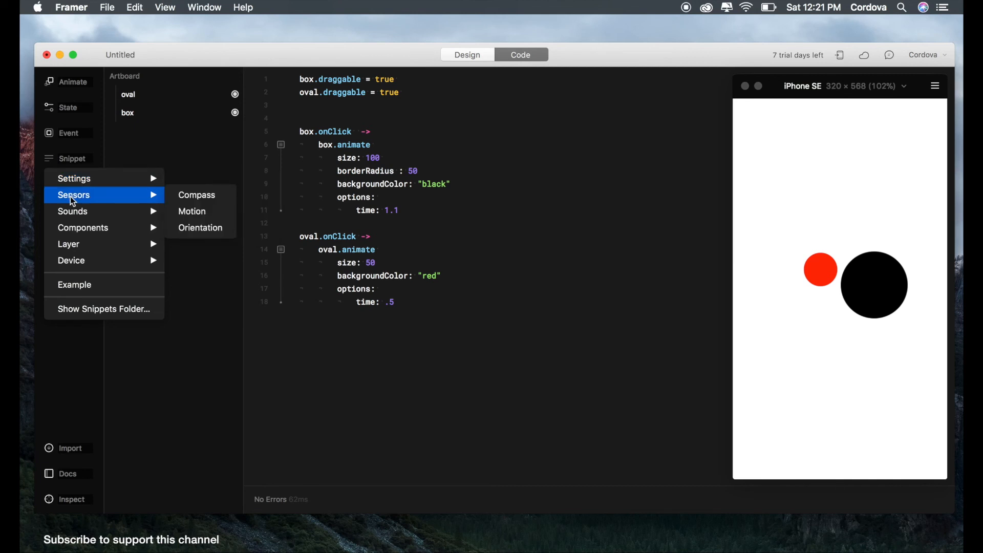
pyautogui.moveTo(73, 211)
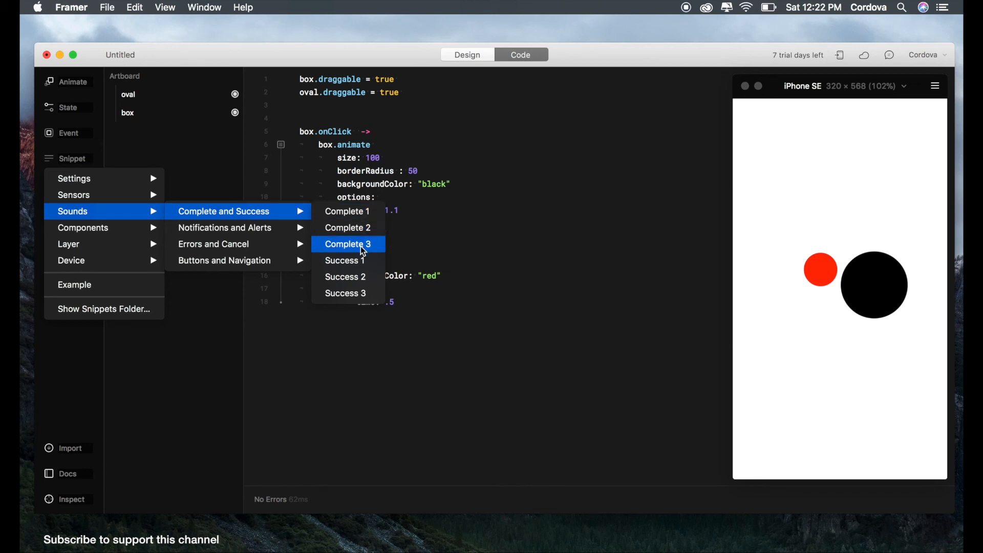
pyautogui.moveTo(224, 227)
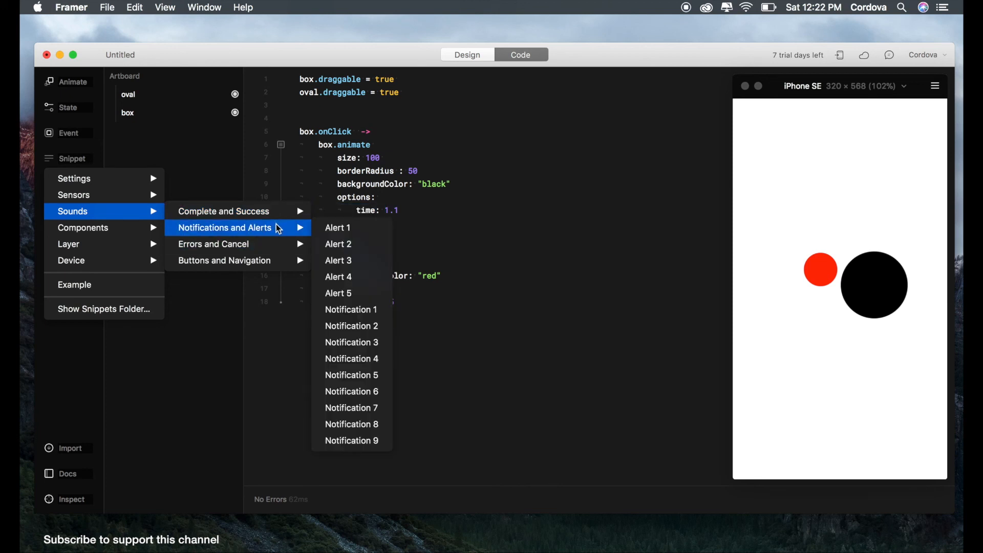
pyautogui.moveTo(352, 309)
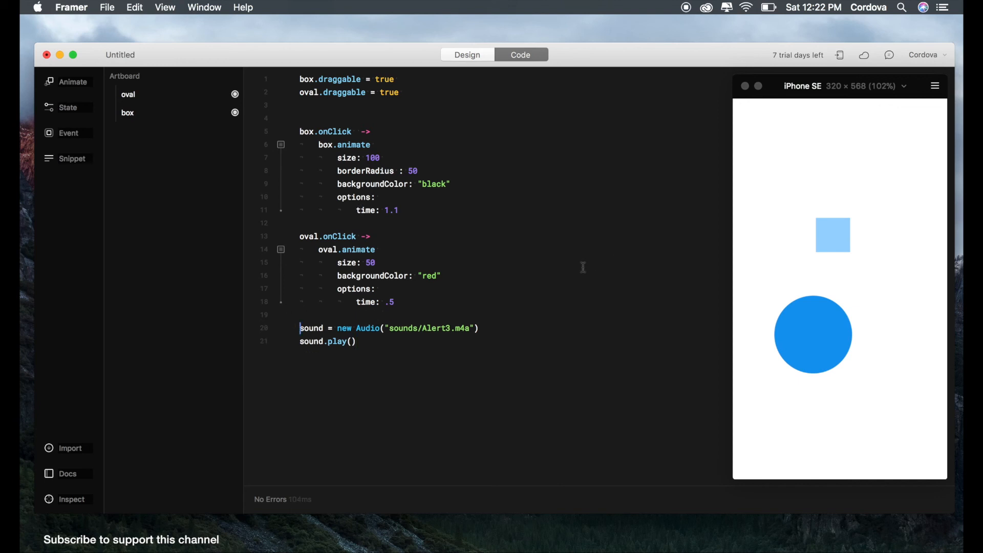
# Tap the oval in the preview several times to check its animation and Alert3 sound
pyautogui.click(813, 333)
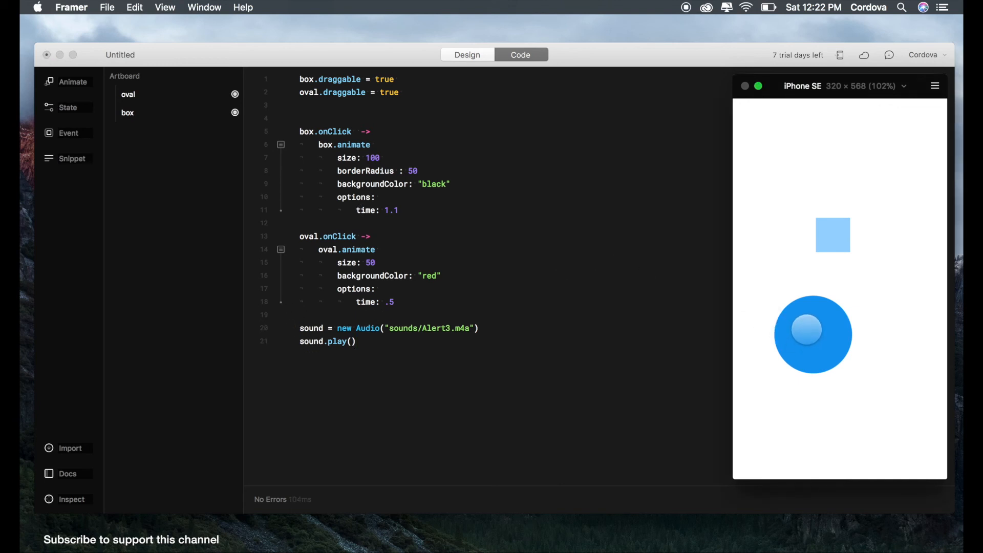
pyautogui.click(812, 335)
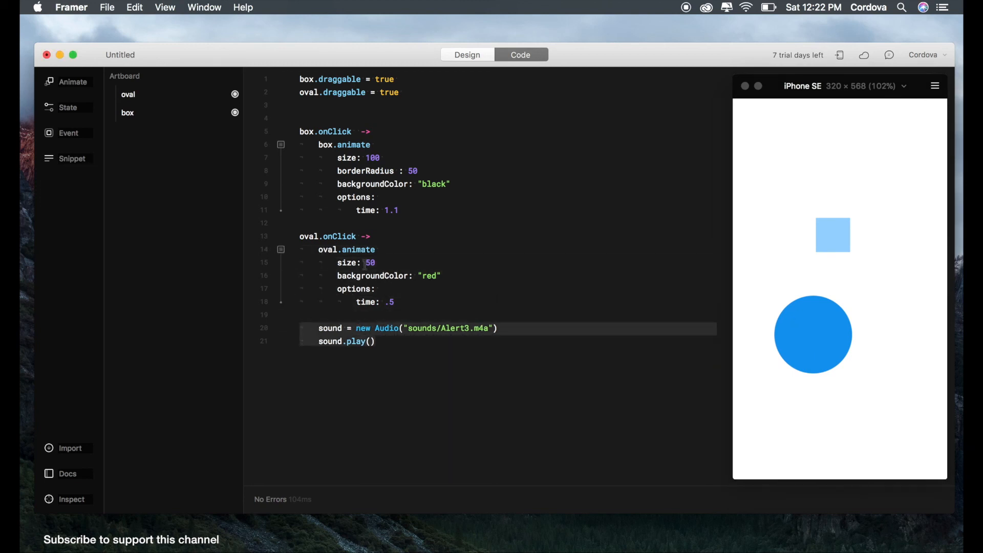
pyautogui.click(812, 333)
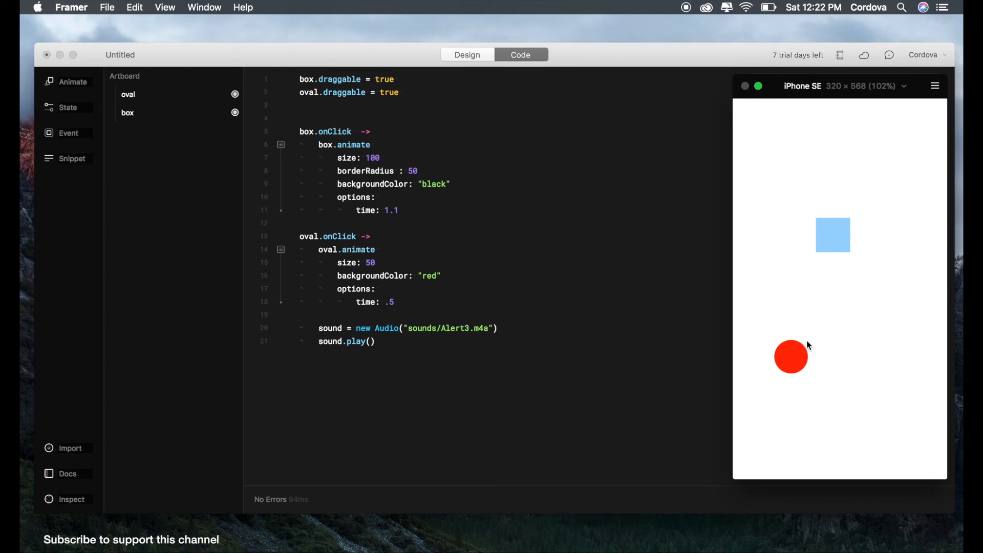
pyautogui.click(790, 356)
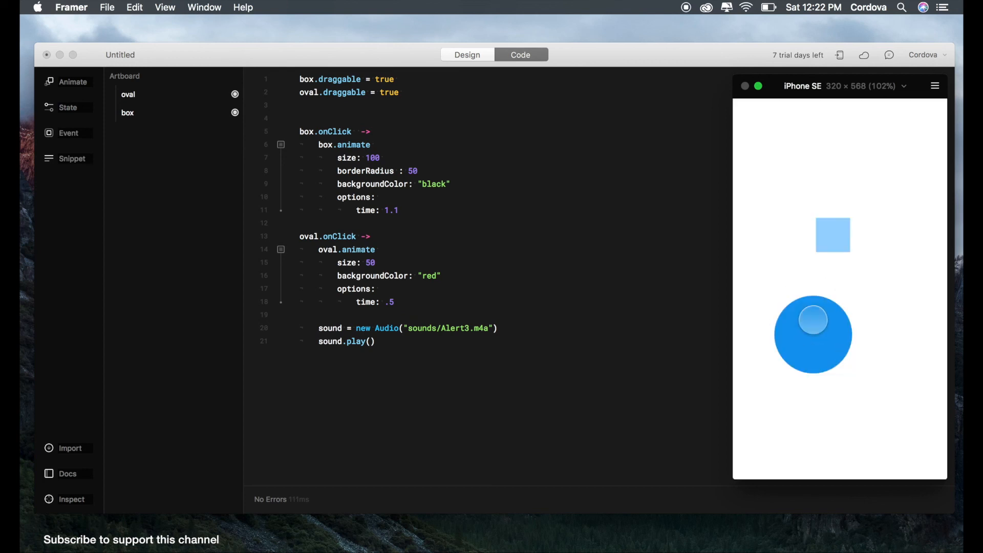
pyautogui.click(813, 333)
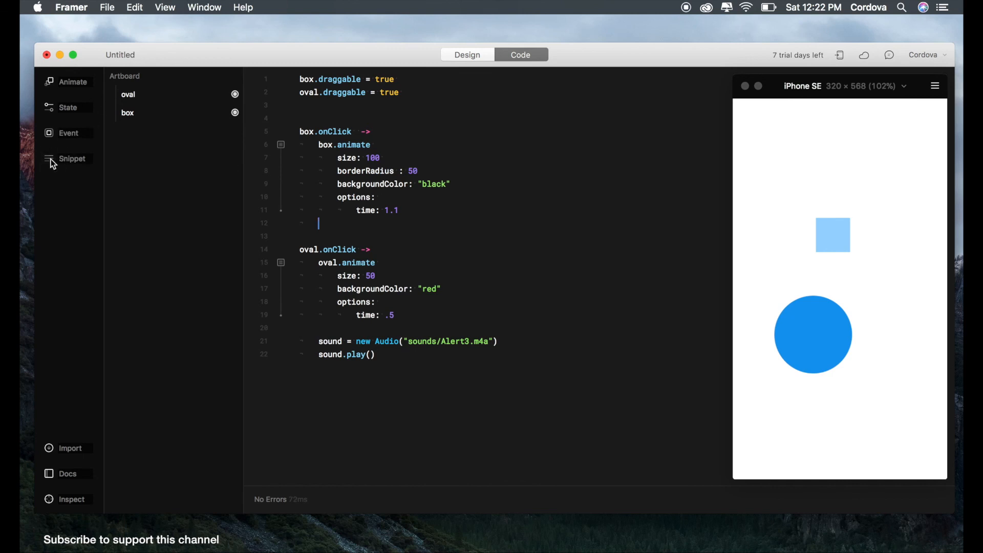
# Insert the Alert1 sound snippet into box.onClick and test the box in the preview
pyautogui.click(71, 159)
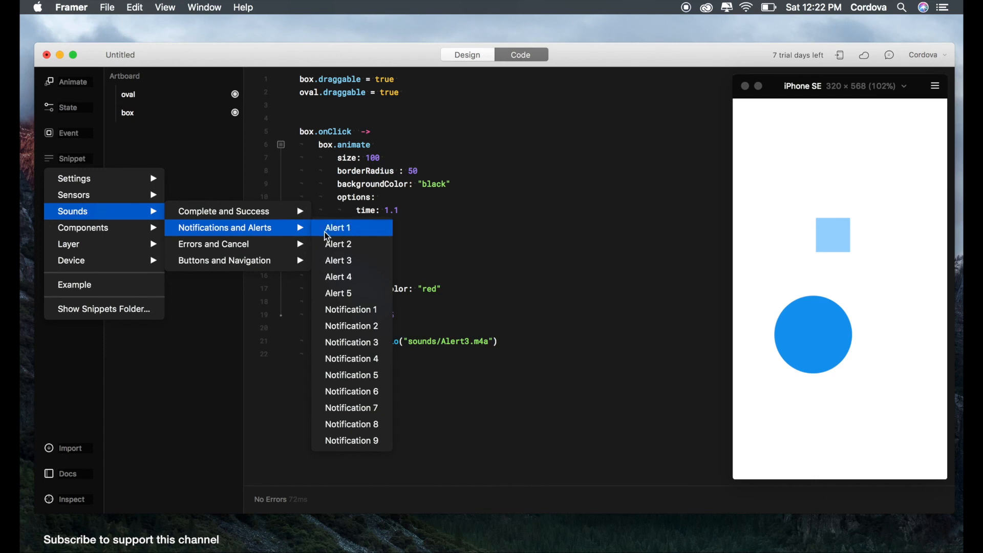
pyautogui.click(355, 235)
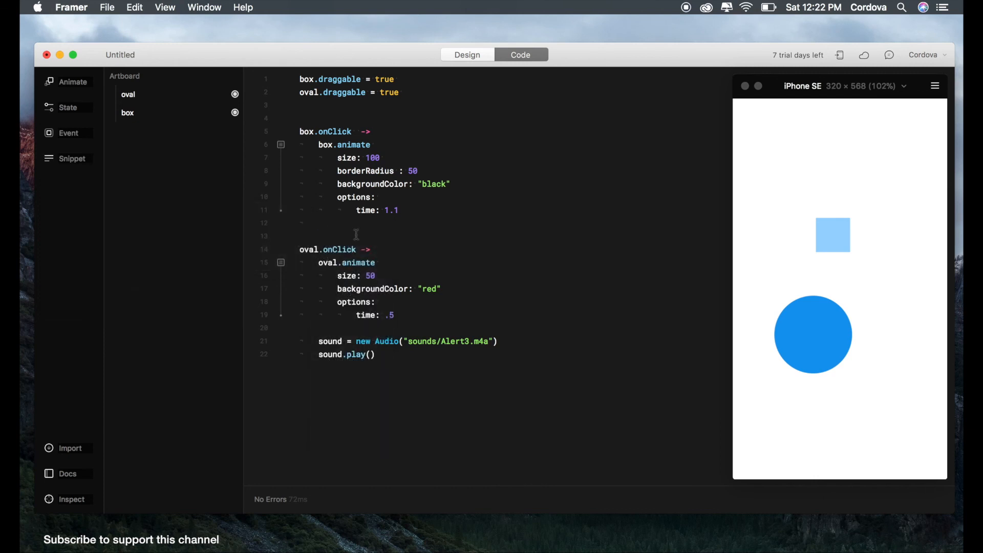
pyautogui.write('sound = new Audio("sounds/Alert1.m4a")')
pyautogui.write('sound.play()')
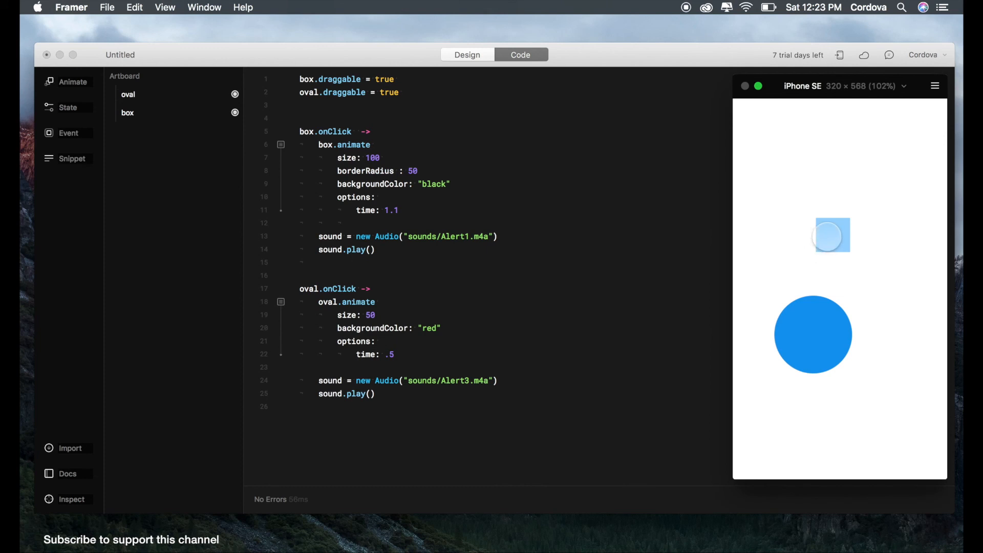
pyautogui.click(832, 235)
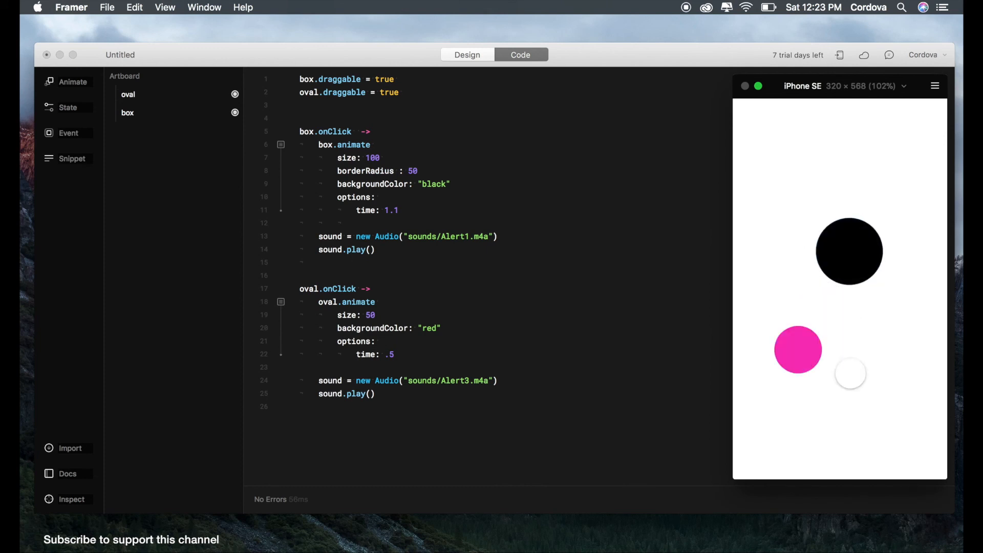
pyautogui.click(798, 350)
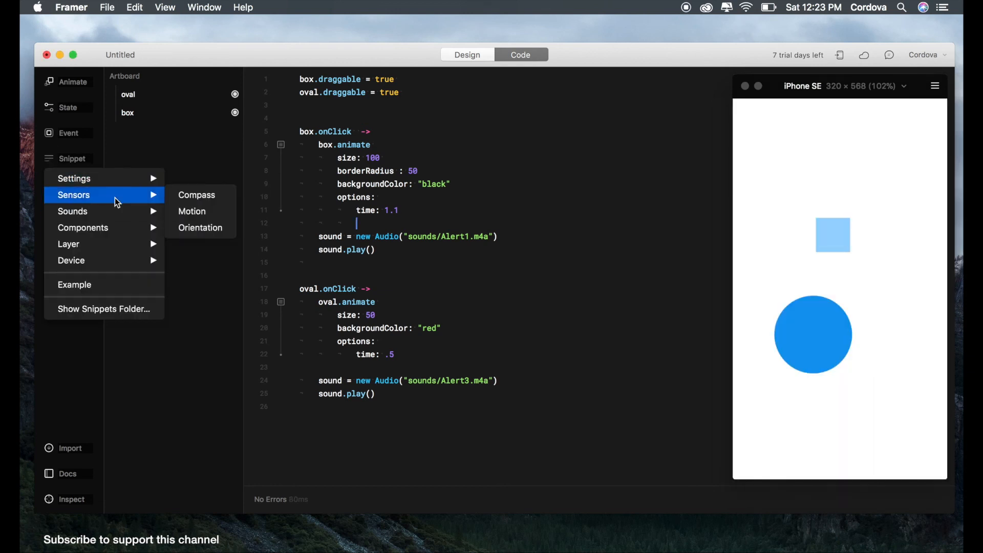
pyautogui.moveTo(71, 260)
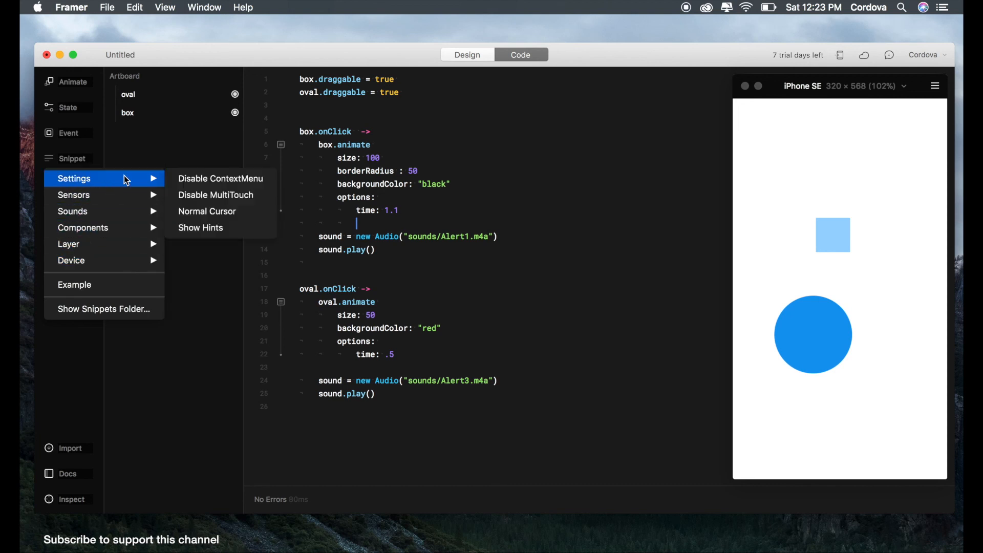
pyautogui.moveTo(320, 137)
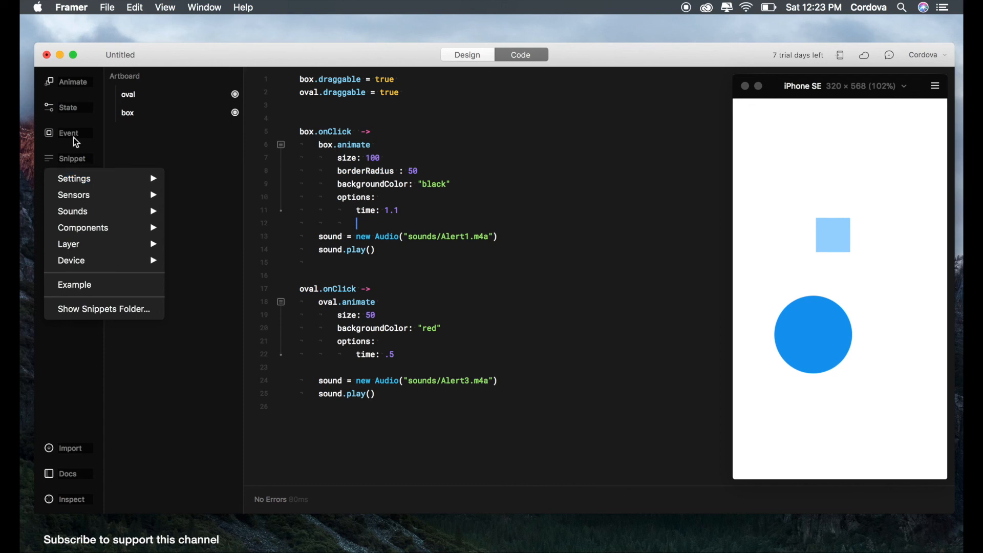
pyautogui.click(408, 199)
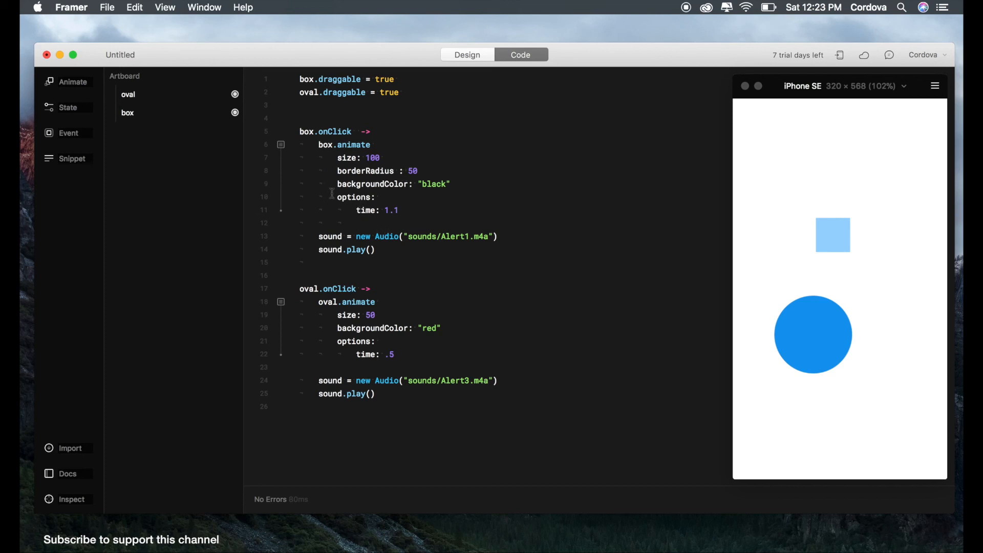
pyautogui.click(357, 223)
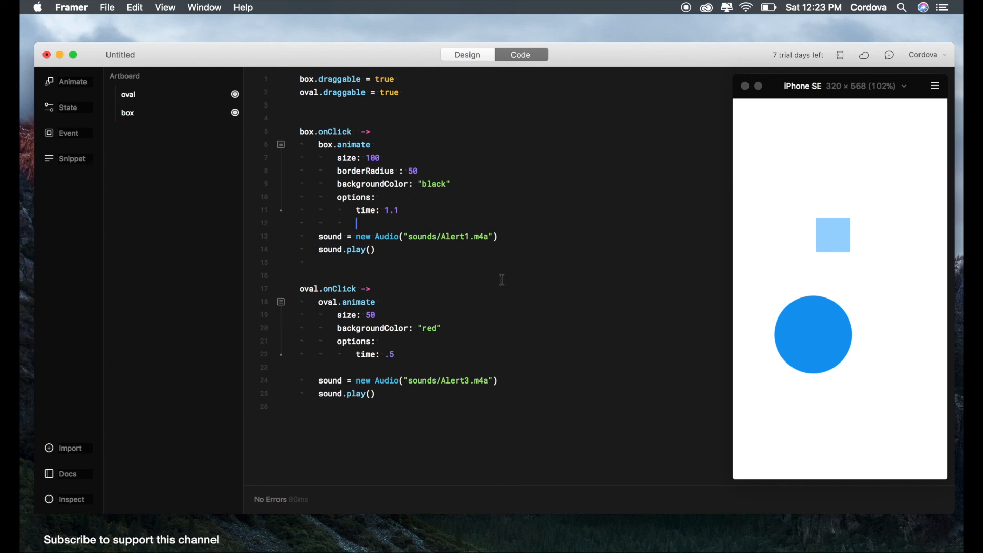
pyautogui.moveTo(448, 220)
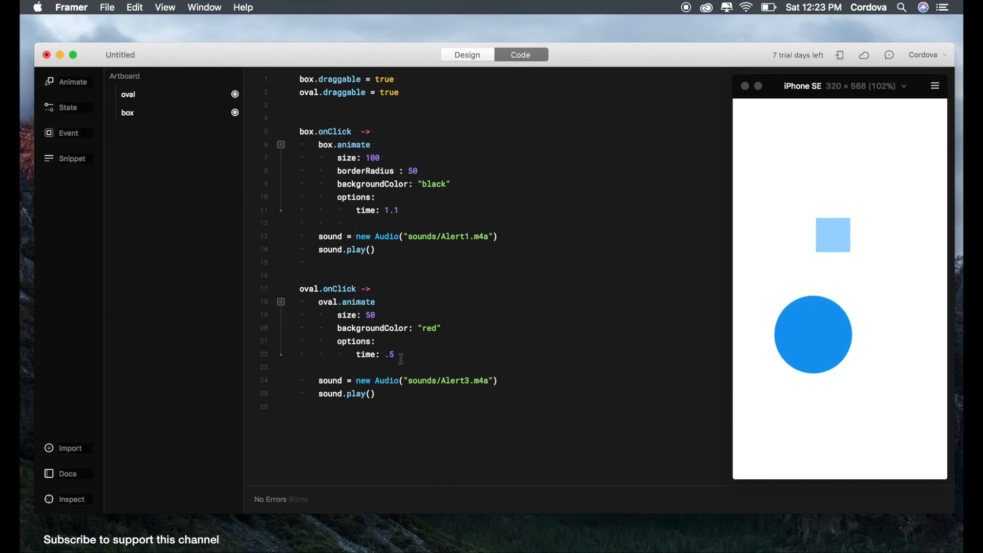
pyautogui.click(356, 223)
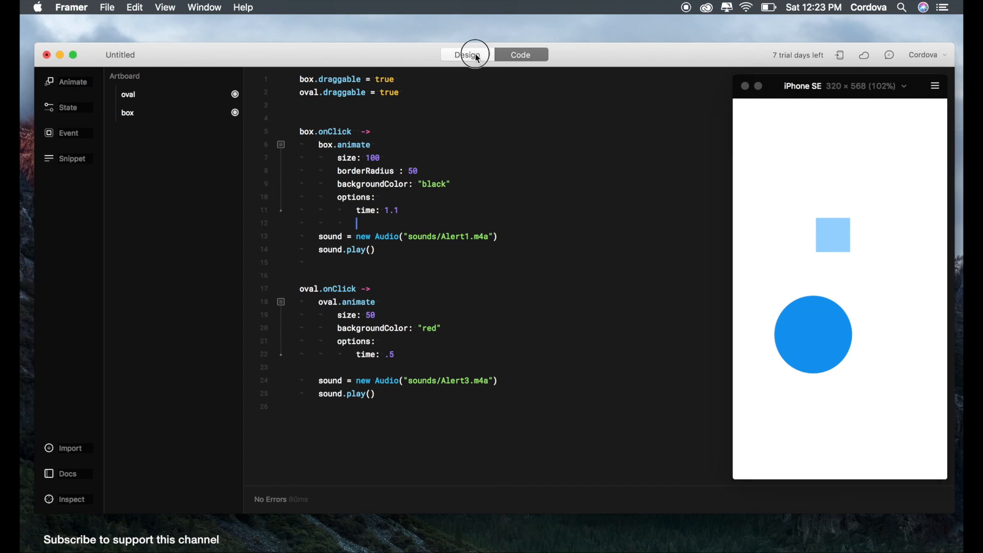
# Switch to the Design canvas, then return to Code view
pyautogui.click(467, 55)
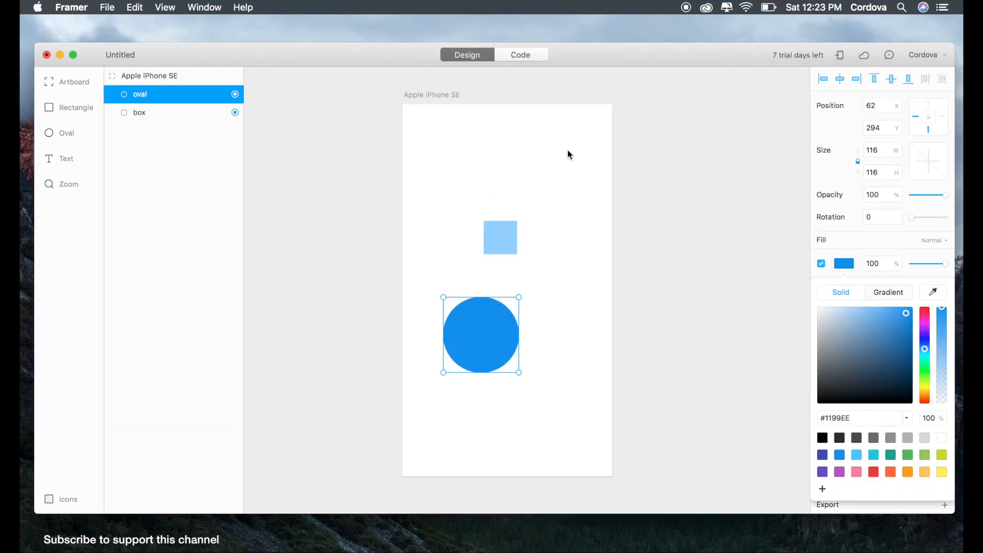
pyautogui.moveTo(502, 201)
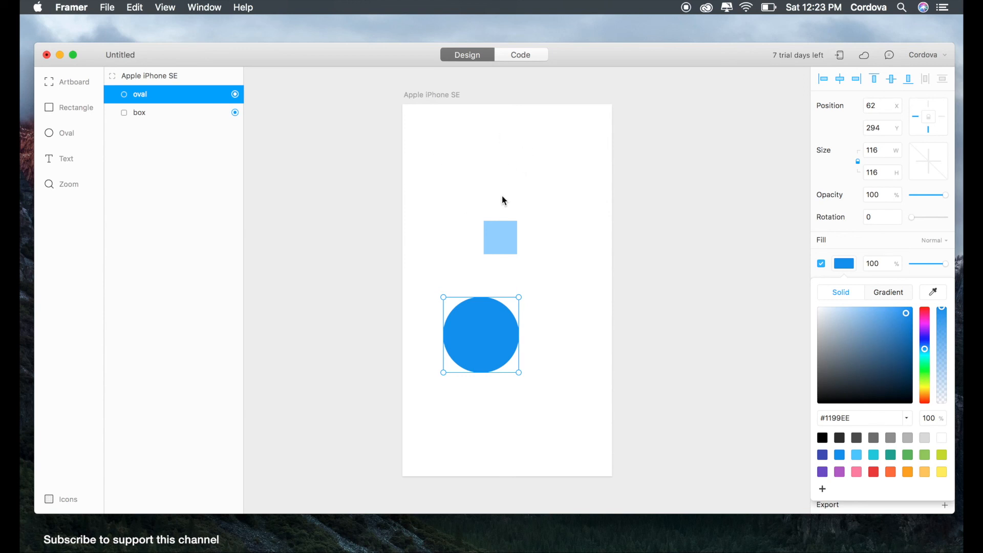
pyautogui.moveTo(536, 157)
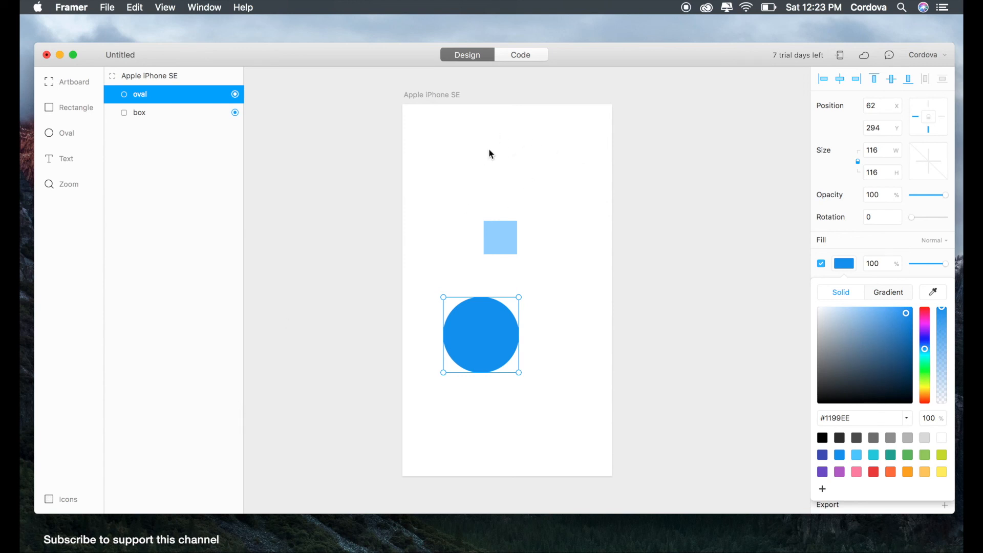
pyautogui.moveTo(69, 119)
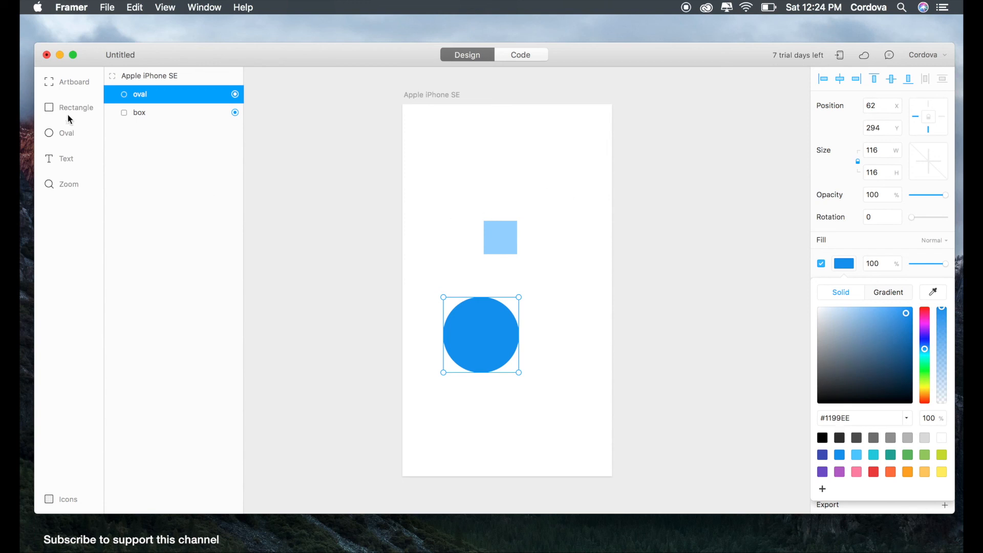
pyautogui.click(520, 55)
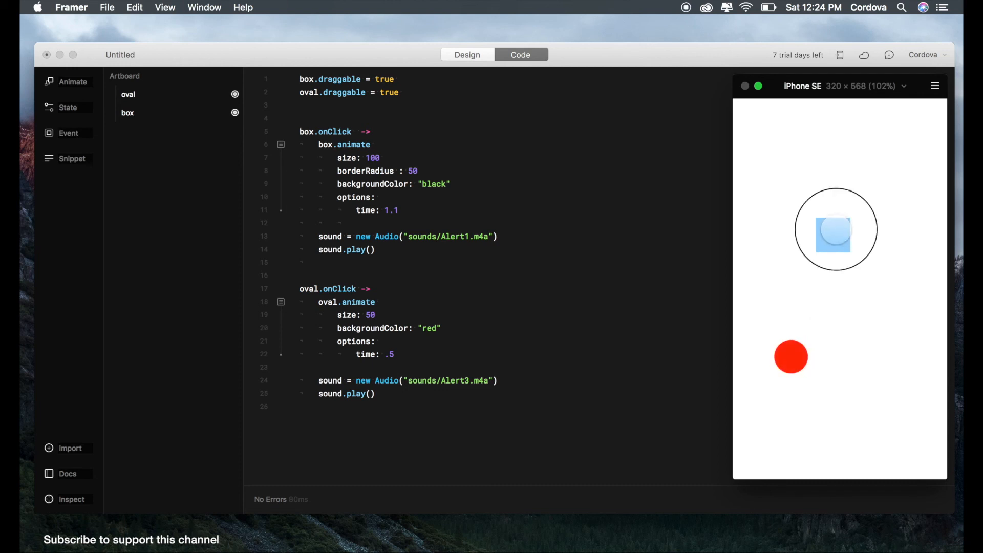
# Tap the box in the preview to play its sound and turn it into a black circle
pyautogui.click(835, 229)
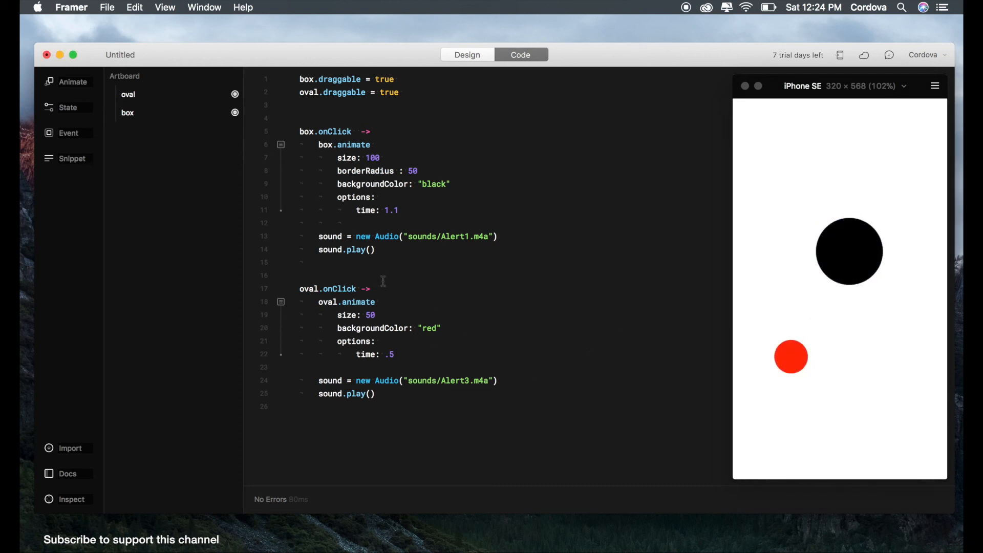
pyautogui.click(357, 223)
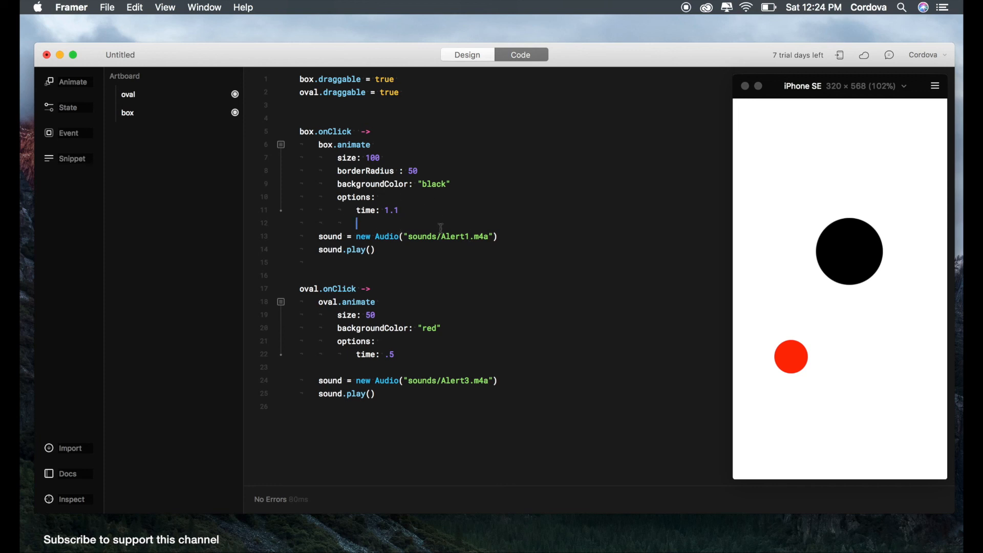
pyautogui.moveTo(394, 278)
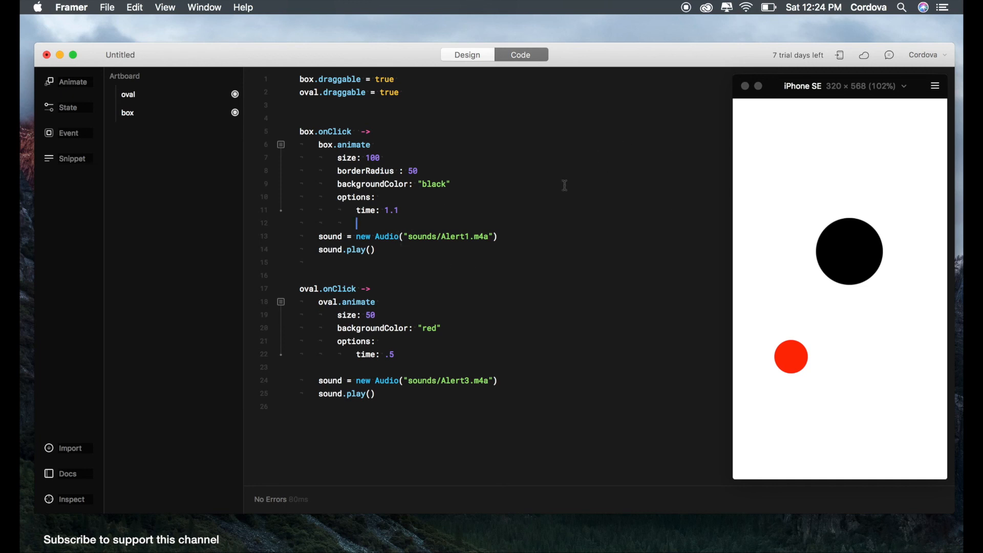
pyautogui.moveTo(689, 152)
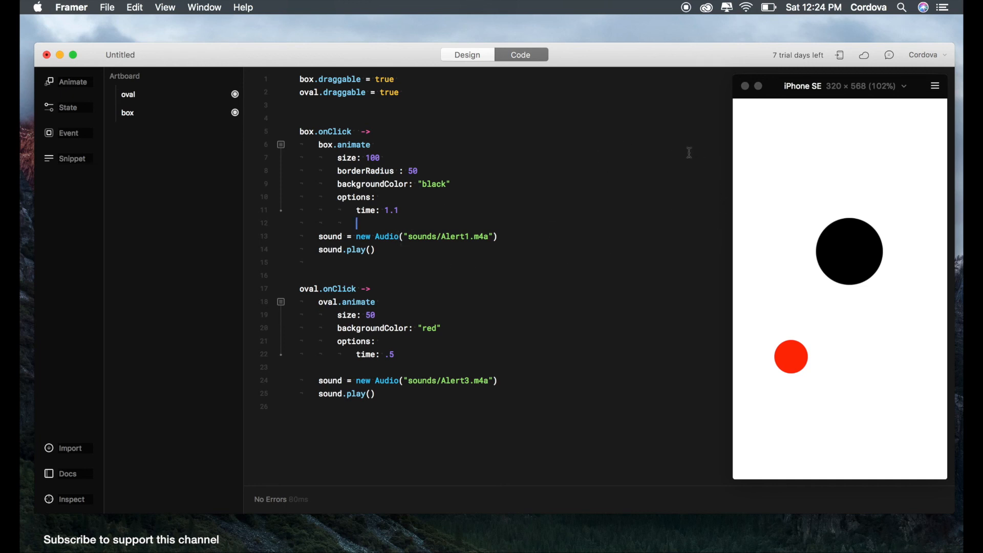